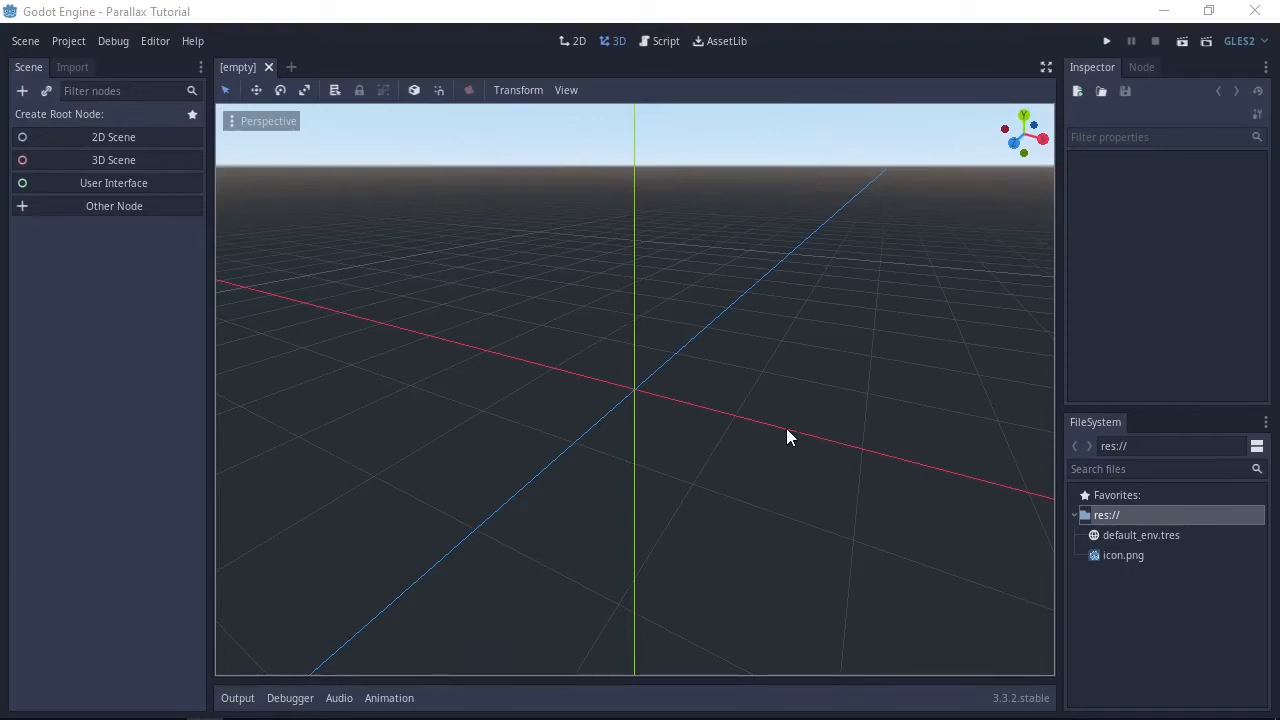
mouse_move(772, 441)
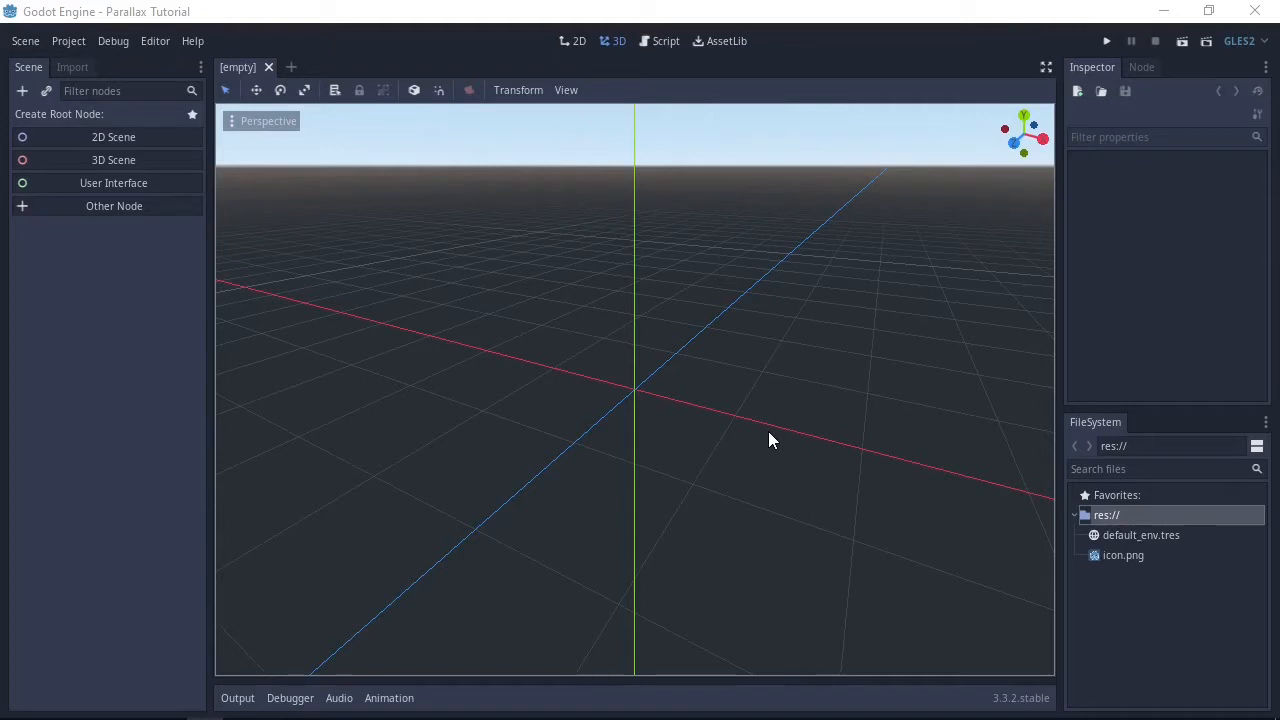
mouse_move(760, 446)
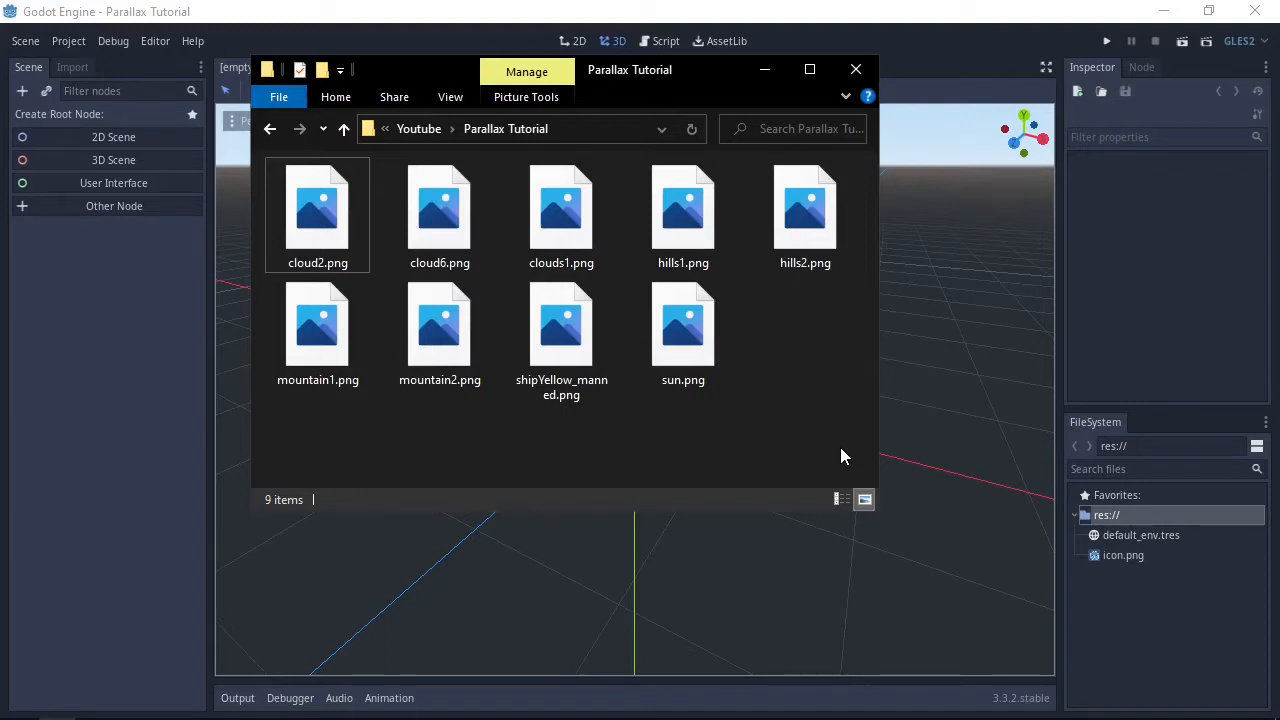
Select all the tutorial PNGs (clouds, hills, mountains, sun, ship) and import them into res://
key(ctrl+a)
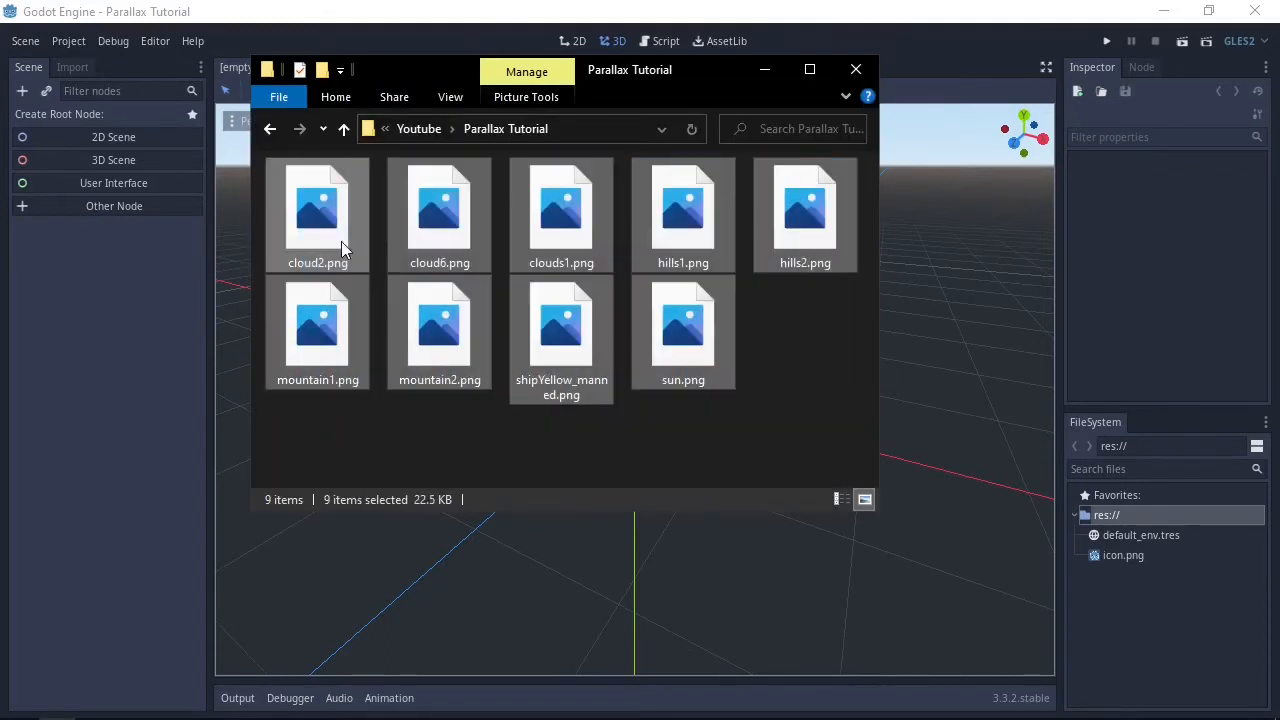
mouse_move(1165, 625)
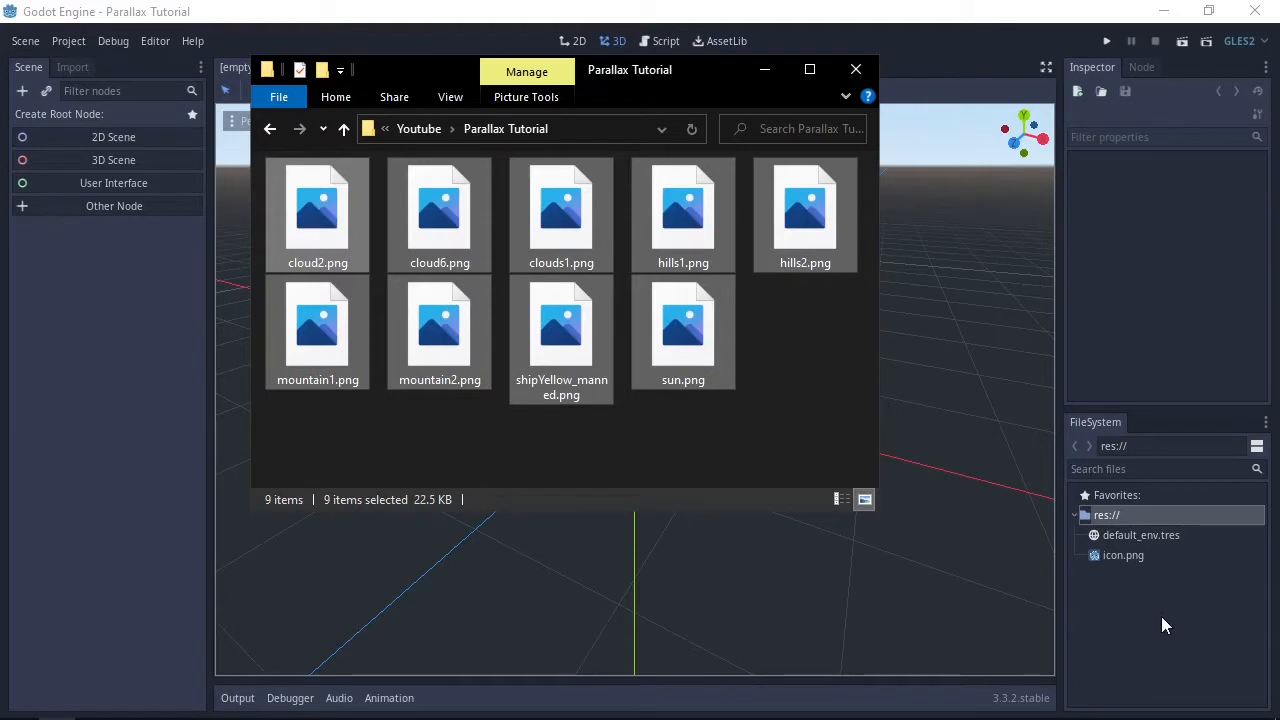
click(855, 69)
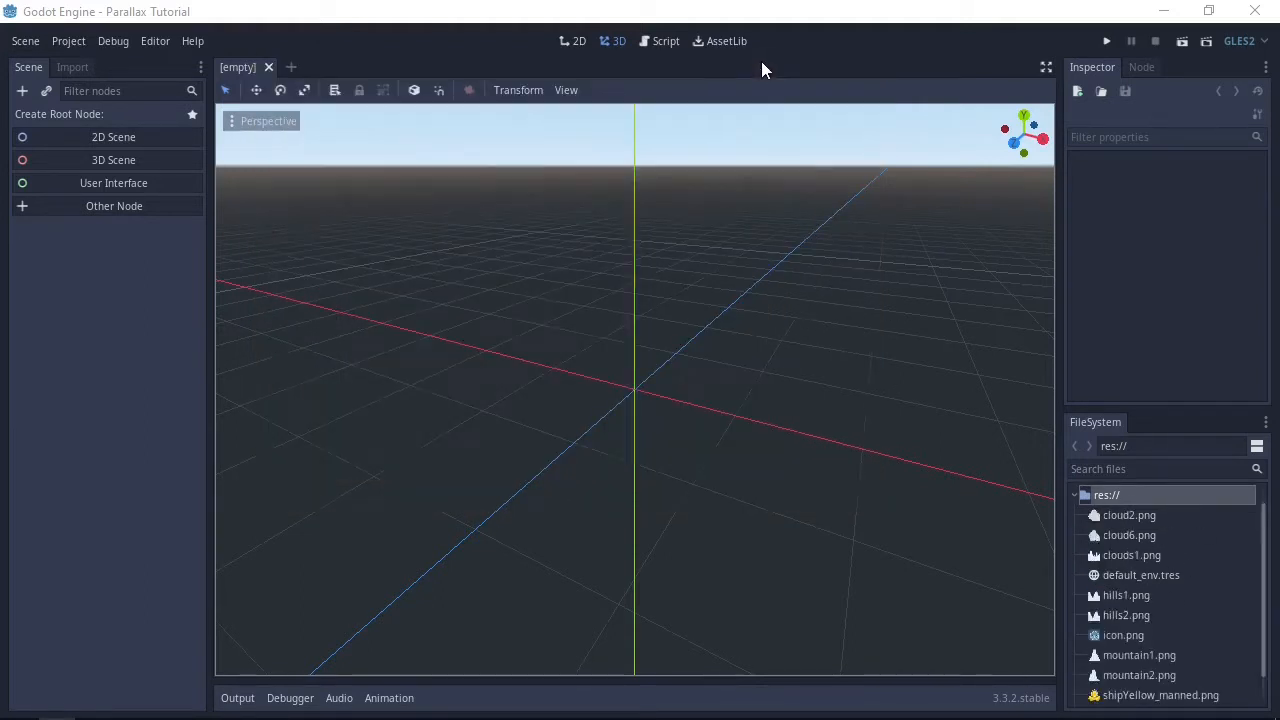
mouse_move(1130, 460)
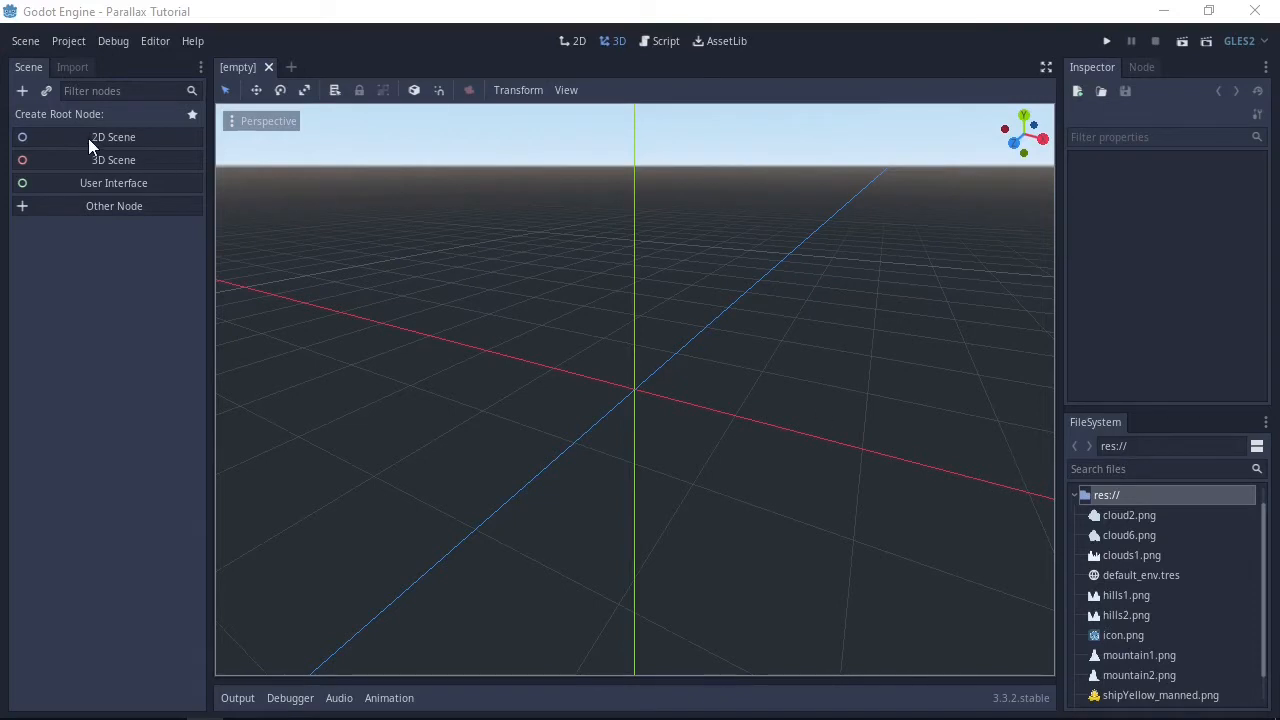
Create a new 2D scene and add a ParallaxBackground node under its Node2D root
click(113, 137)
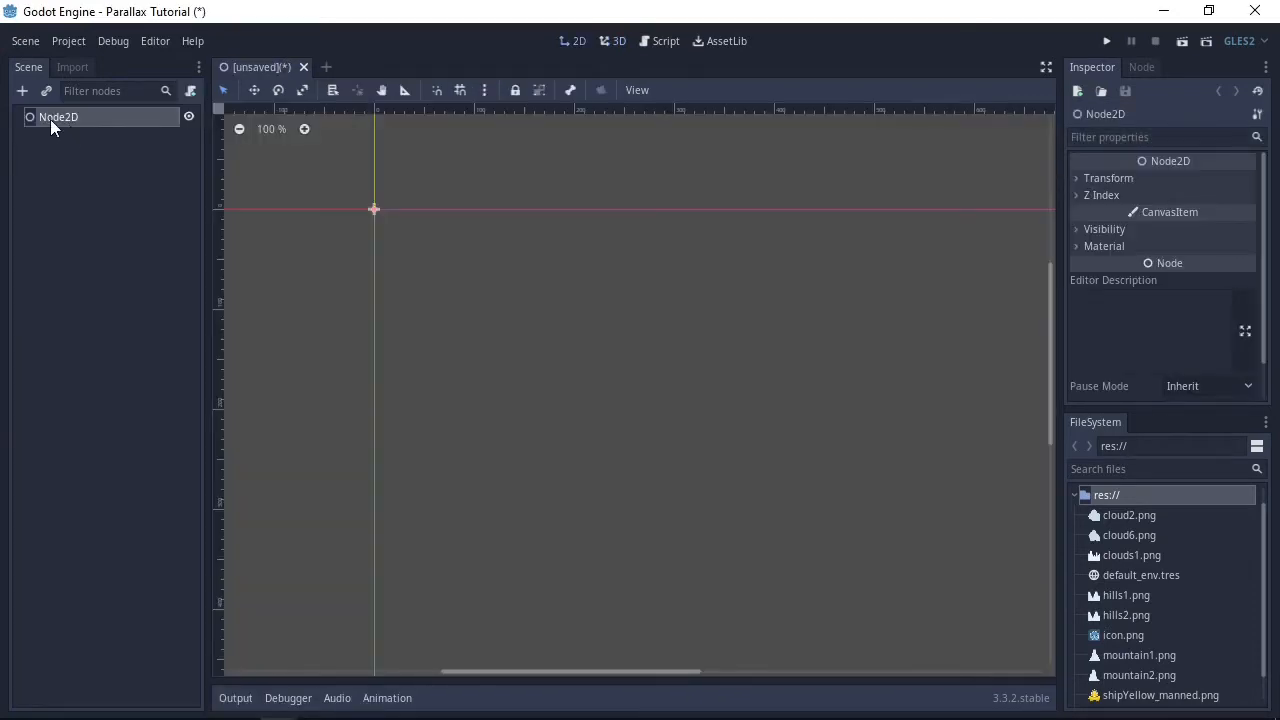
mouse_move(58, 117)
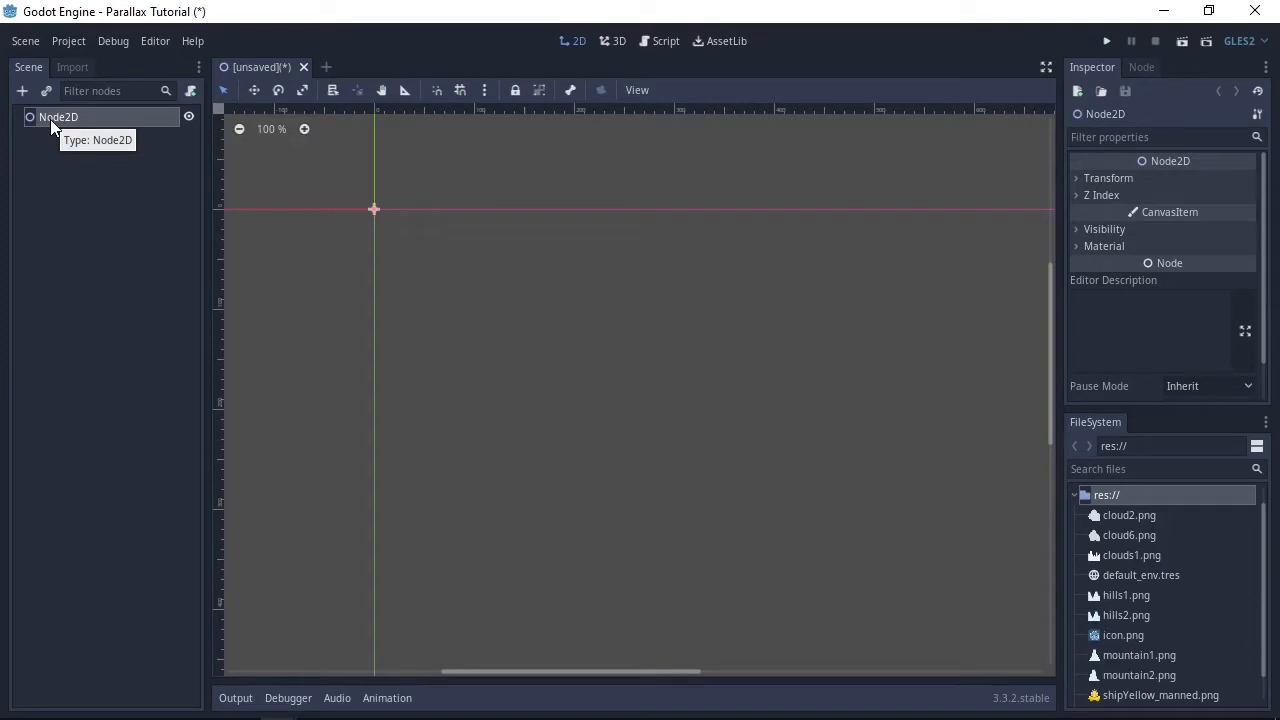
mouse_move(80, 123)
text(parallax)
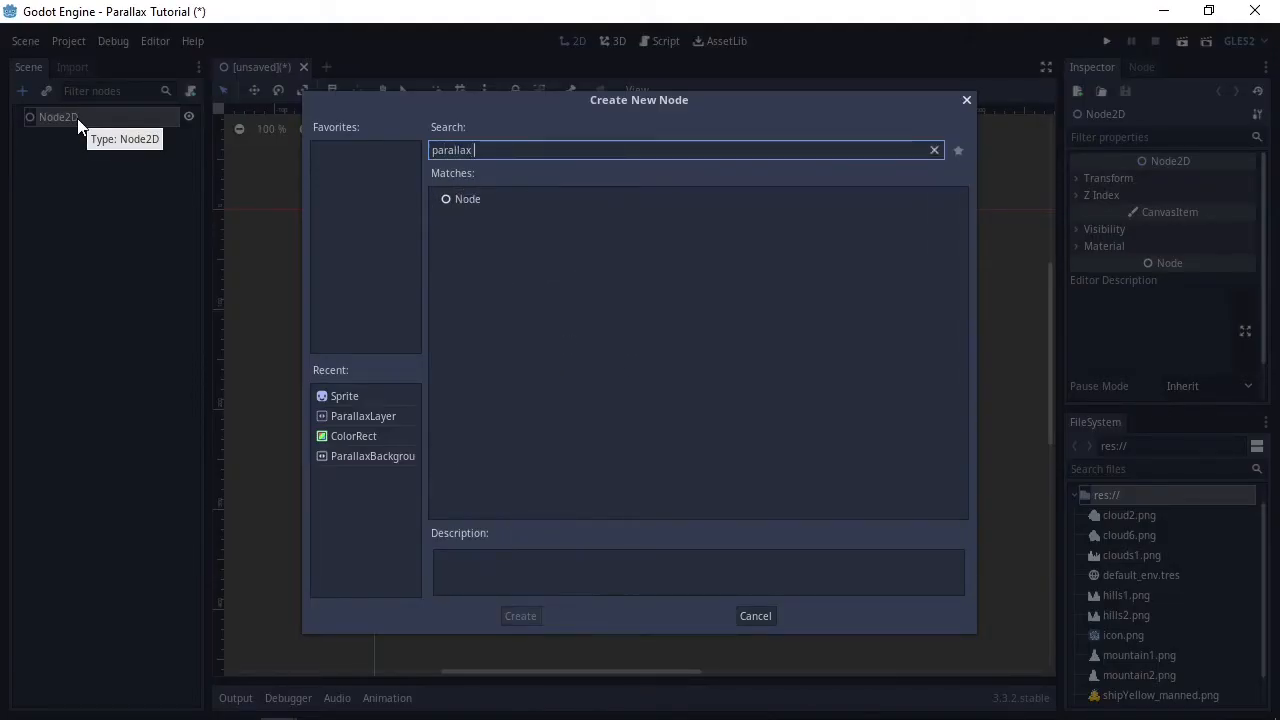
click(520, 238)
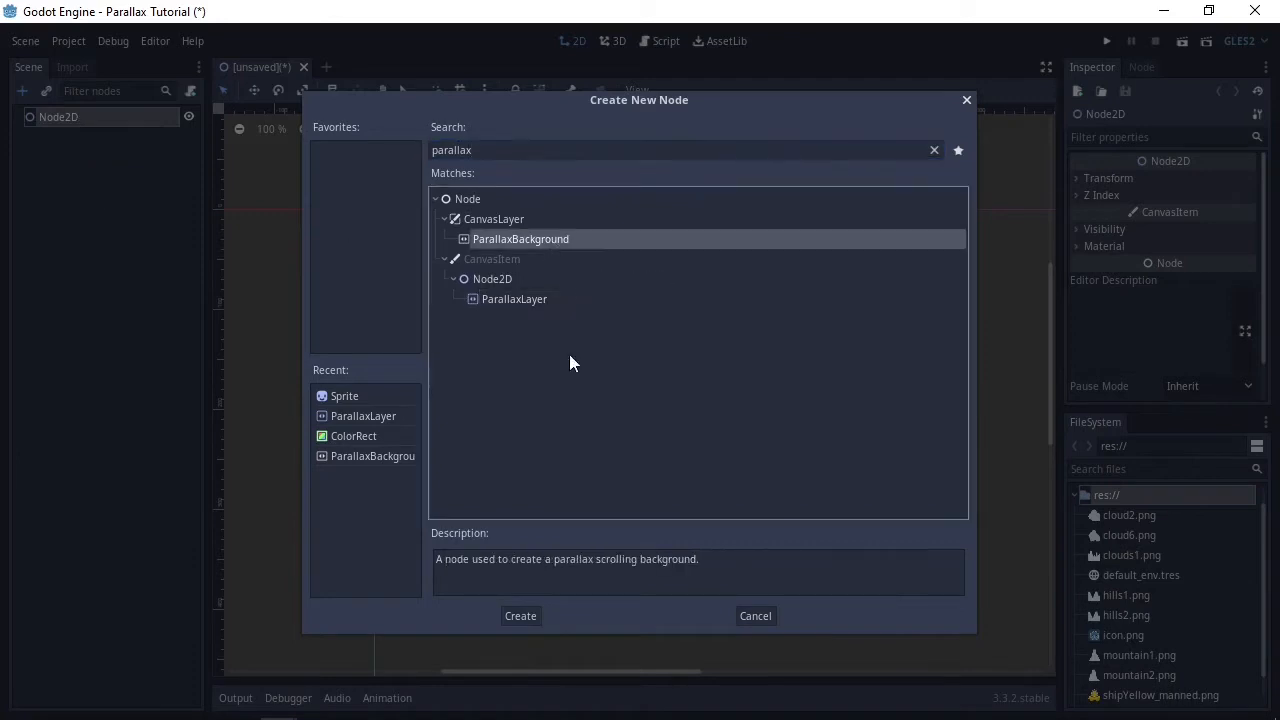
click(520, 615)
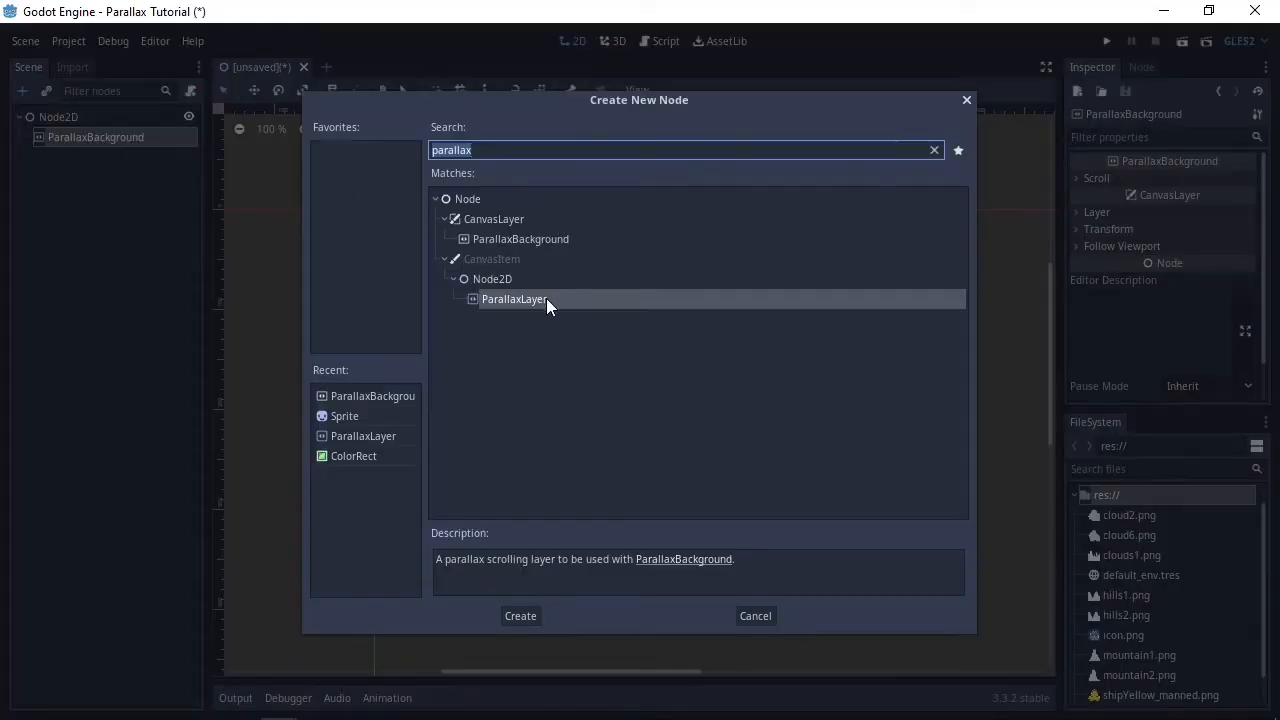
mouse_move(520, 615)
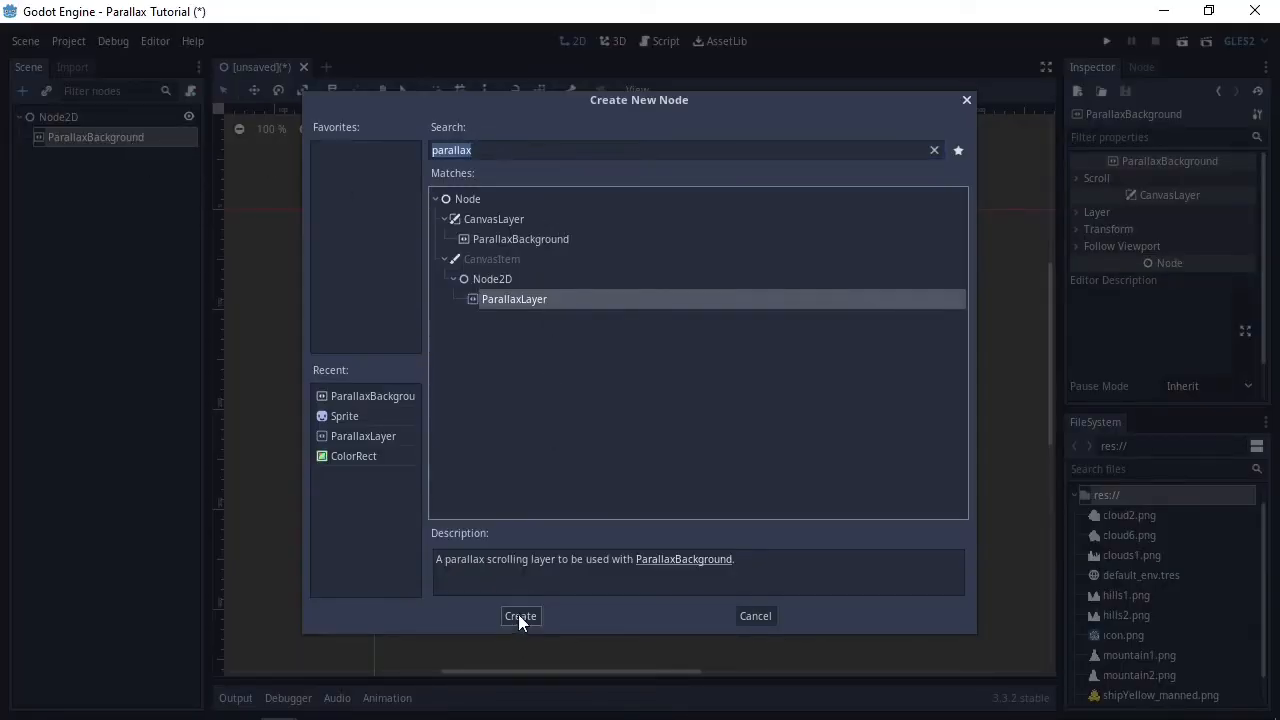
Add a ParallaxLayer under the background and give the layers Sprite children
click(520, 615)
text(s)
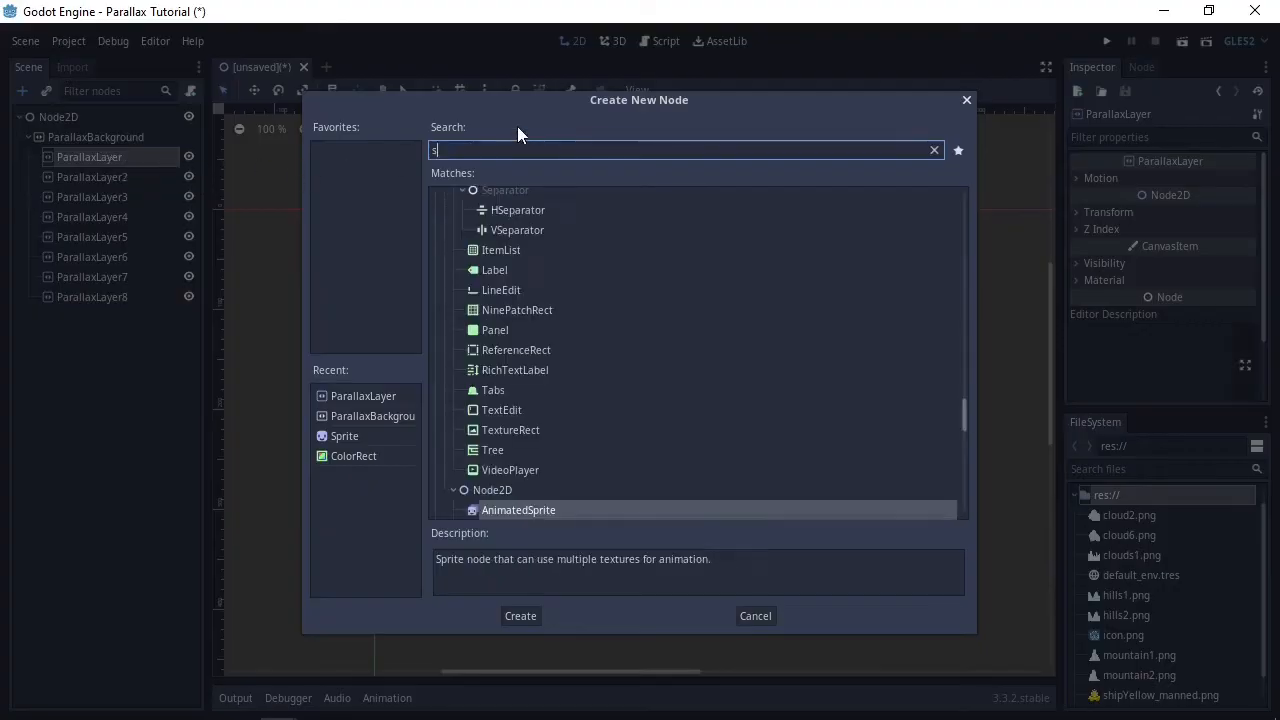
text(prite)
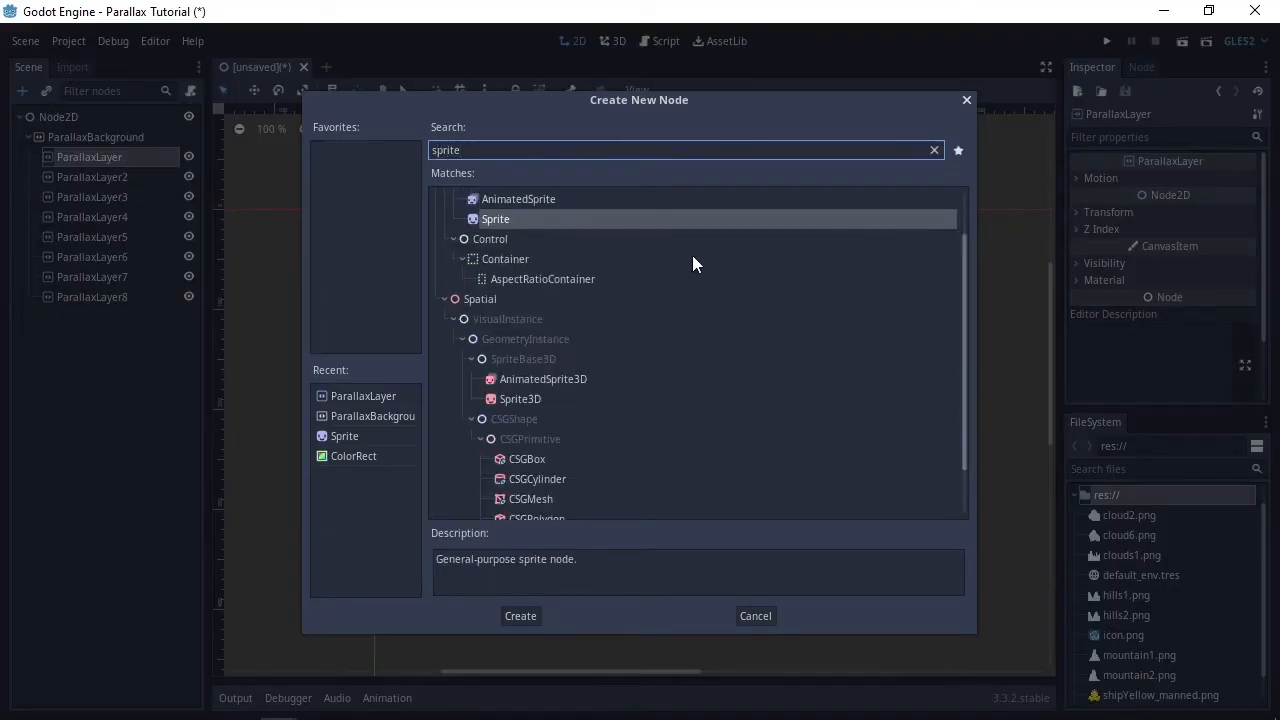
click(520, 615)
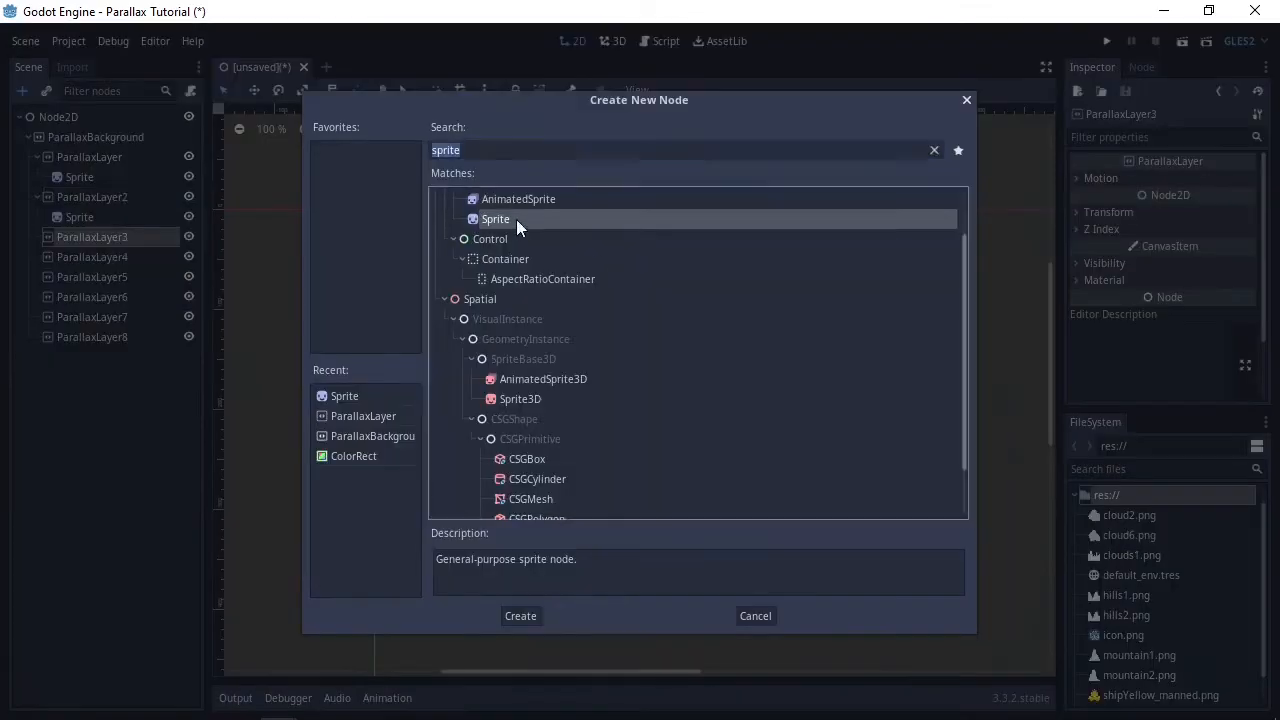
click(520, 615)
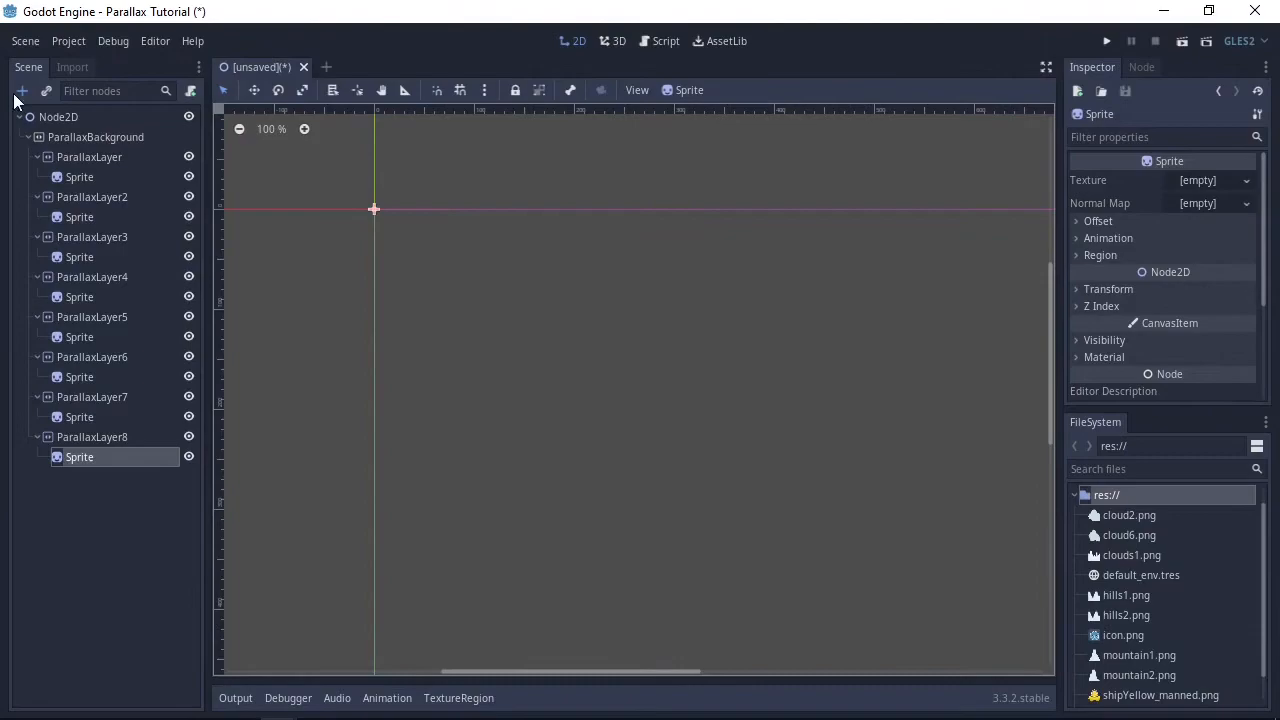
Add a Sprite under Node2D, a Sprite first under ParallaxBackground, and a ColorRect
click(22, 91)
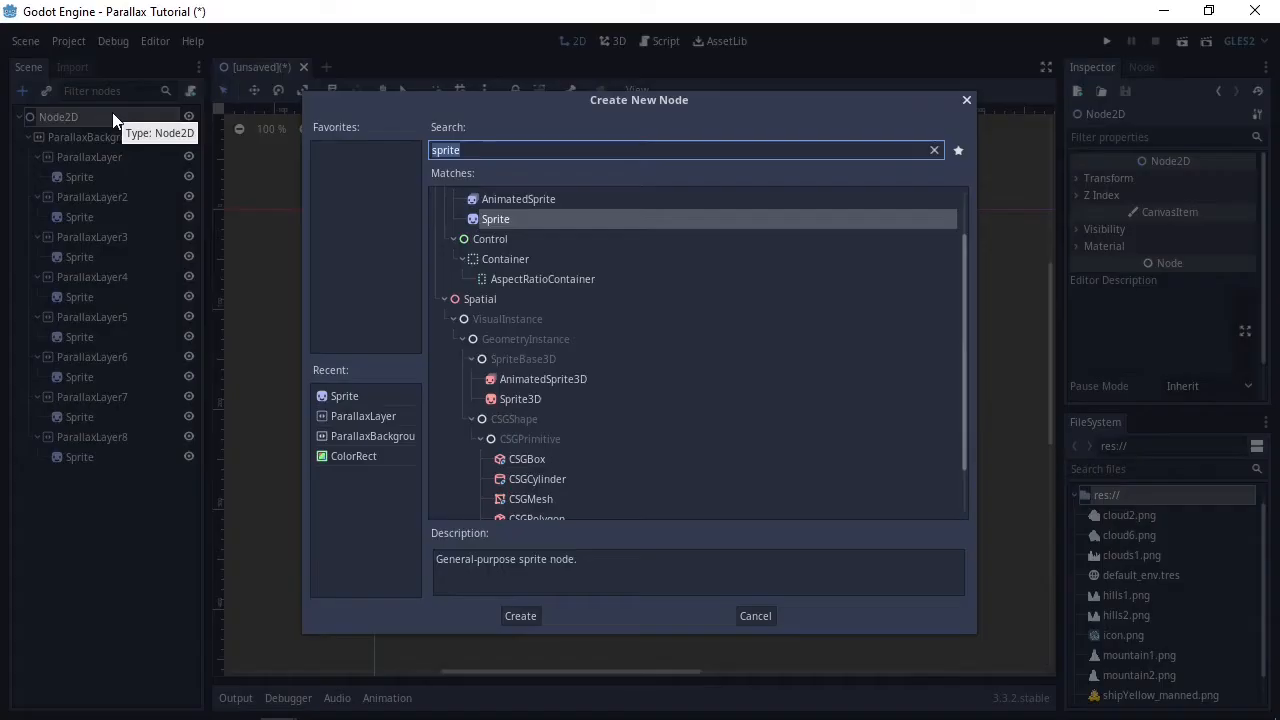
click(520, 615)
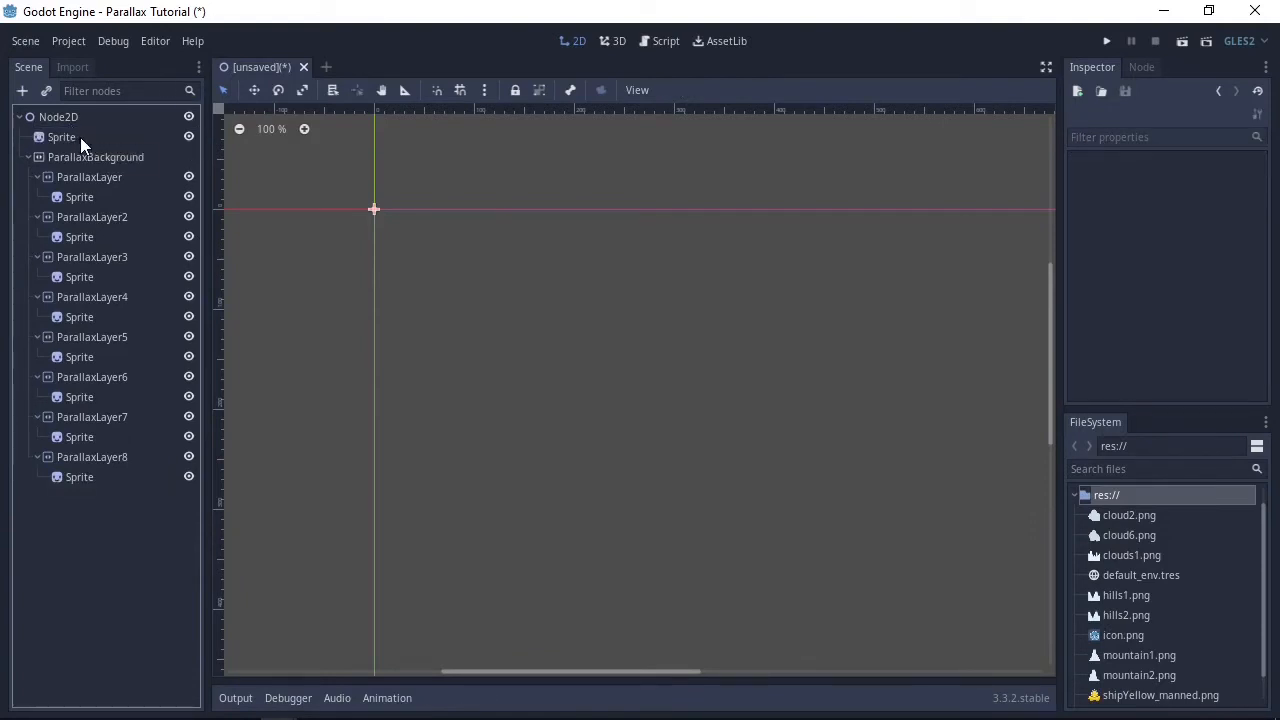
click(96, 157)
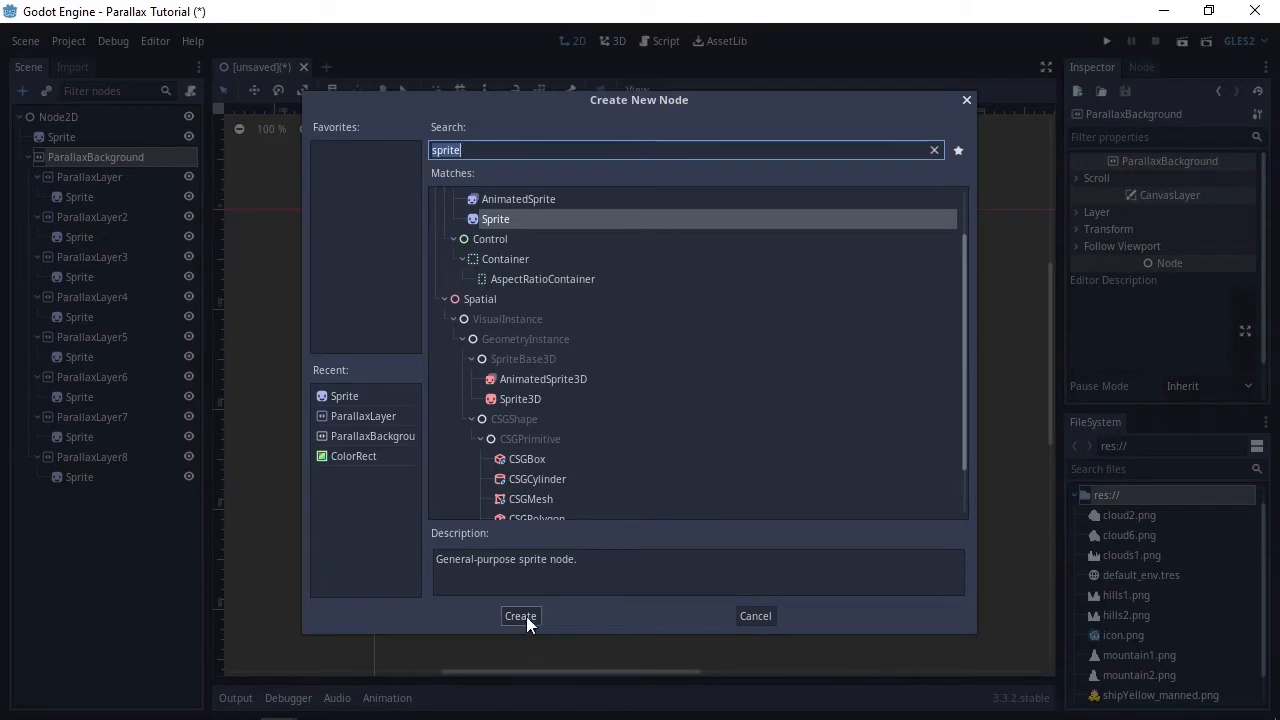
click(520, 616)
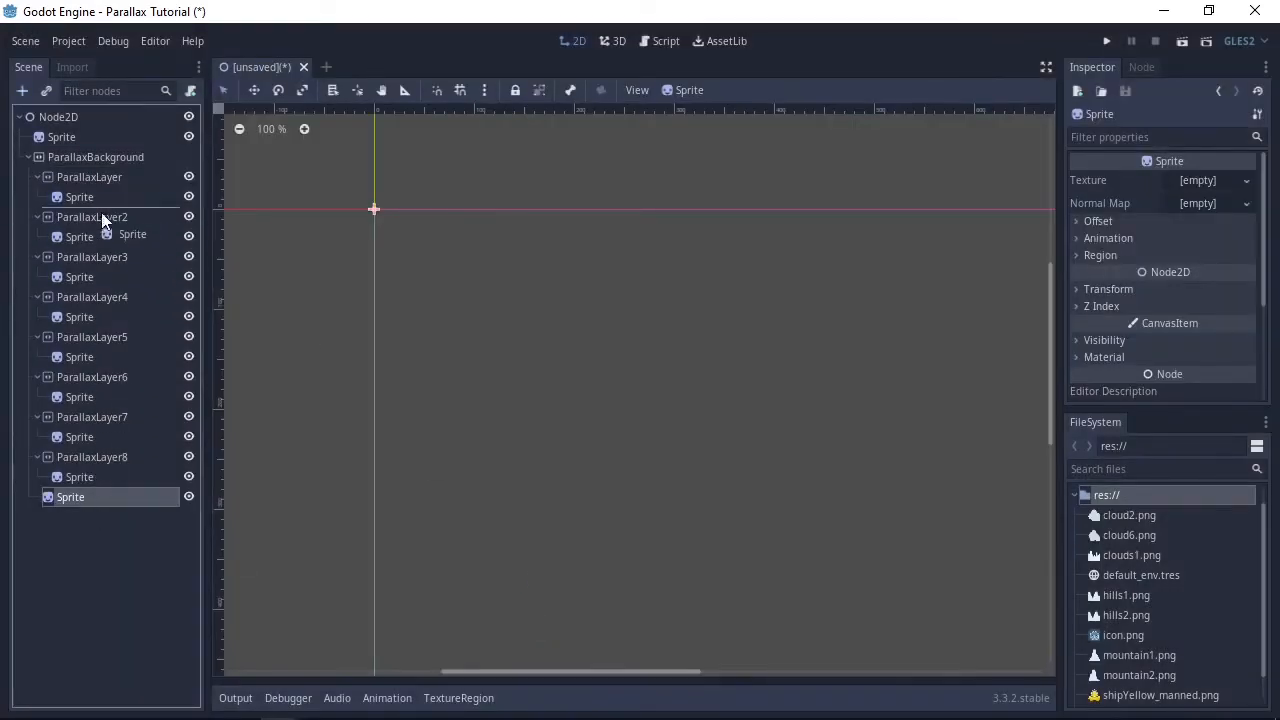
click(95, 157)
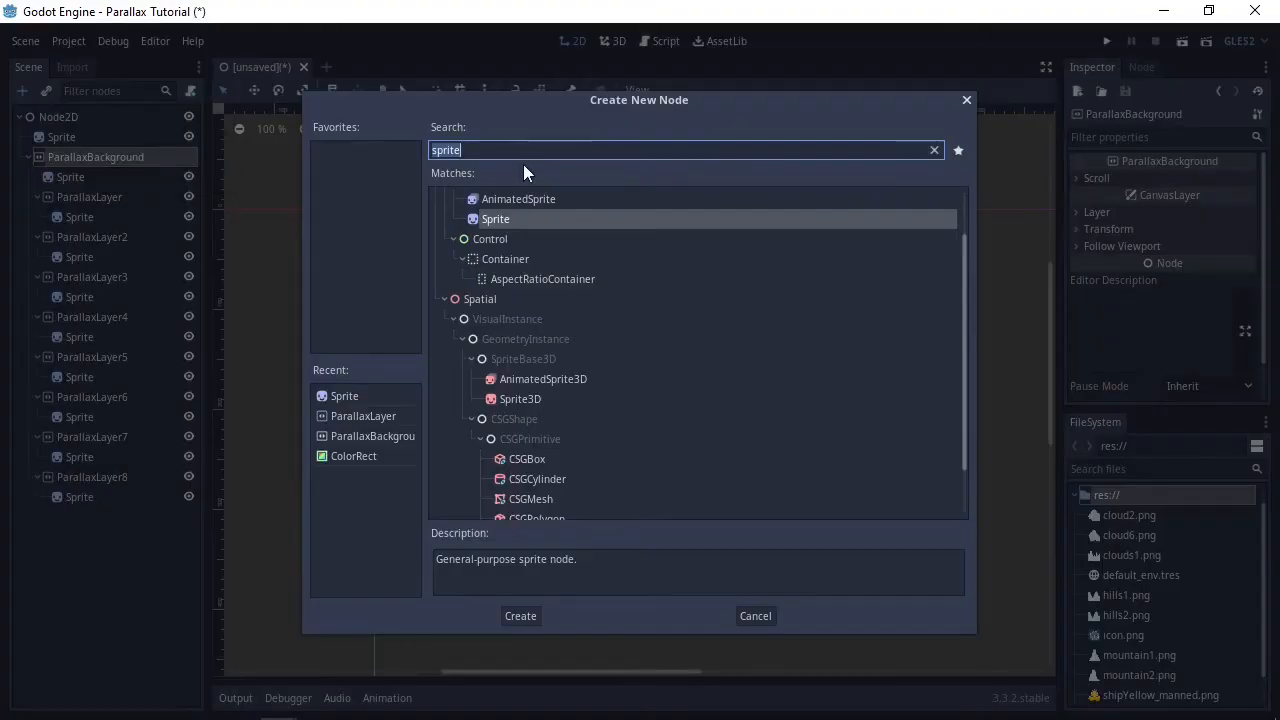
text(colorrect)
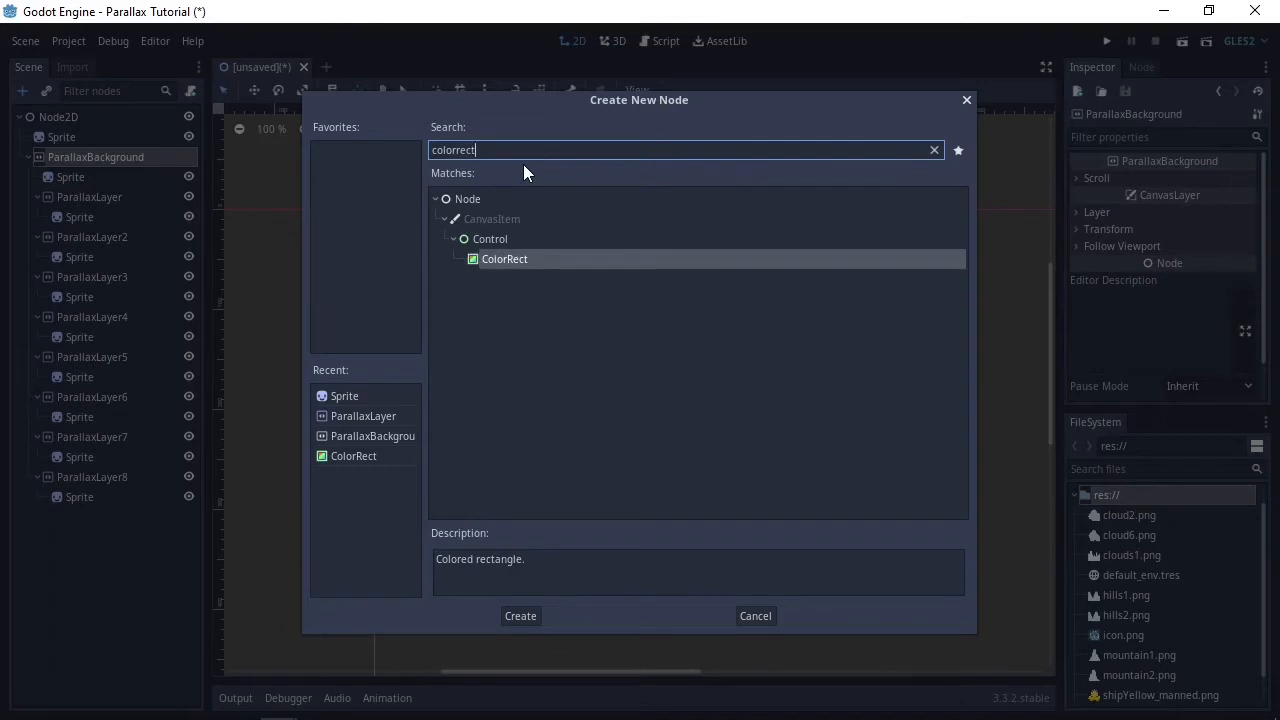
click(520, 615)
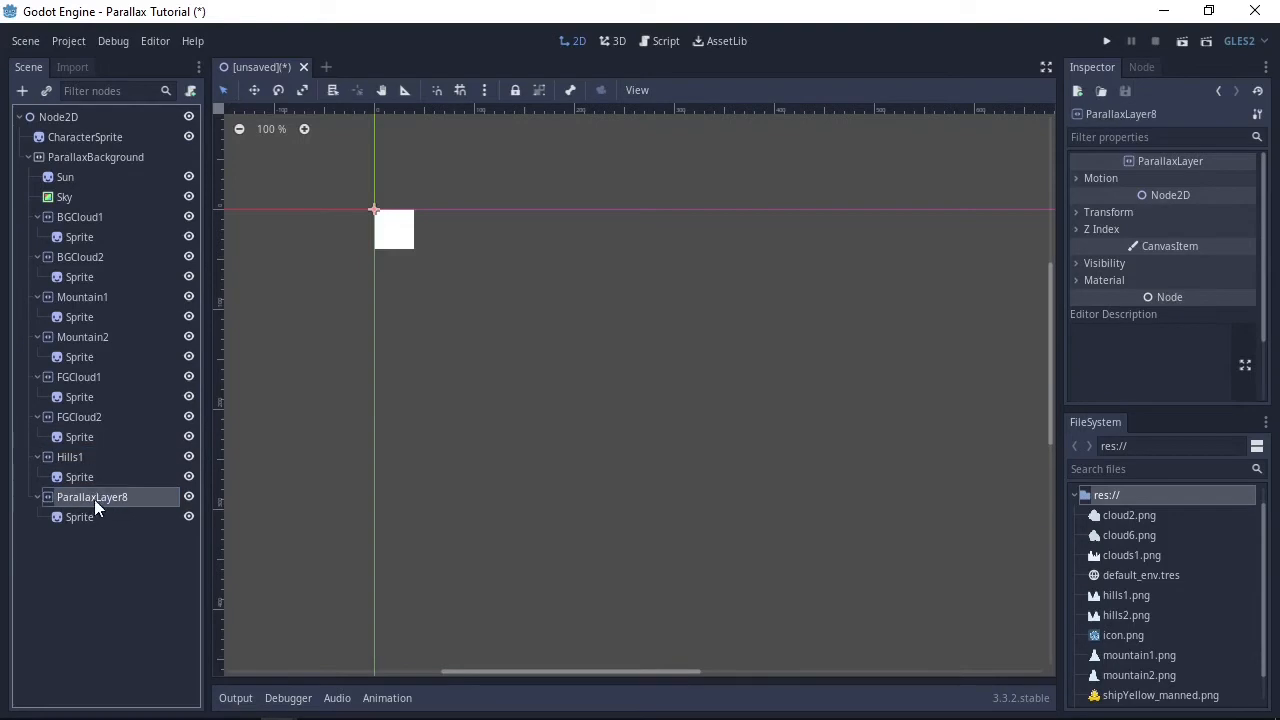
Attach a new ParallaxBackground.gd script whose _process decreases scroll_offset.x by 200 * delta
click(96, 157)
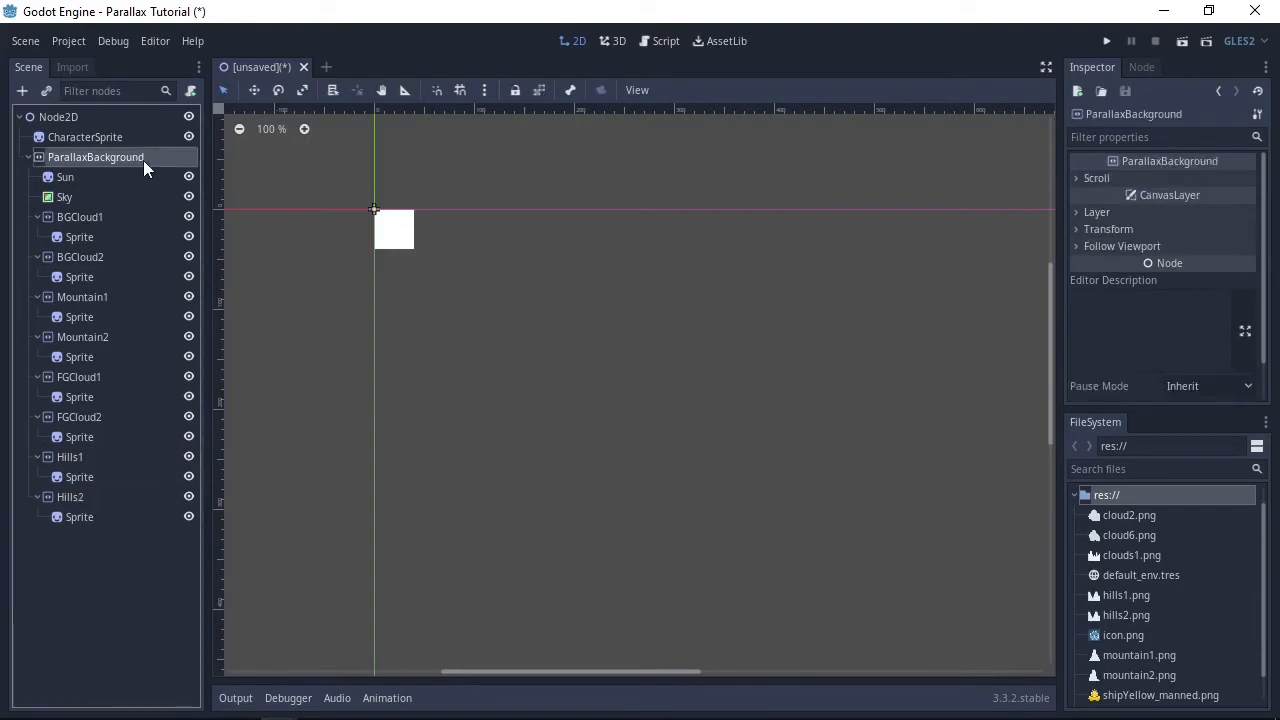
right_click(96, 157)
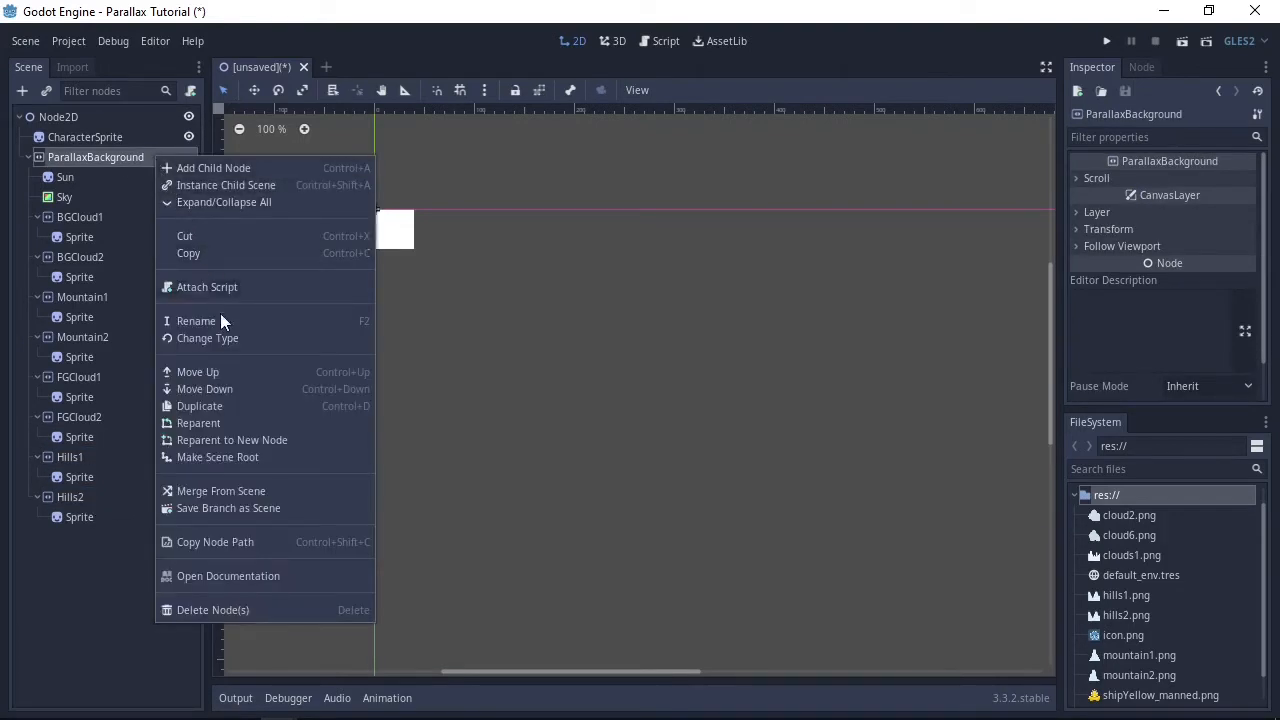
mouse_move(228, 321)
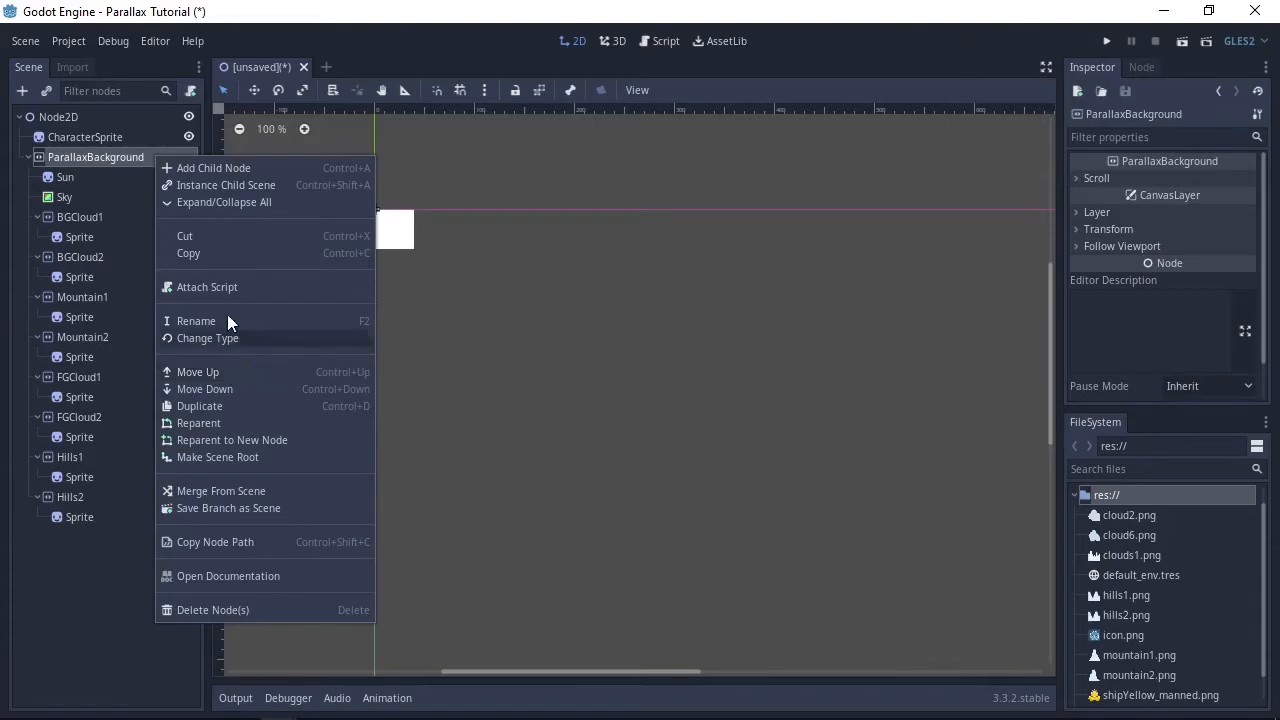
click(207, 287)
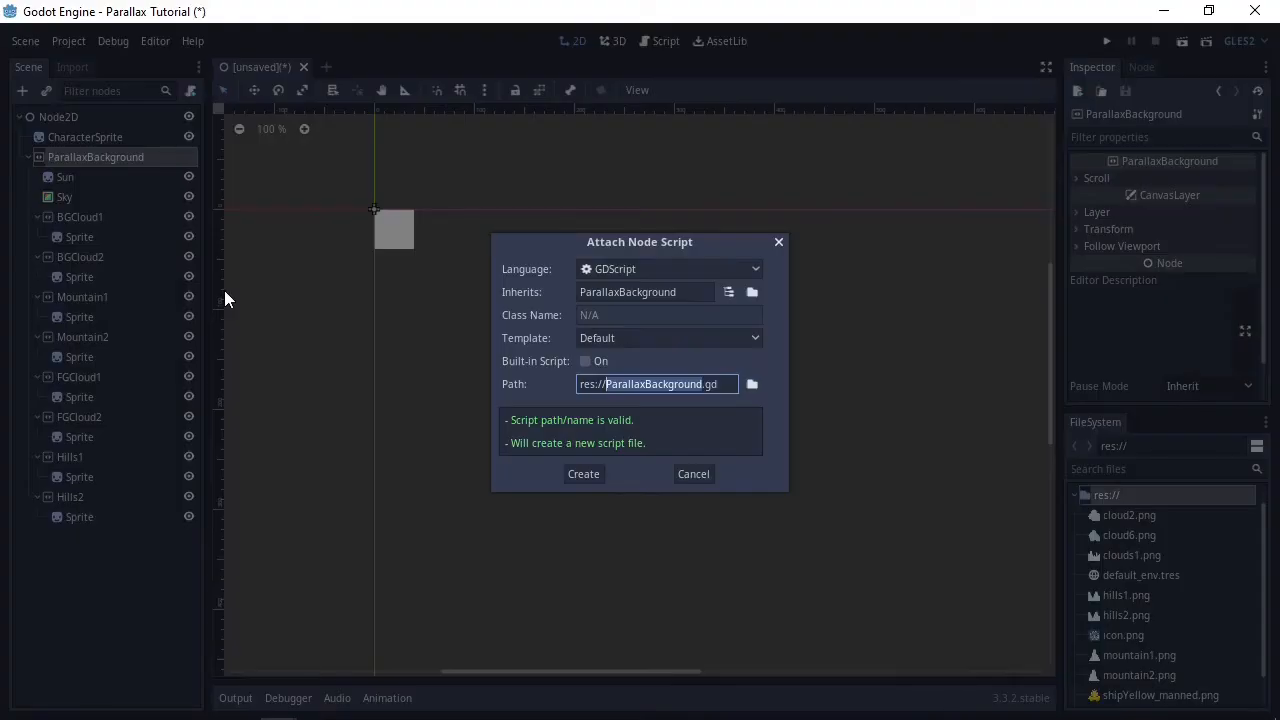
click(583, 473)
text(scroll_offset.x -=200 * delta)
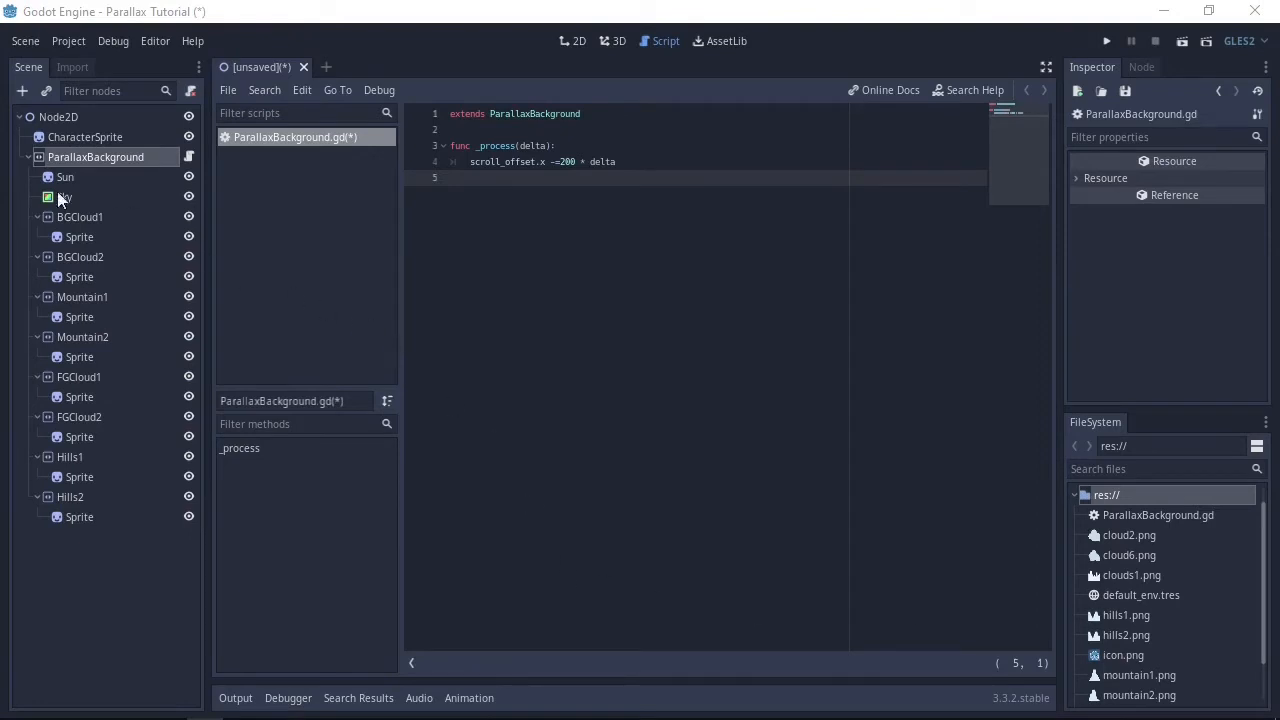
click(64, 196)
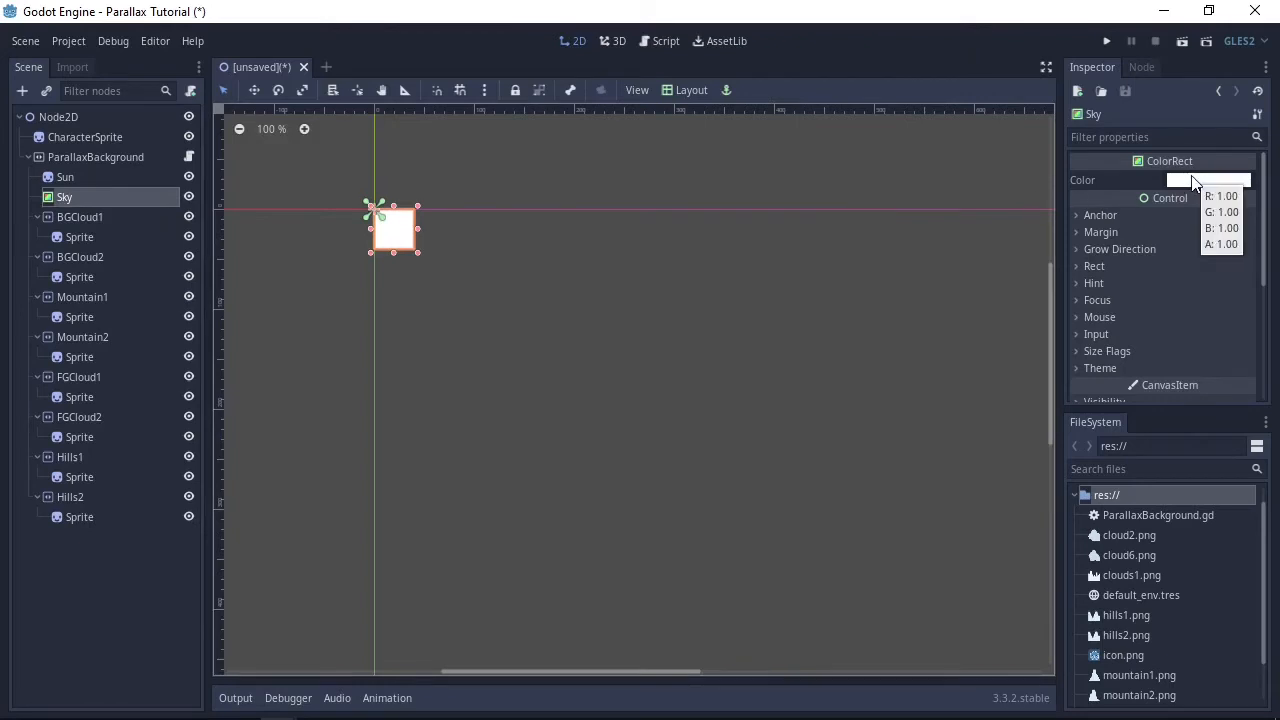
Change the Sky ColorRect's Color property to light blue
click(1207, 180)
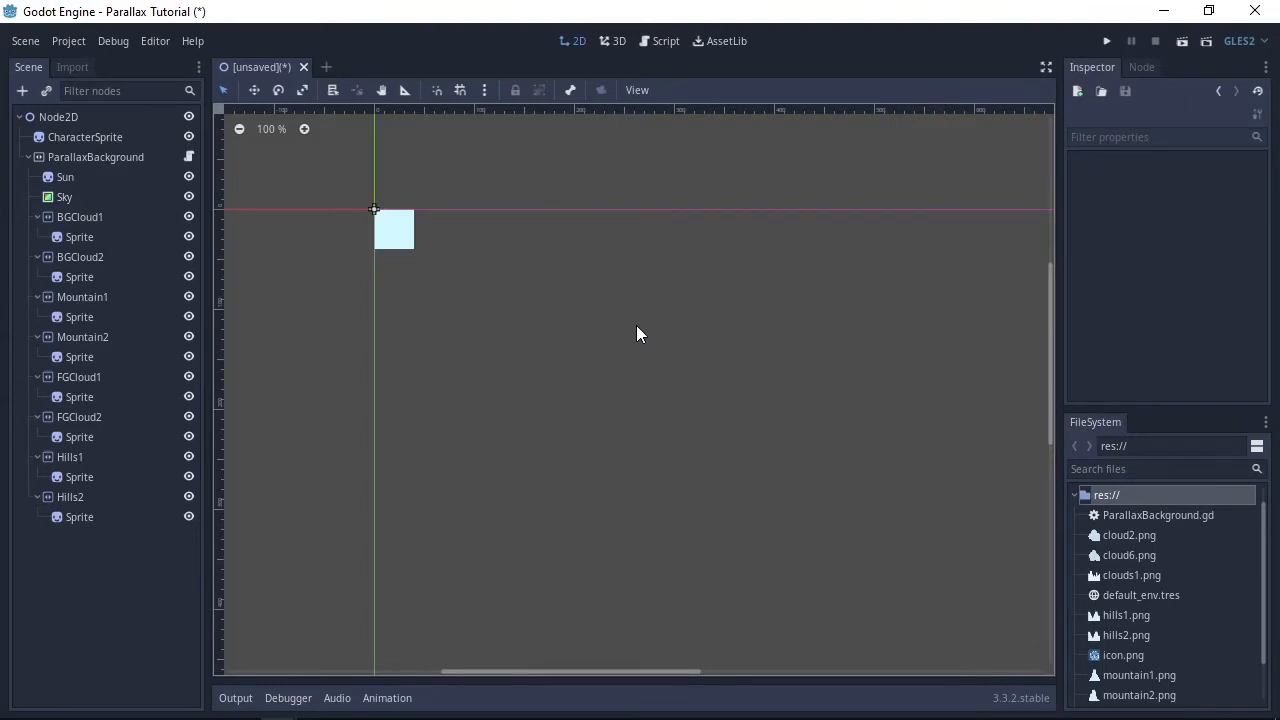
mouse_move(1172, 552)
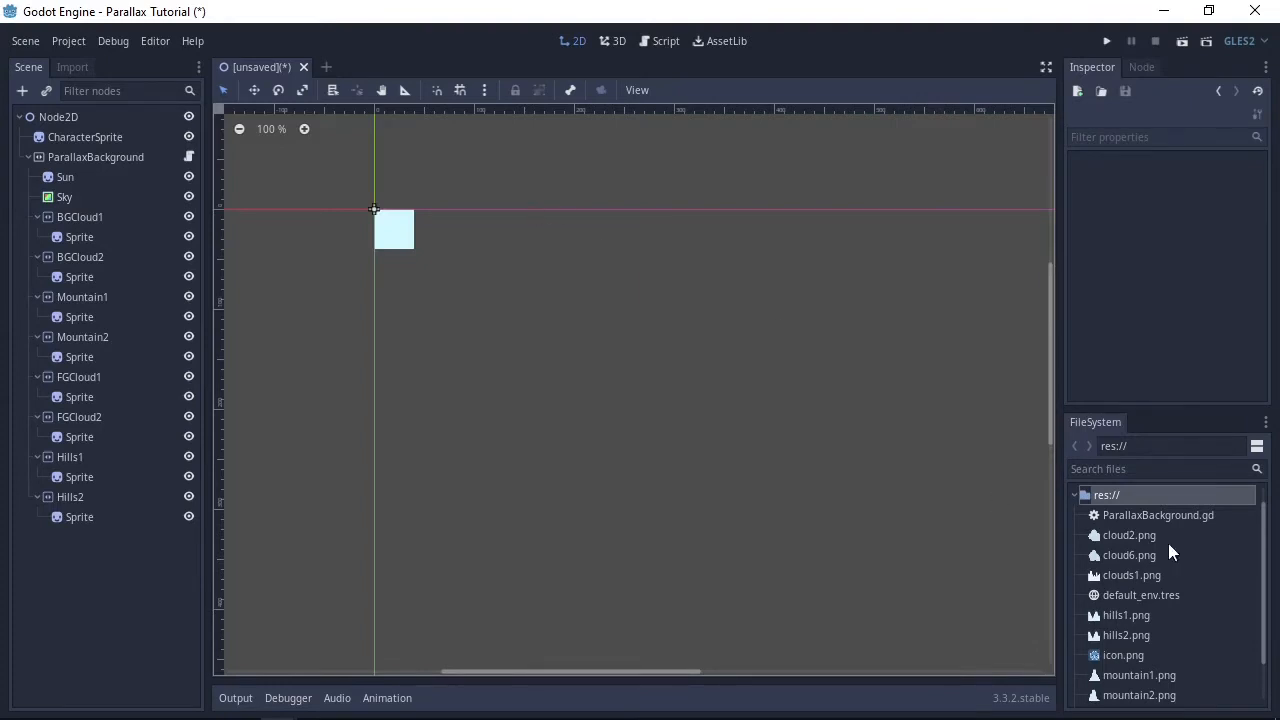
mouse_move(222, 293)
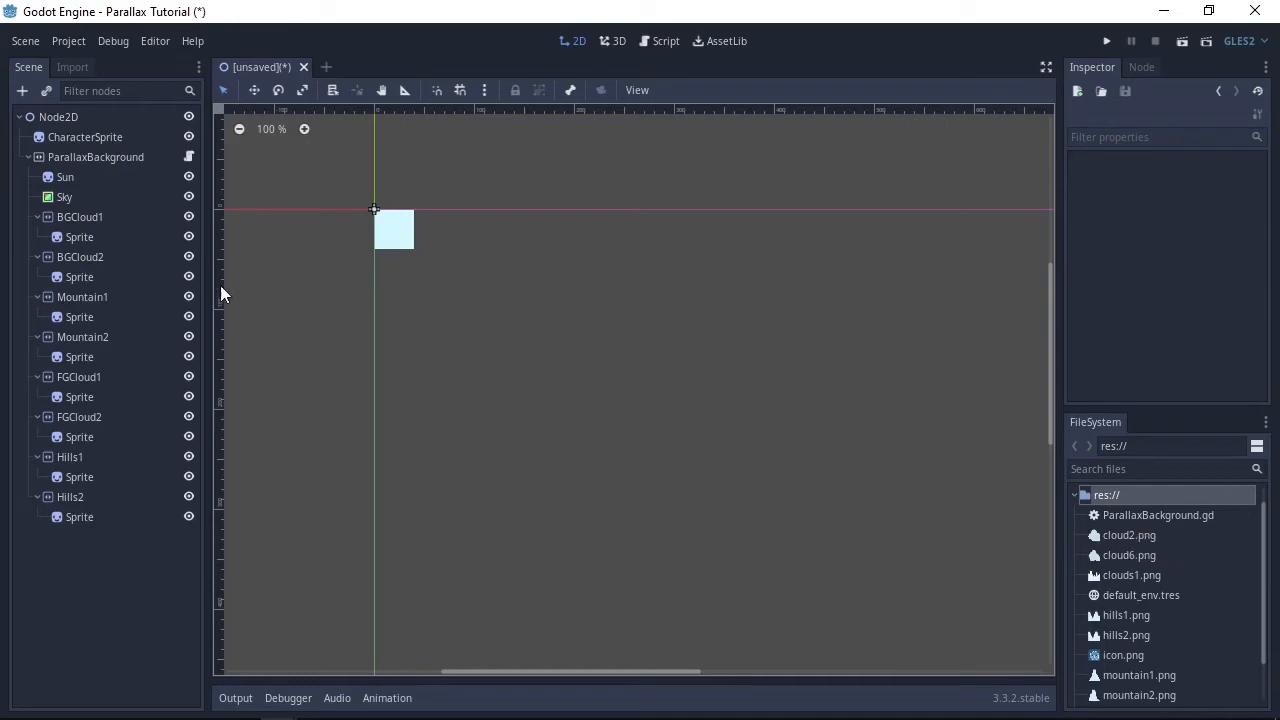
click(79, 237)
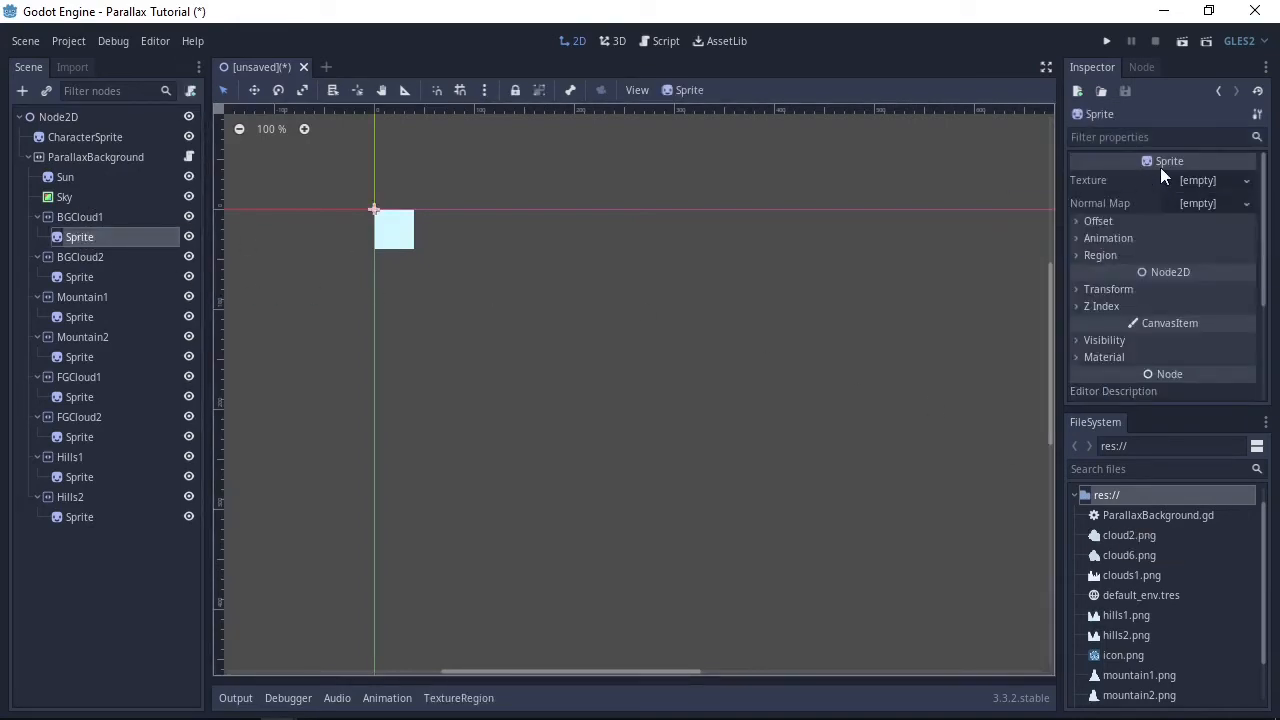
mouse_move(1168, 175)
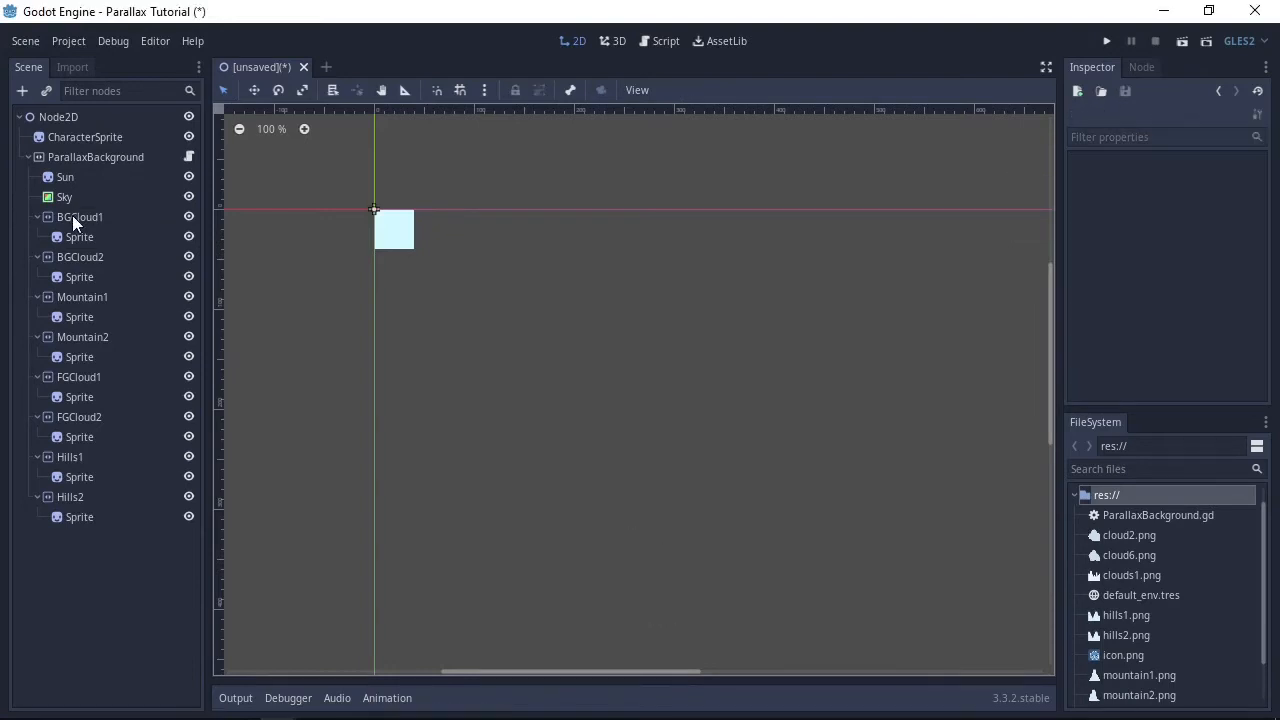
Assign cloud, mountain and hill textures to the layer Sprites, with cloud6 on BGCloud2
click(79, 237)
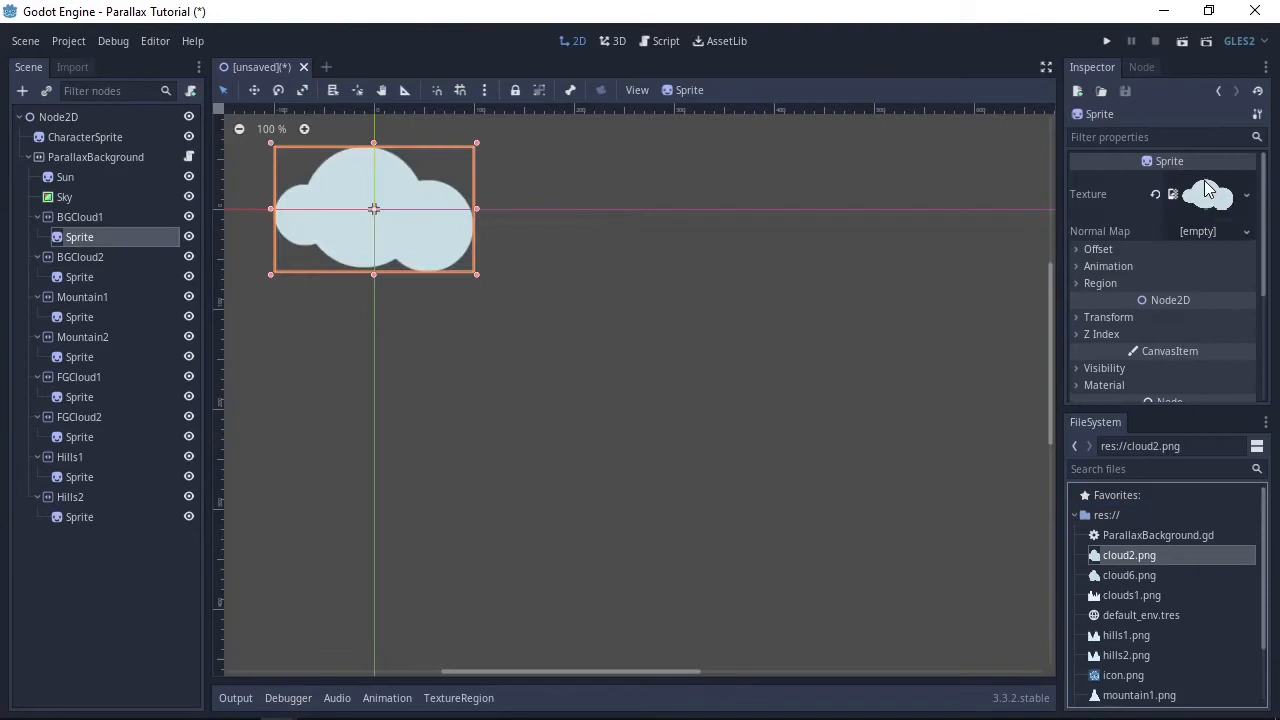
click(79, 277)
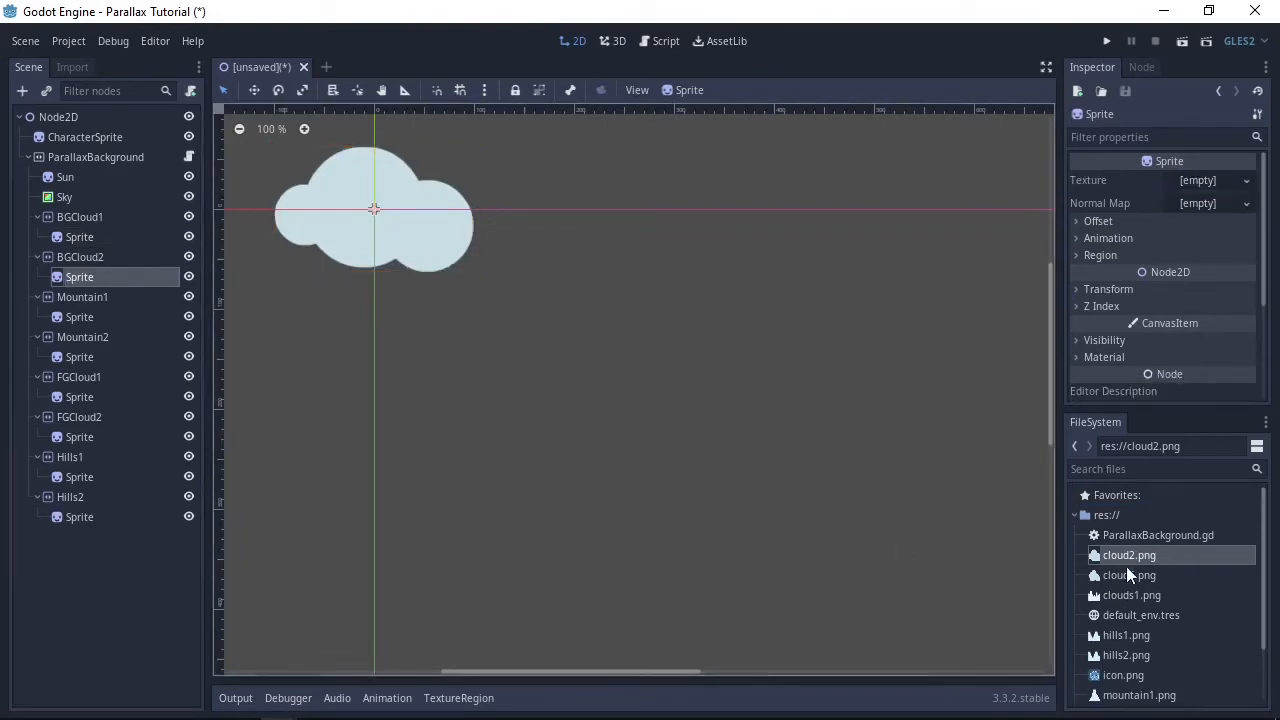
click(1128, 575)
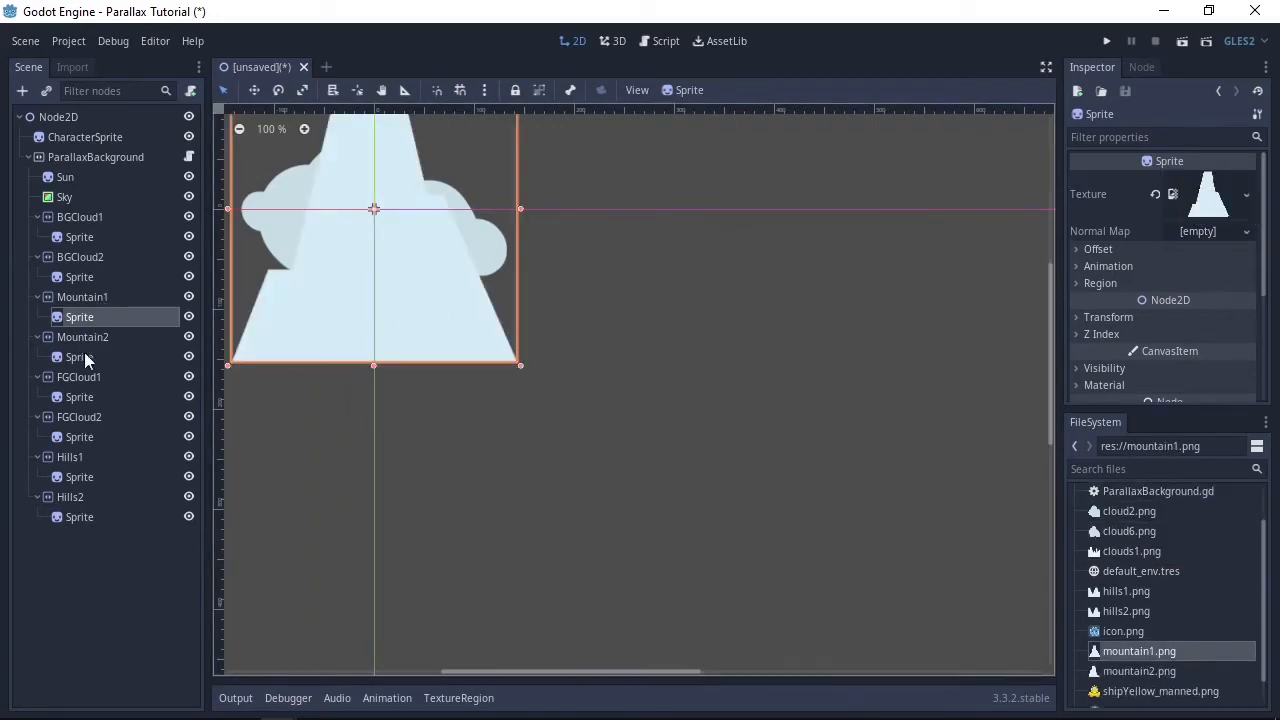
click(79, 357)
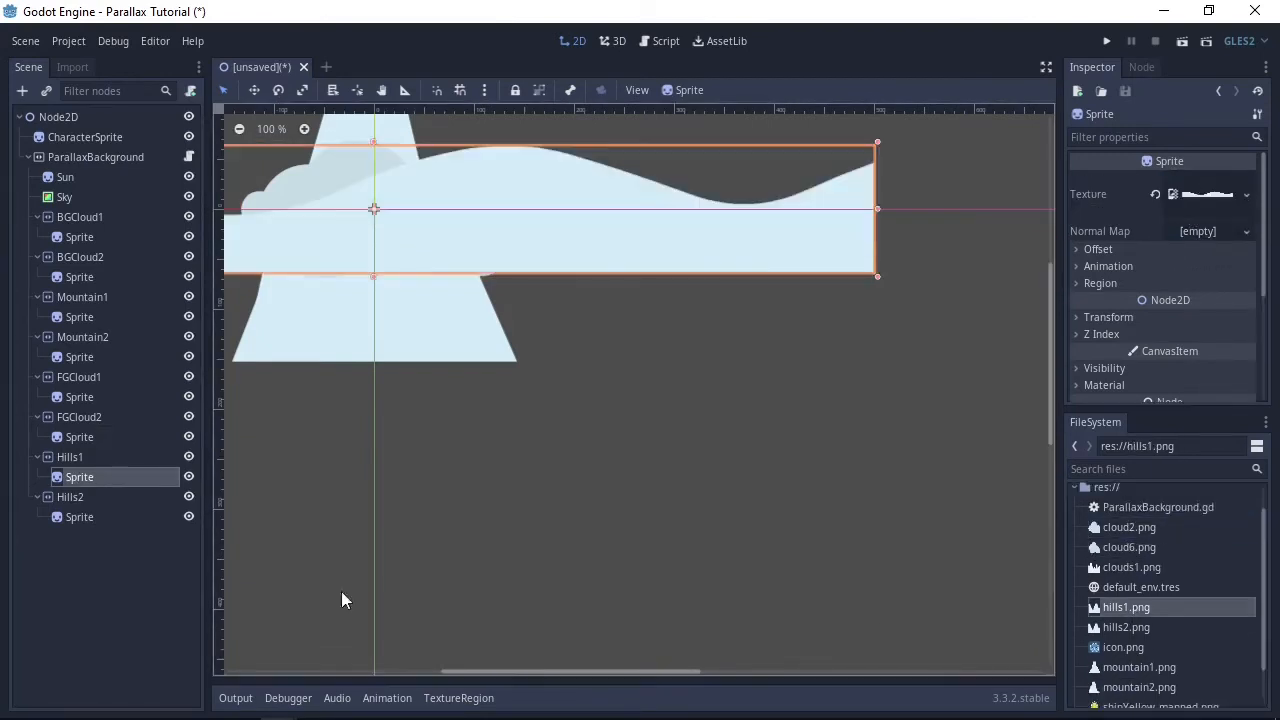
click(79, 517)
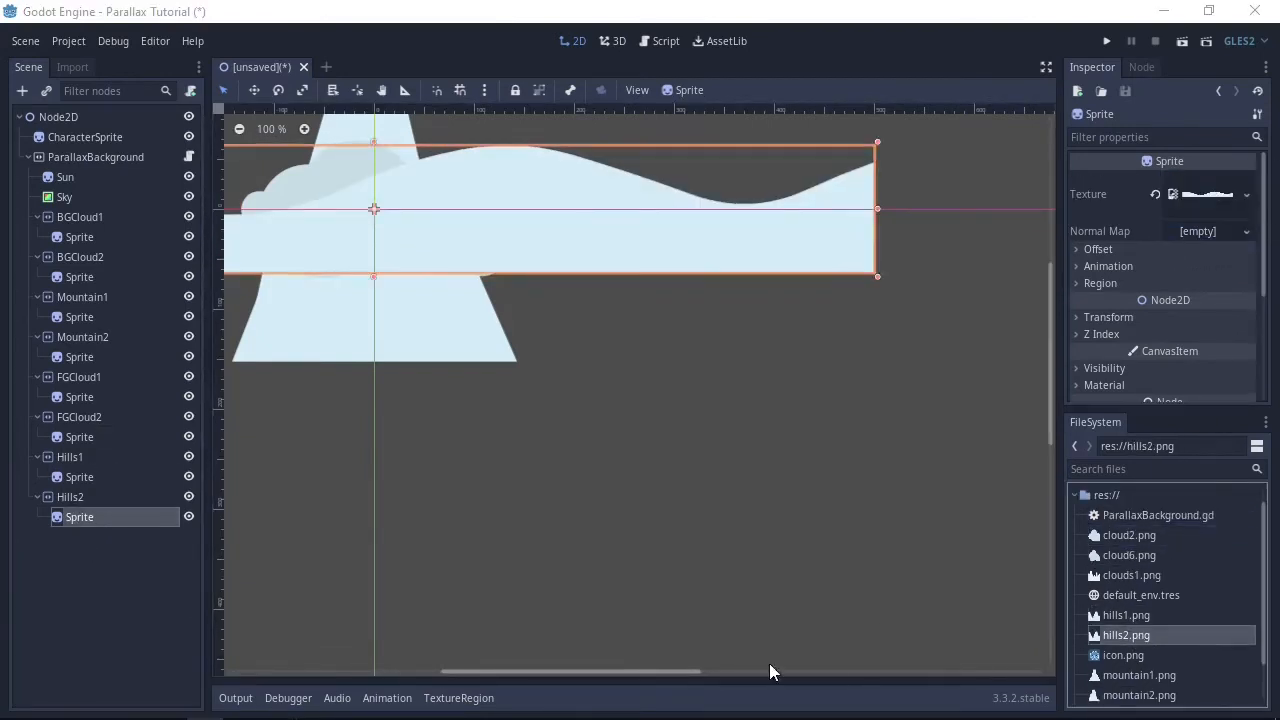
click(64, 177)
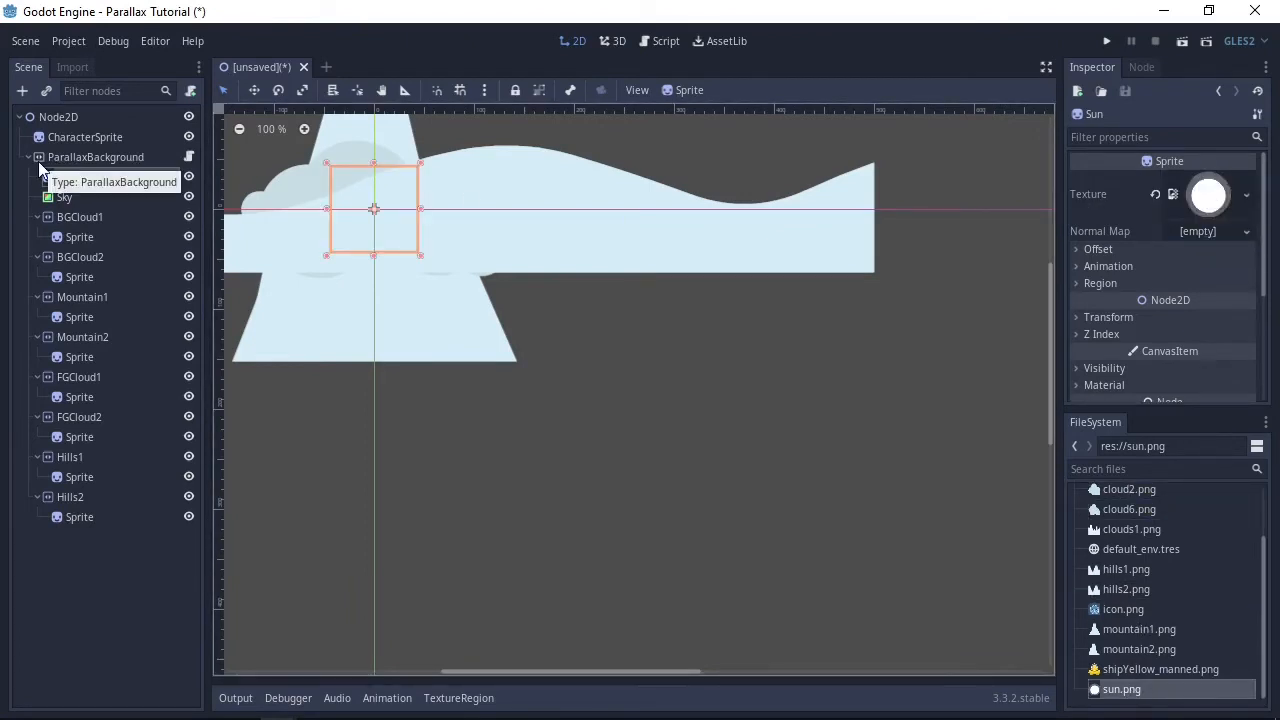
Drag the Hills2 and cloud sprites into position across the landscape
click(79, 517)
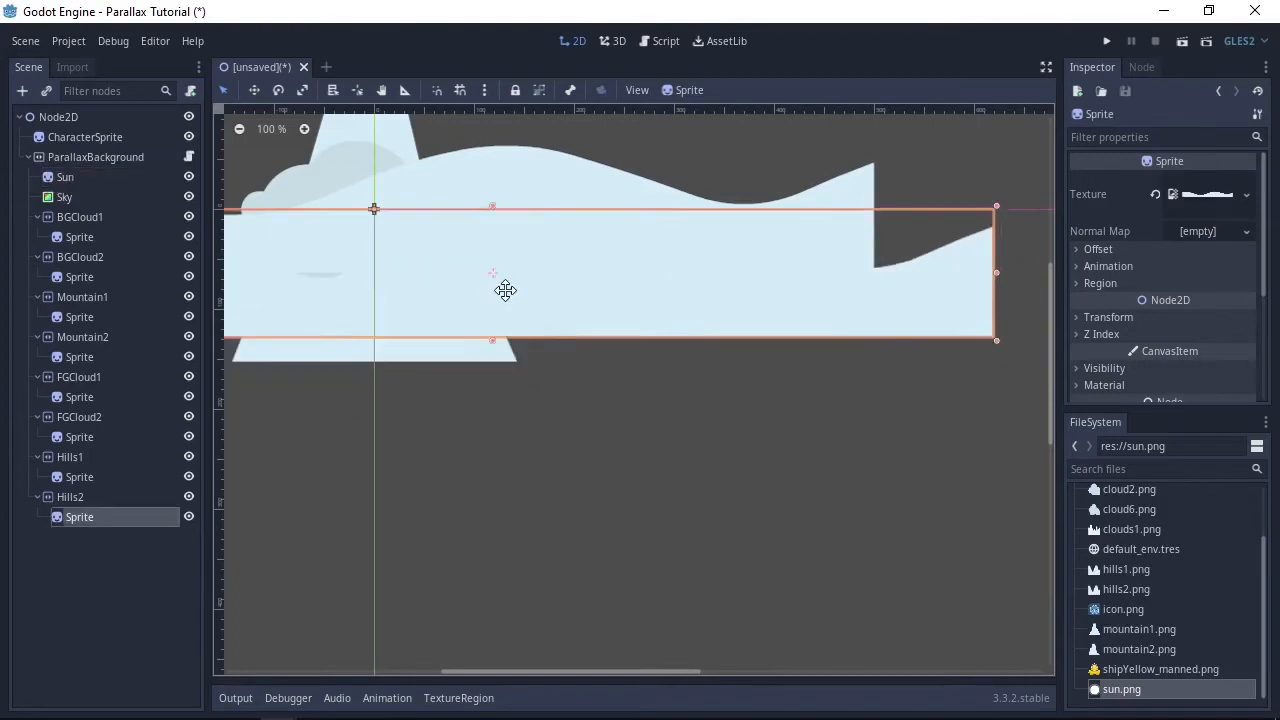
click(69, 497)
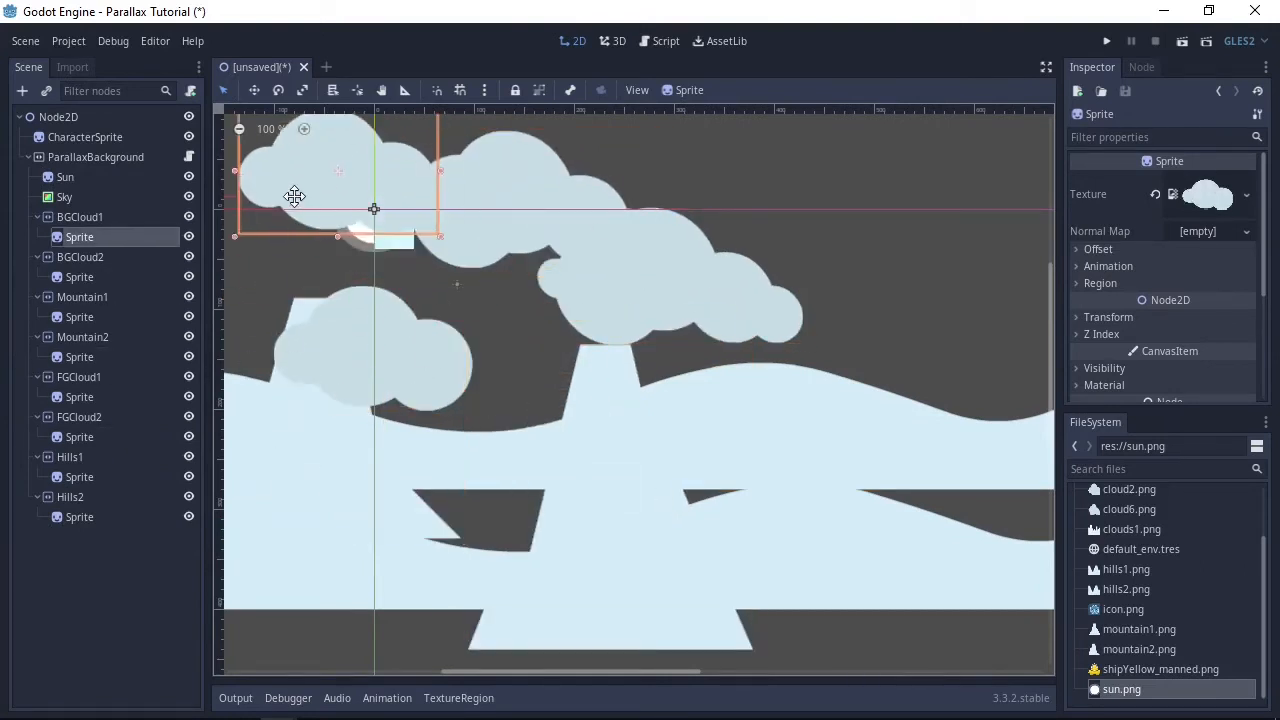
click(65, 177)
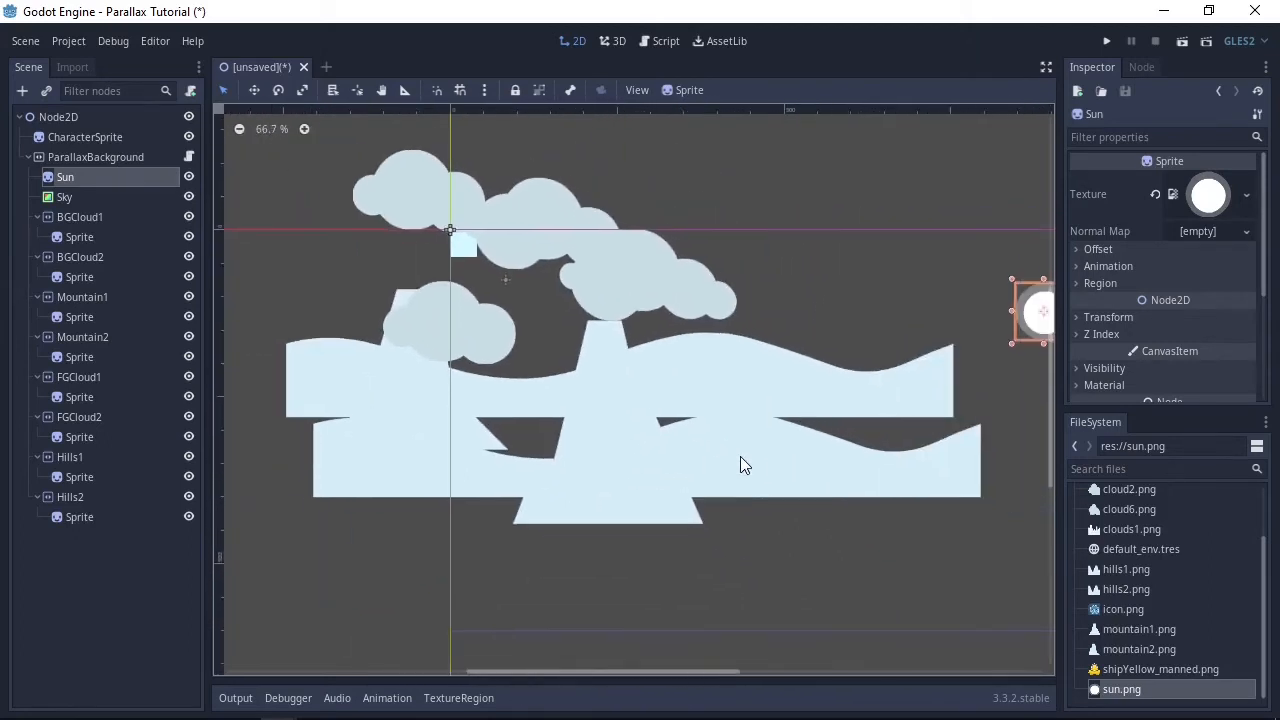
click(79, 477)
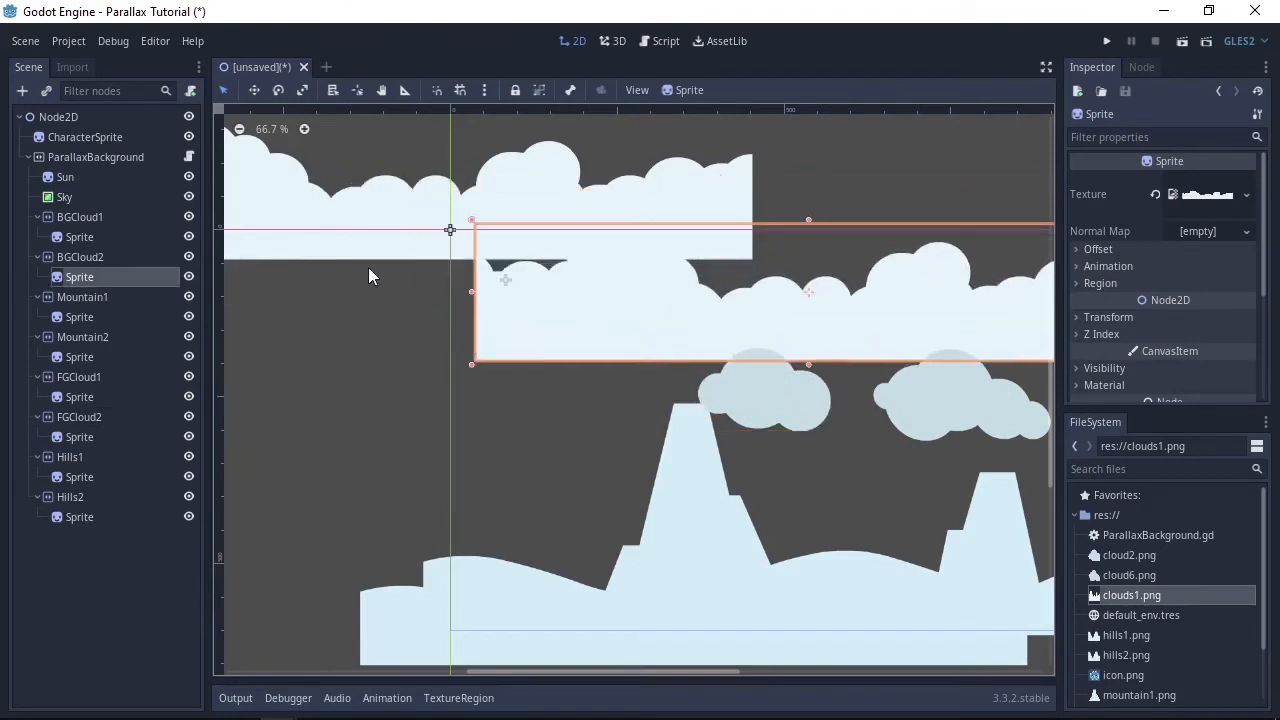
Flip the cloud sprites upside down with a vertical Scale of -1
click(79, 237)
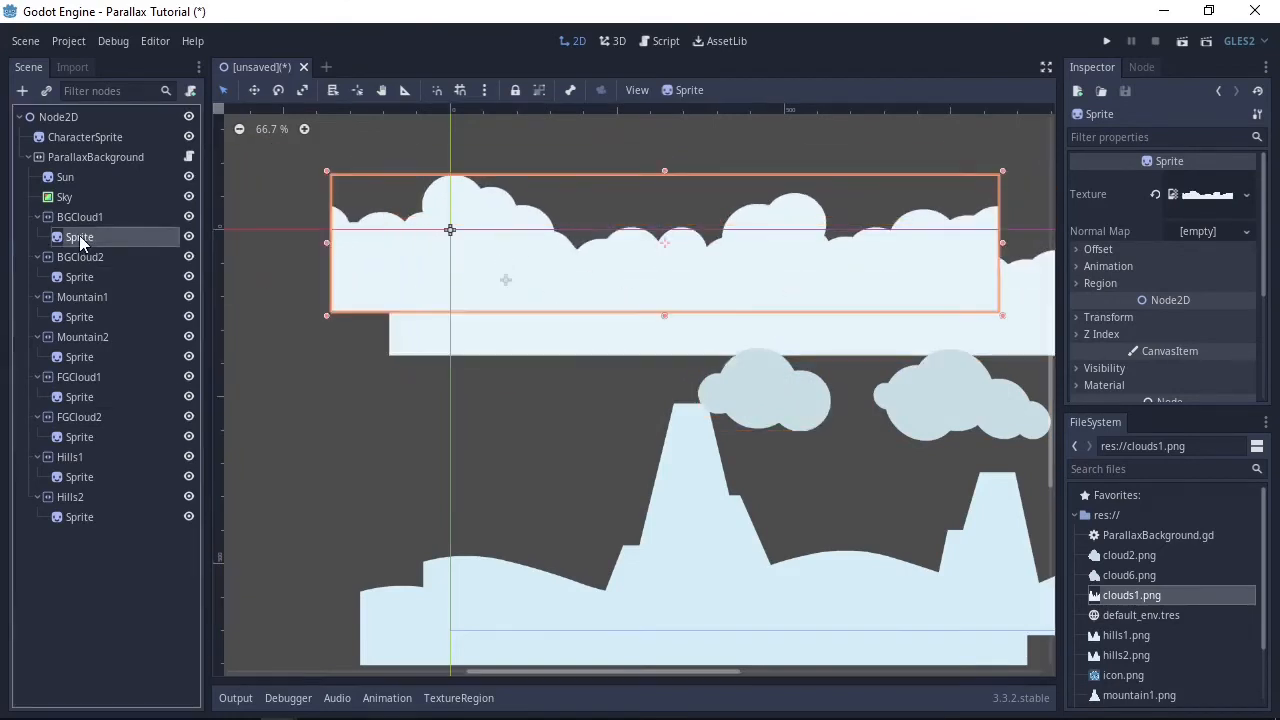
mouse_move(79, 237)
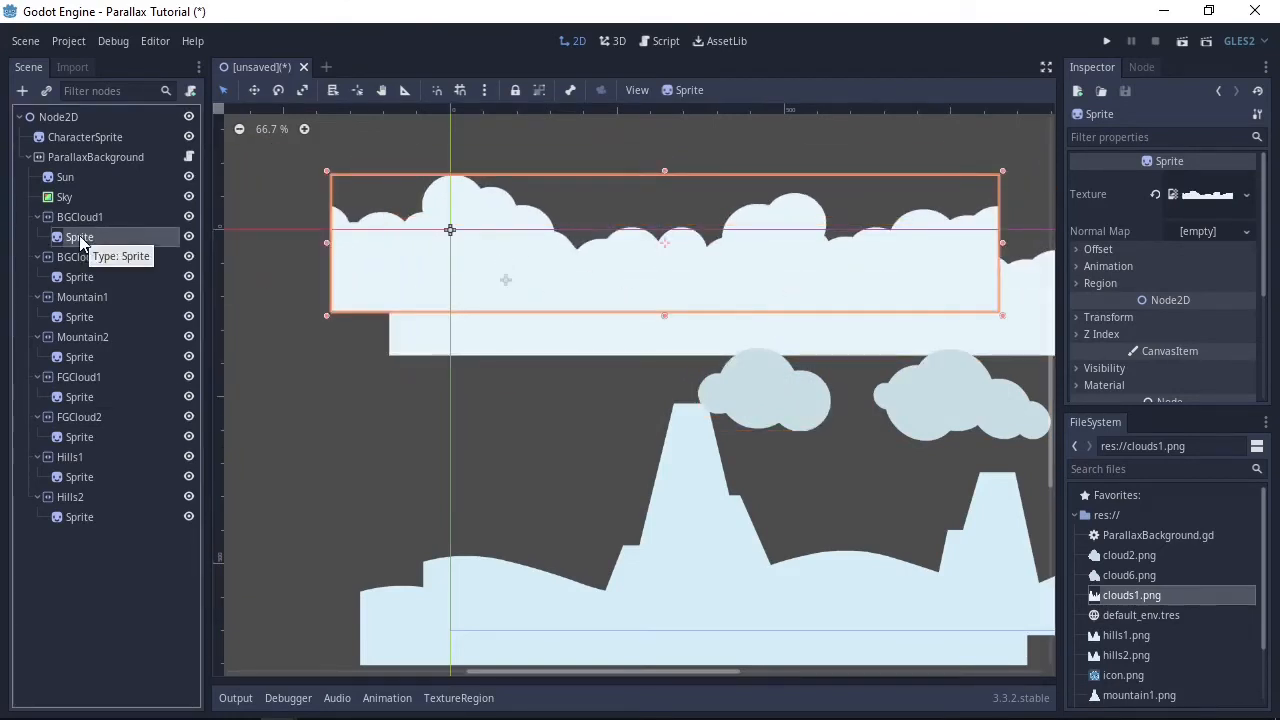
click(1108, 317)
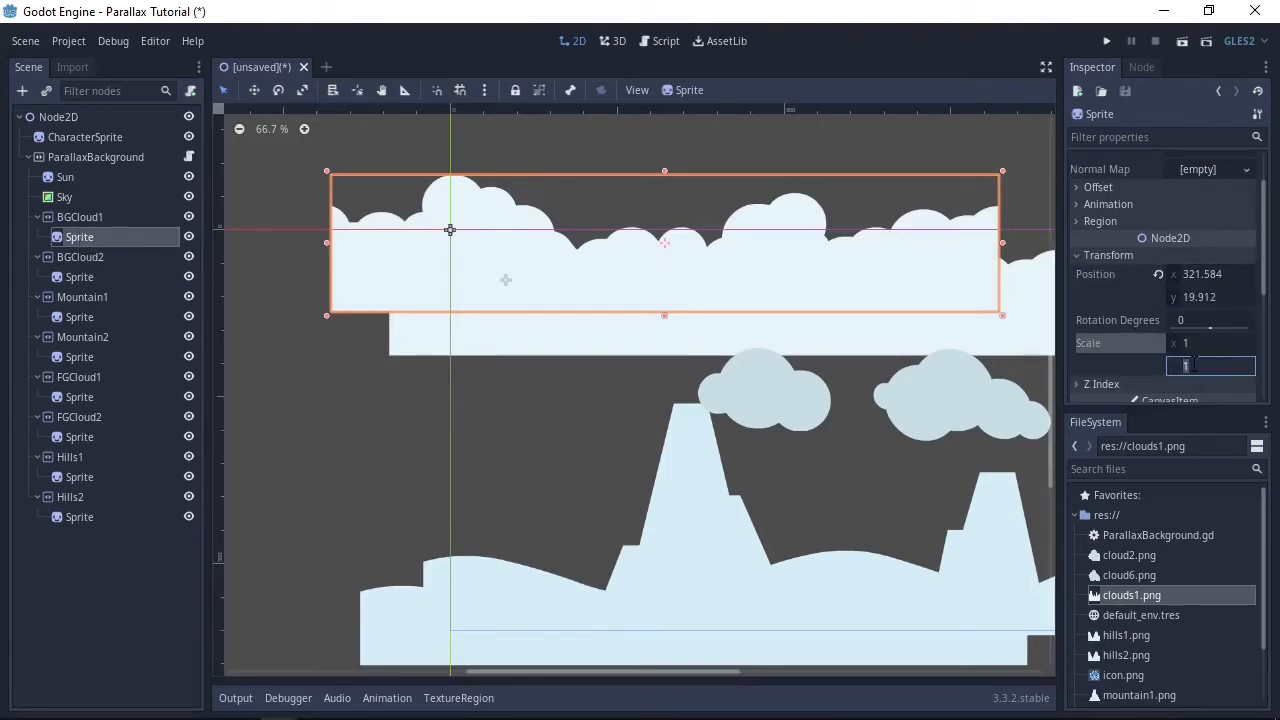
text(-1)
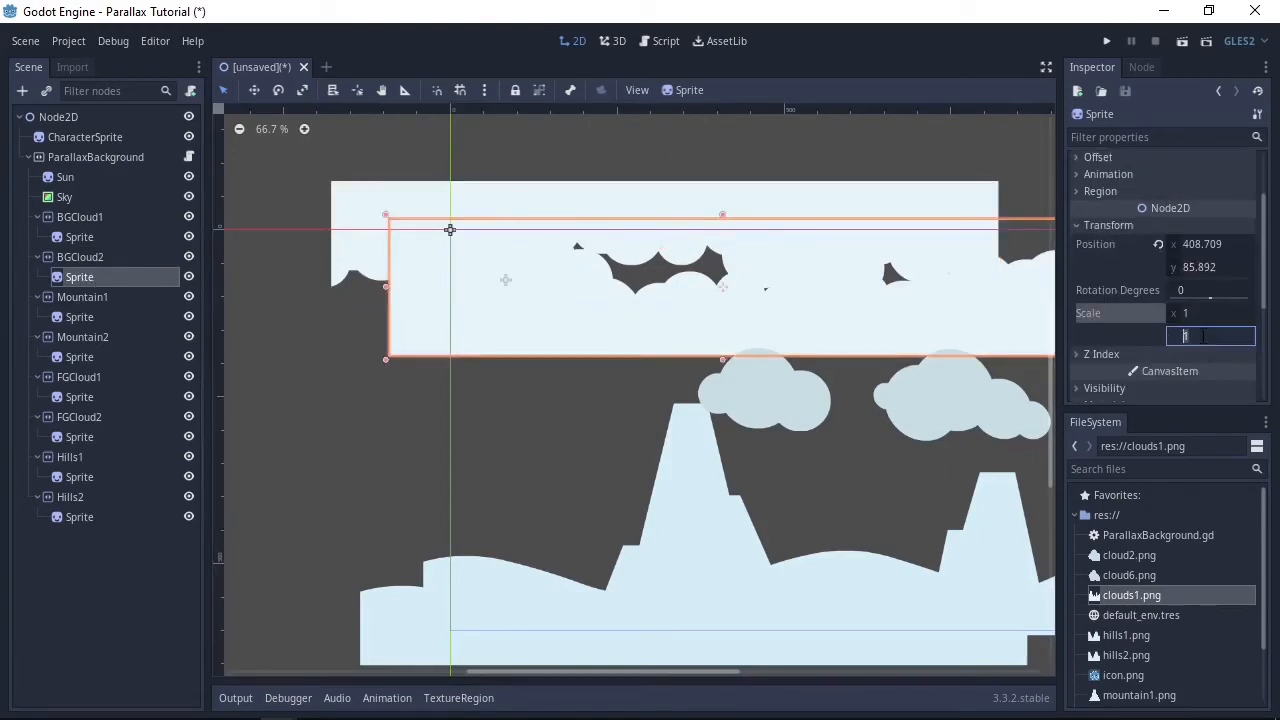
text(-1)
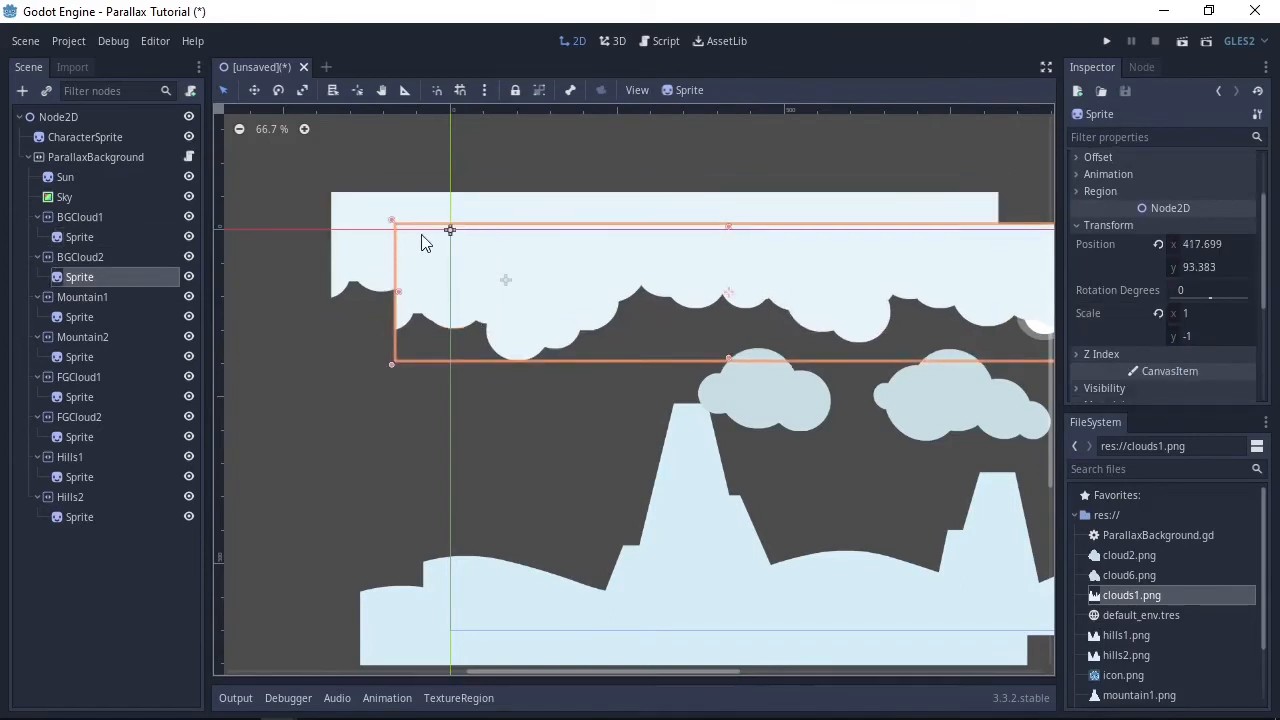
Scale the BGCloud2 cloud to 0.75 and drag it up and left
click(1210, 313)
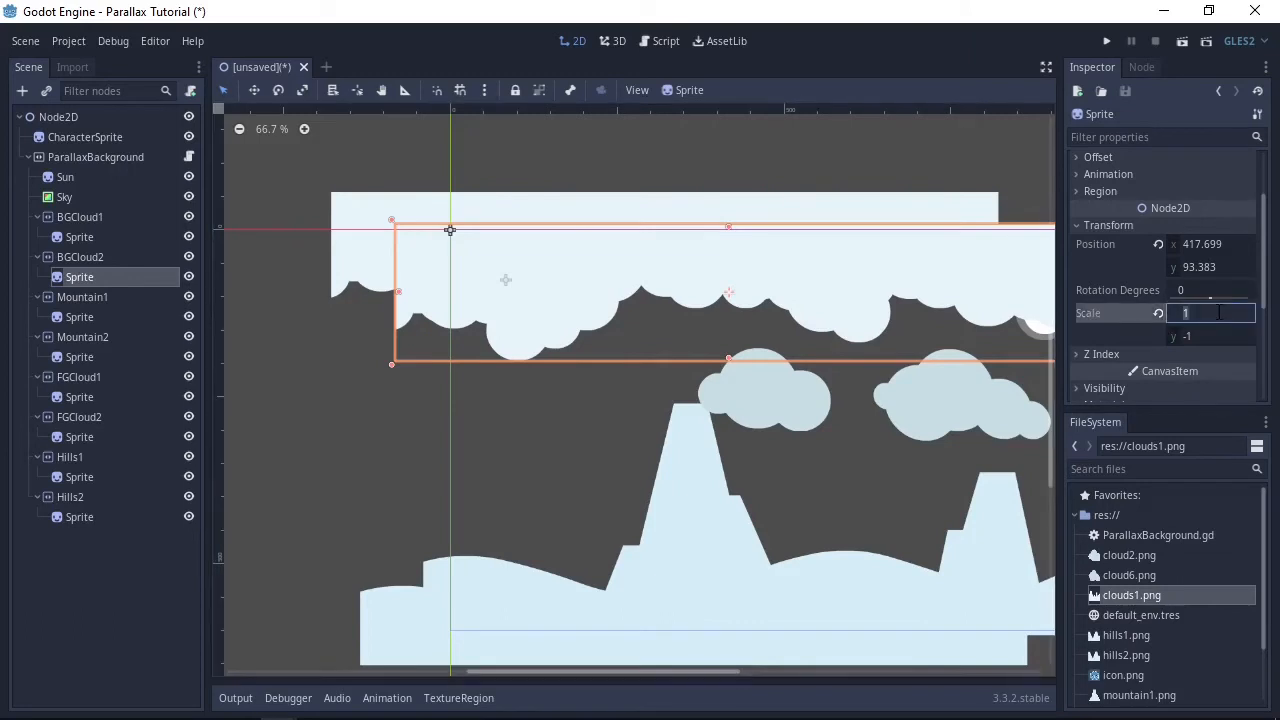
text(0.75)
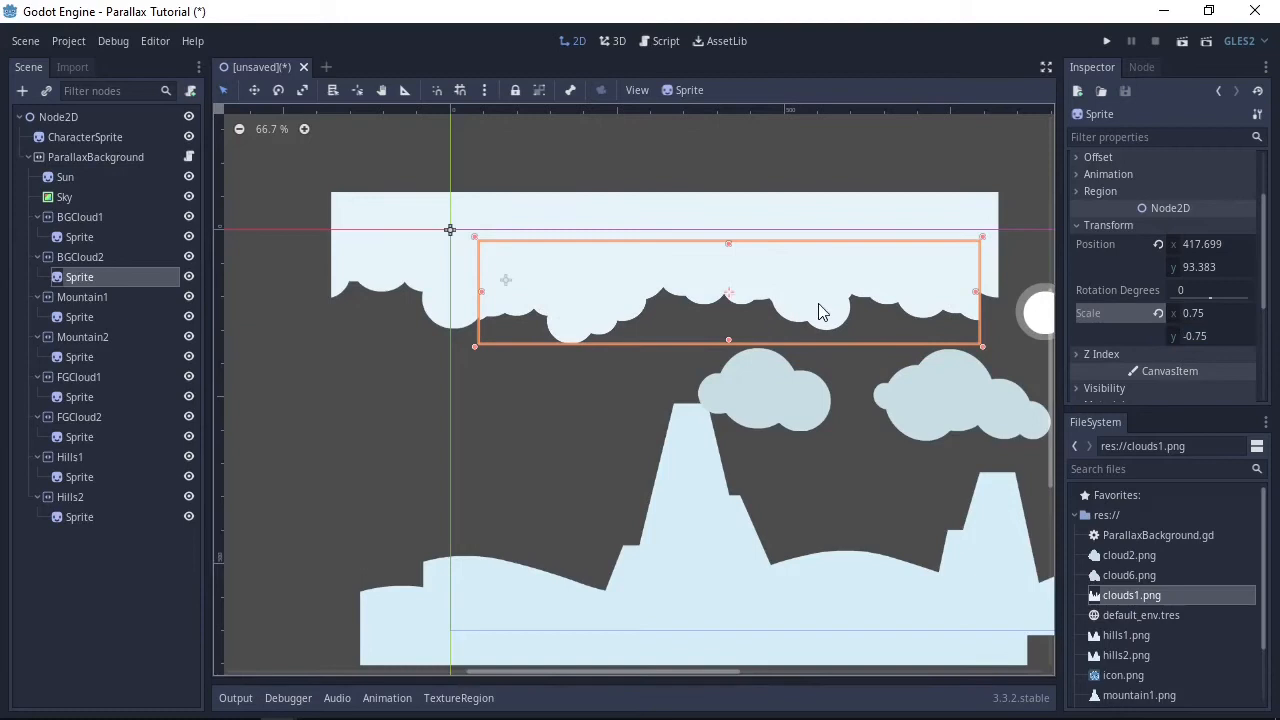
drag(820, 310, 505, 250)
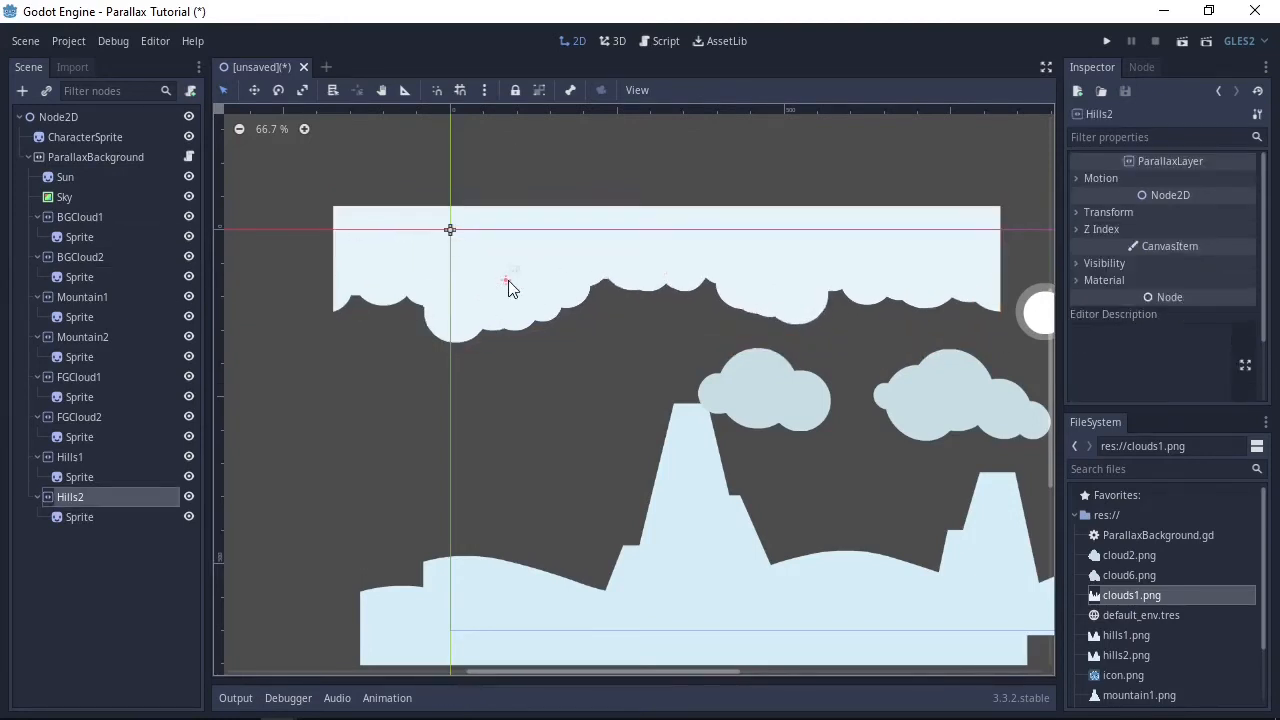
Set the Hills2 sprite's Transform Scale to 0.75
click(79, 517)
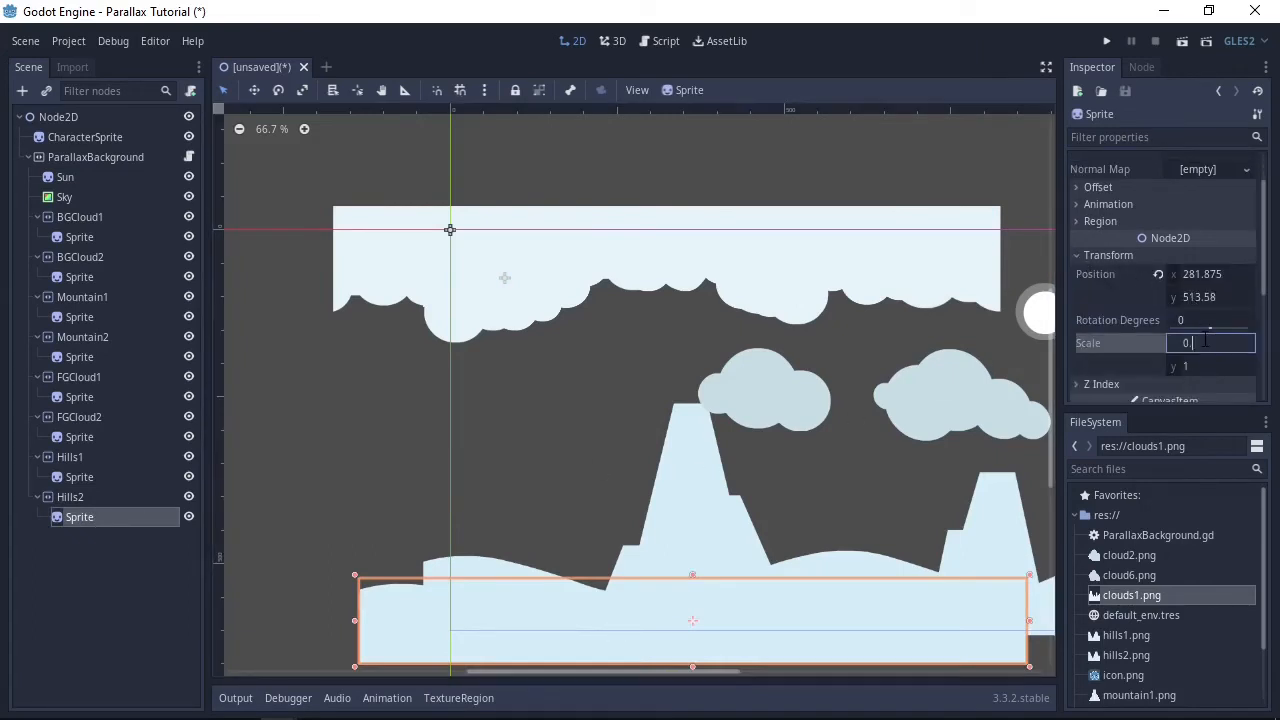
text(0.75)
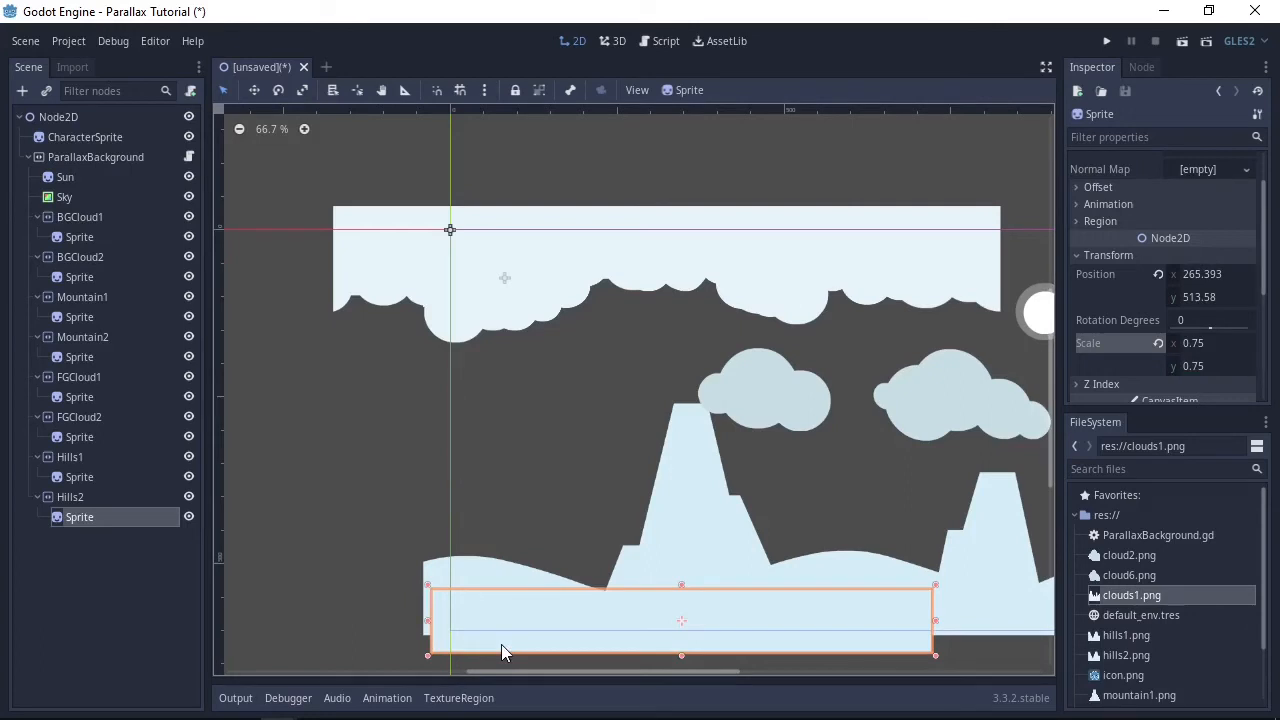
mouse_move(120, 300)
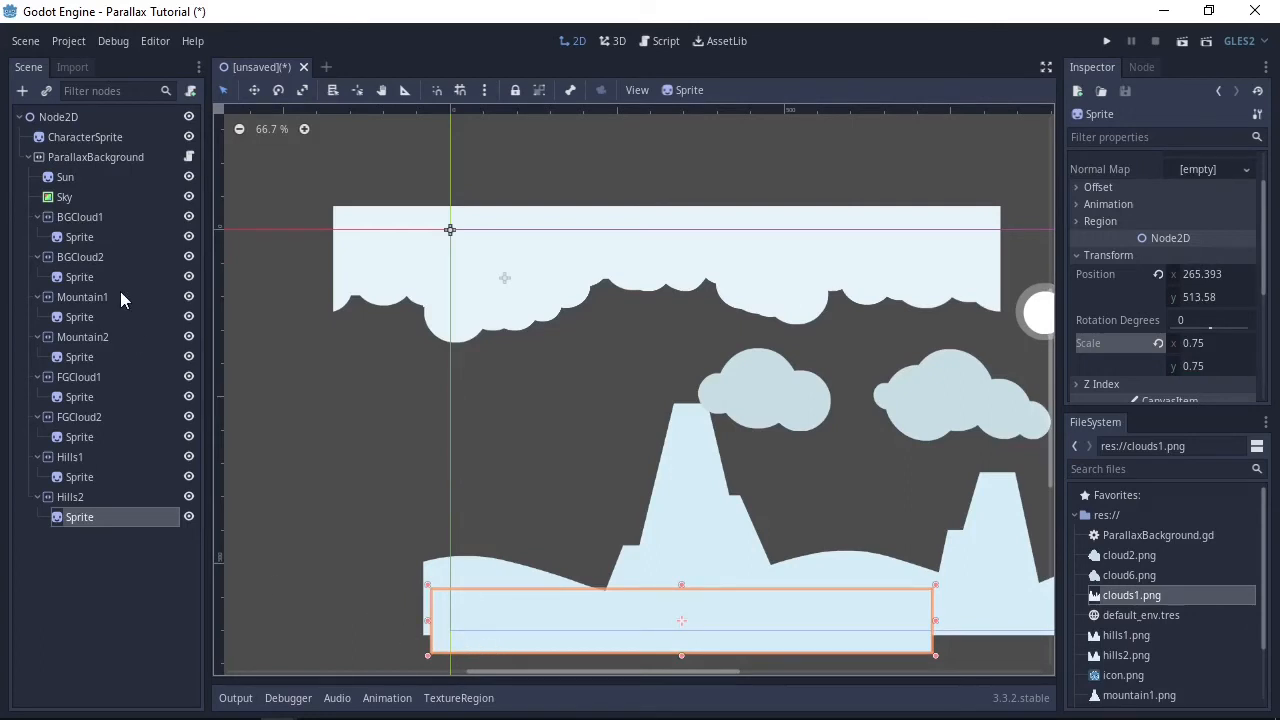
click(79, 237)
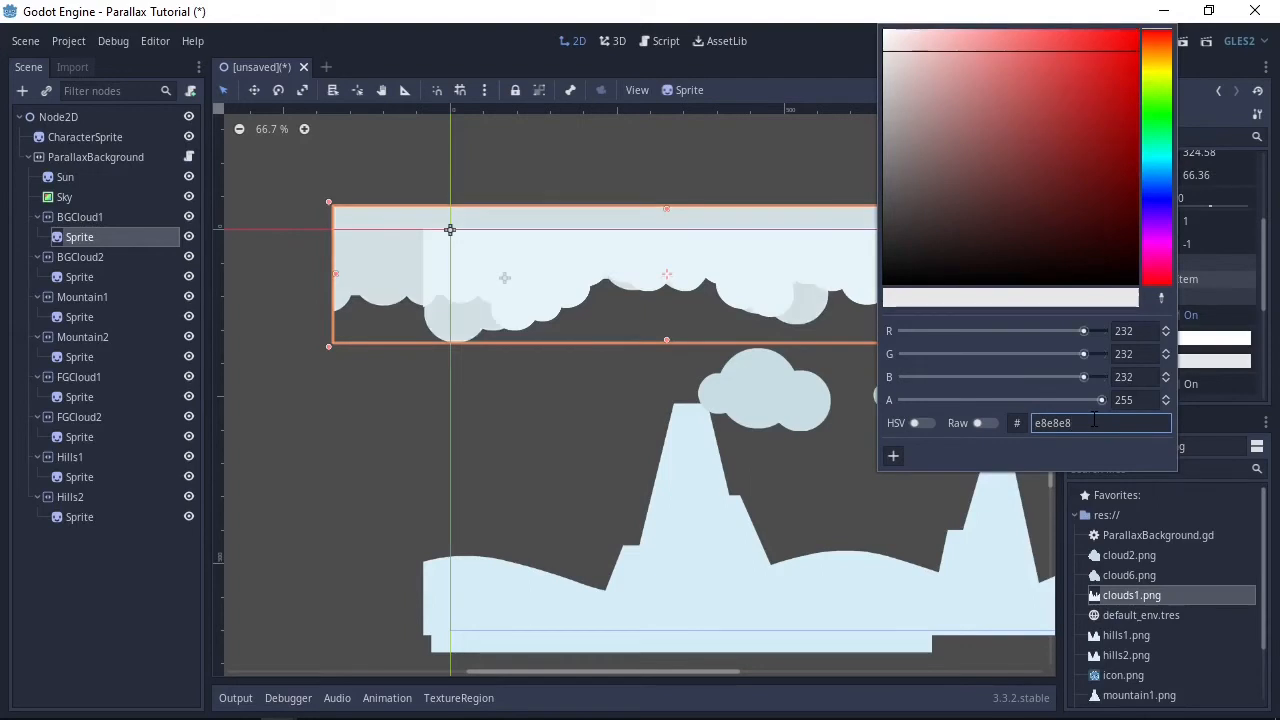
mouse_move(545, 405)
text(7)
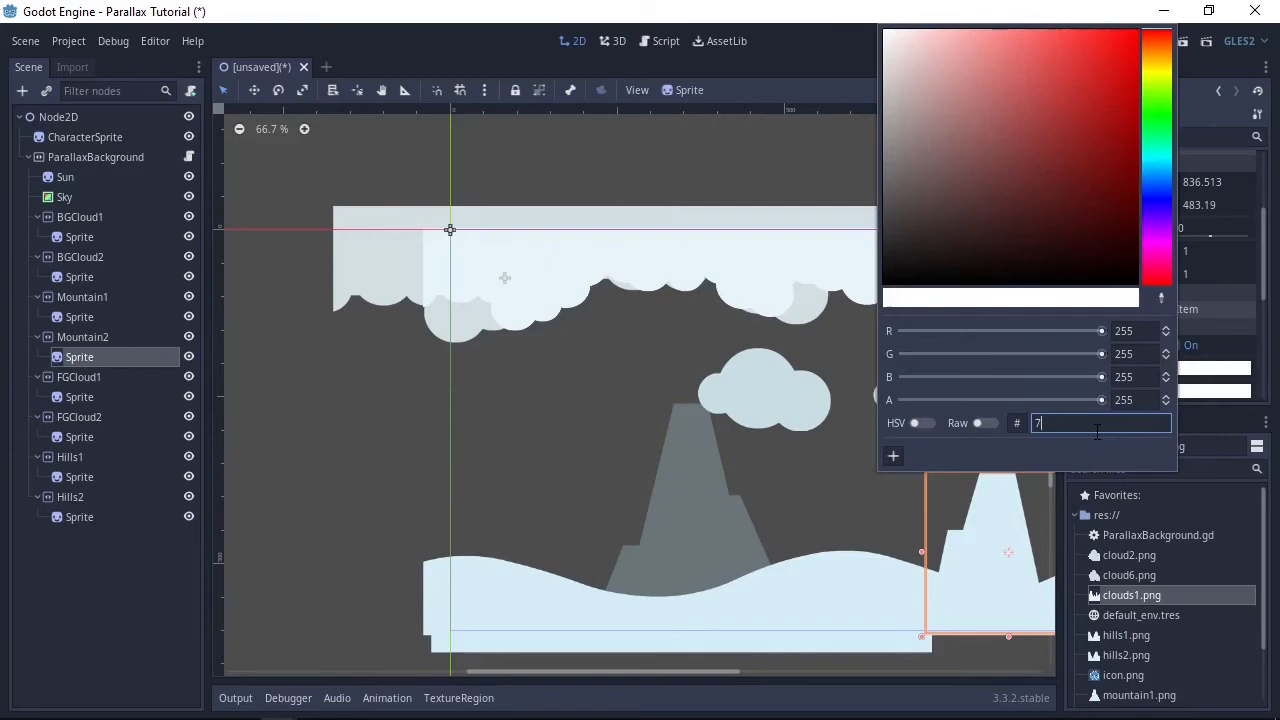
Set the cloud sprite's Modulate tint to grey hex d7d7d
text(d7d7d)
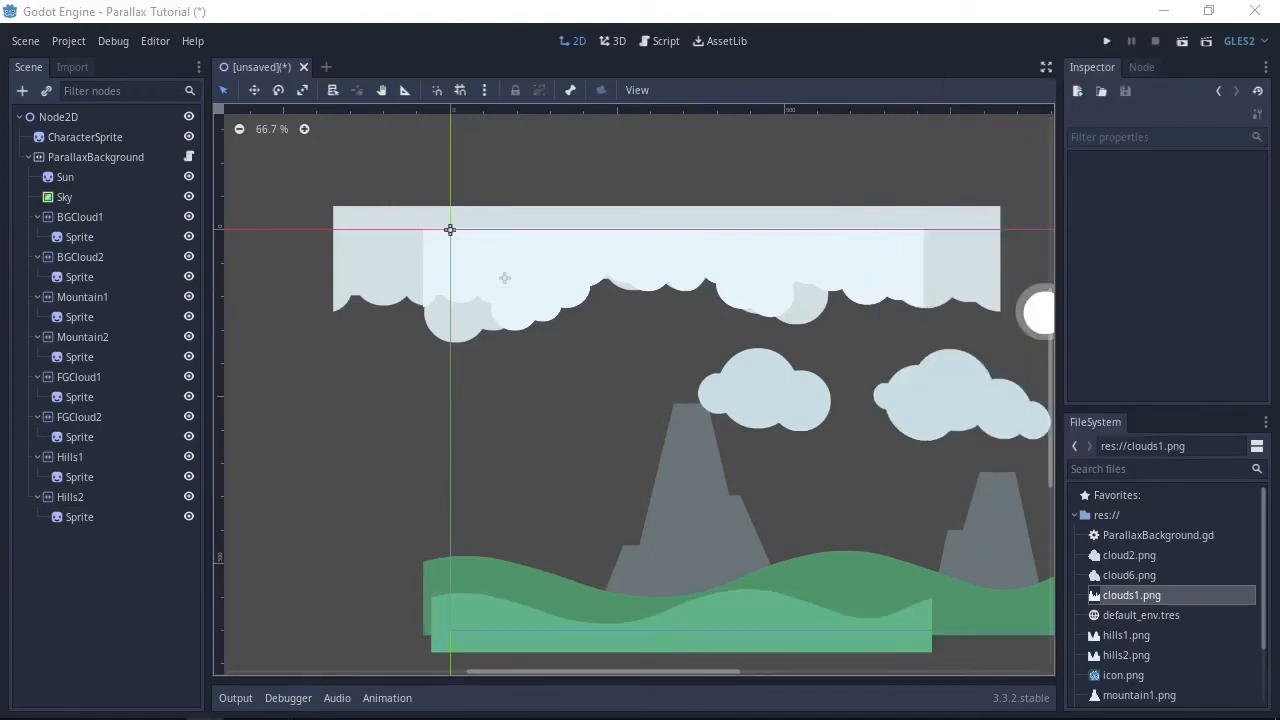
click(79, 277)
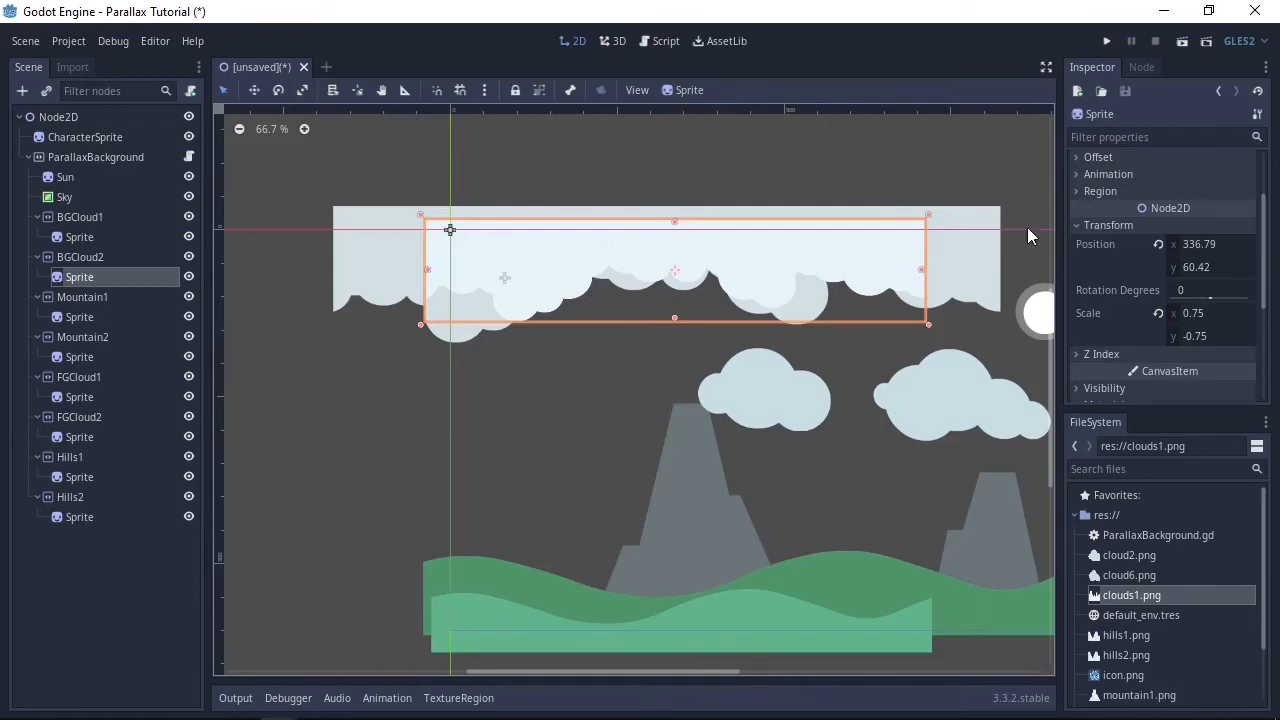
Set Motion Scale x on BGCloud2, FGCloud1, FGCloud2, Hills1 and Hills2, rising from 1.2 to 2
click(80, 257)
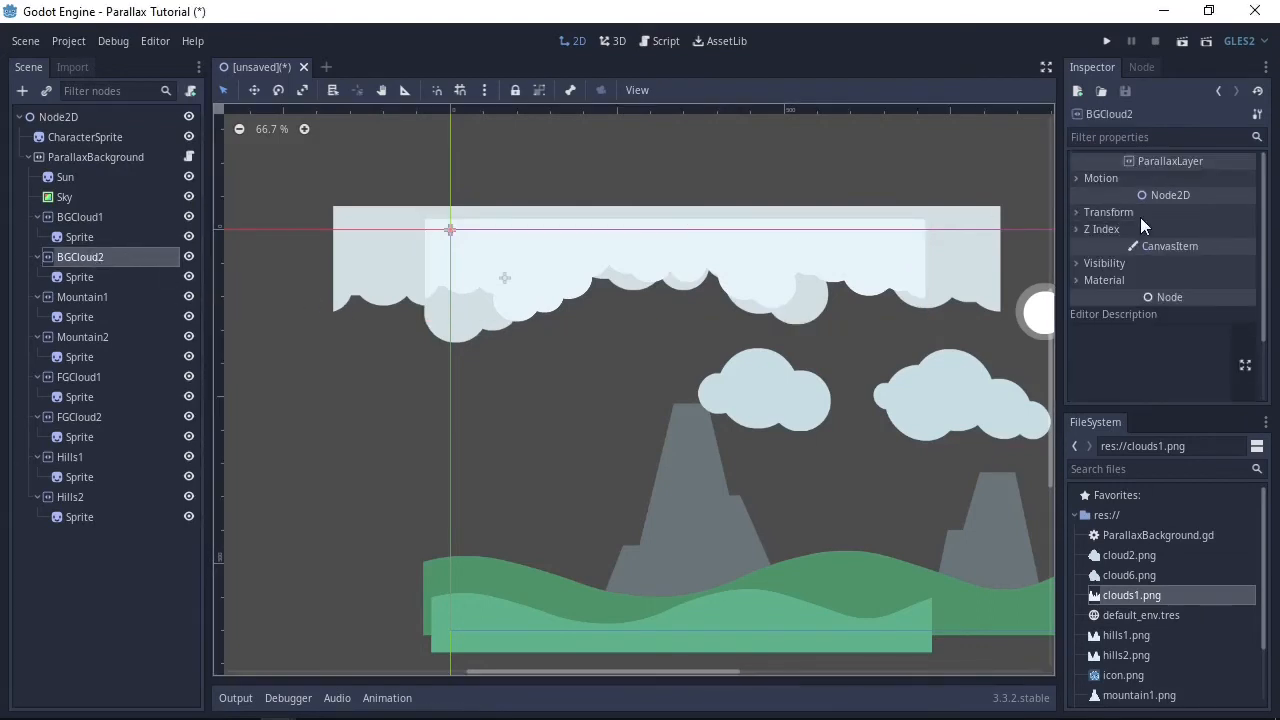
click(1100, 177)
text(1.2)
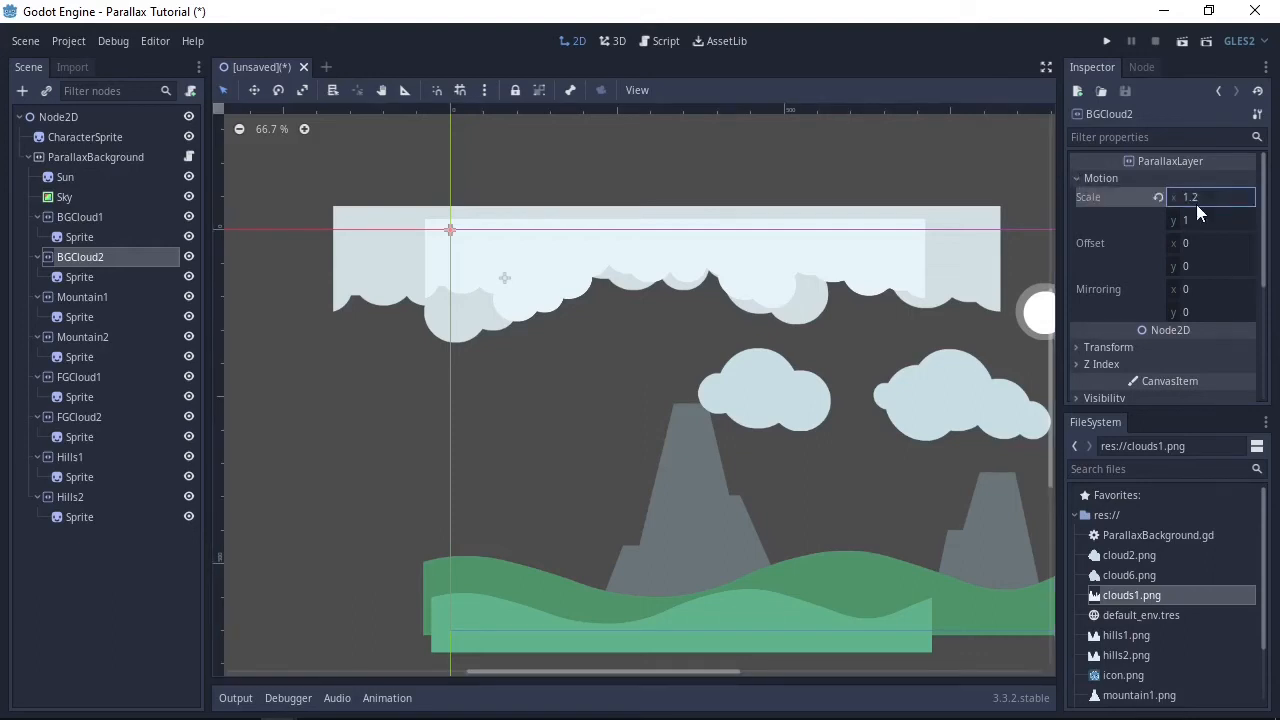
click(78, 377)
text(1.)
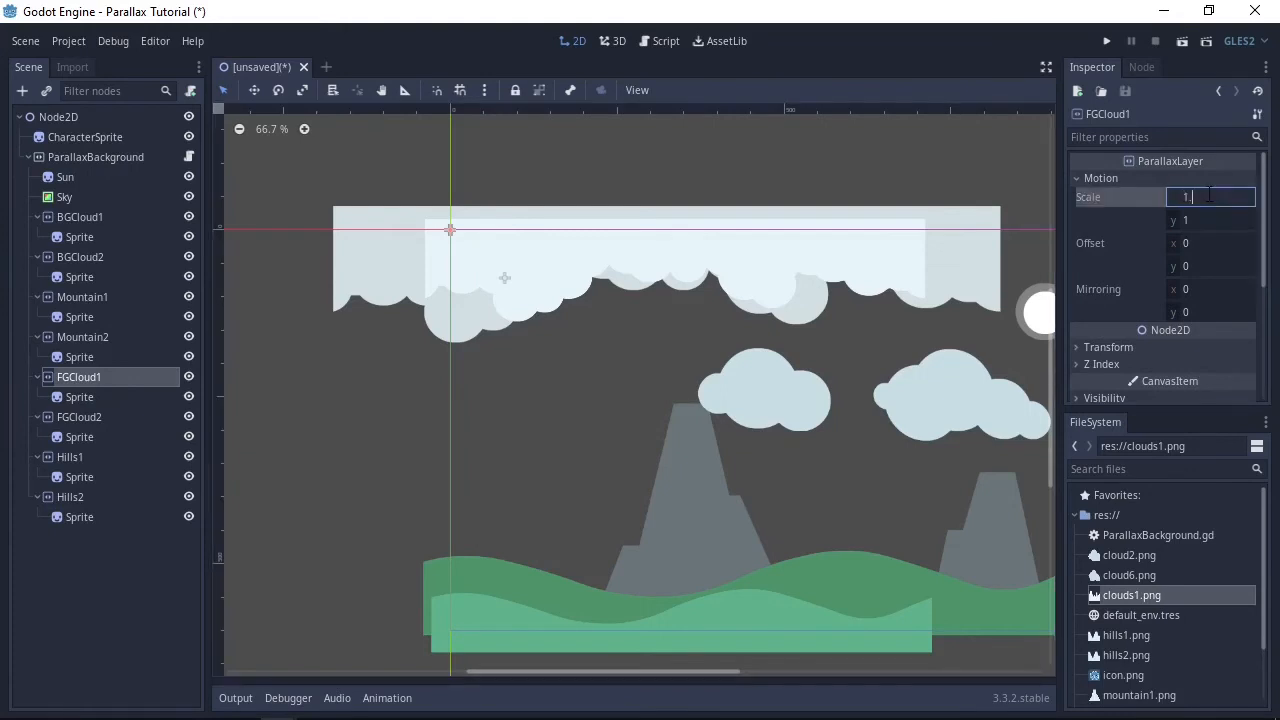
click(79, 437)
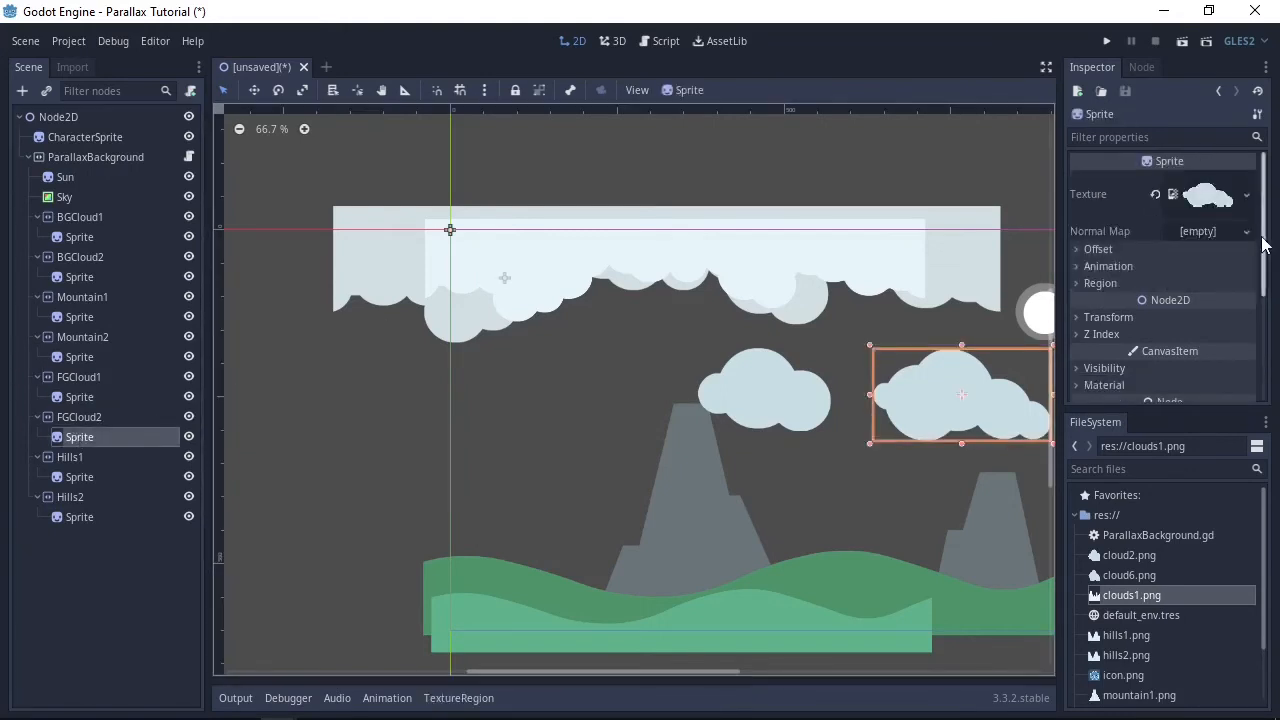
click(79, 417)
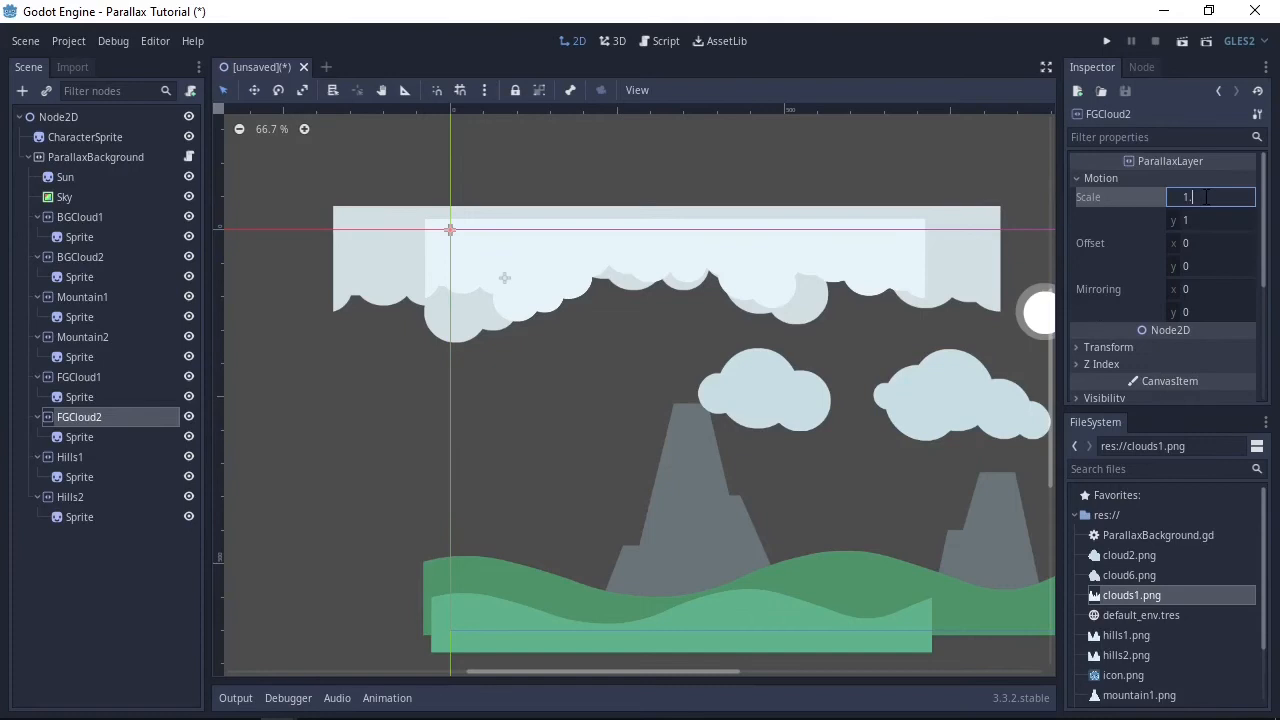
click(69, 457)
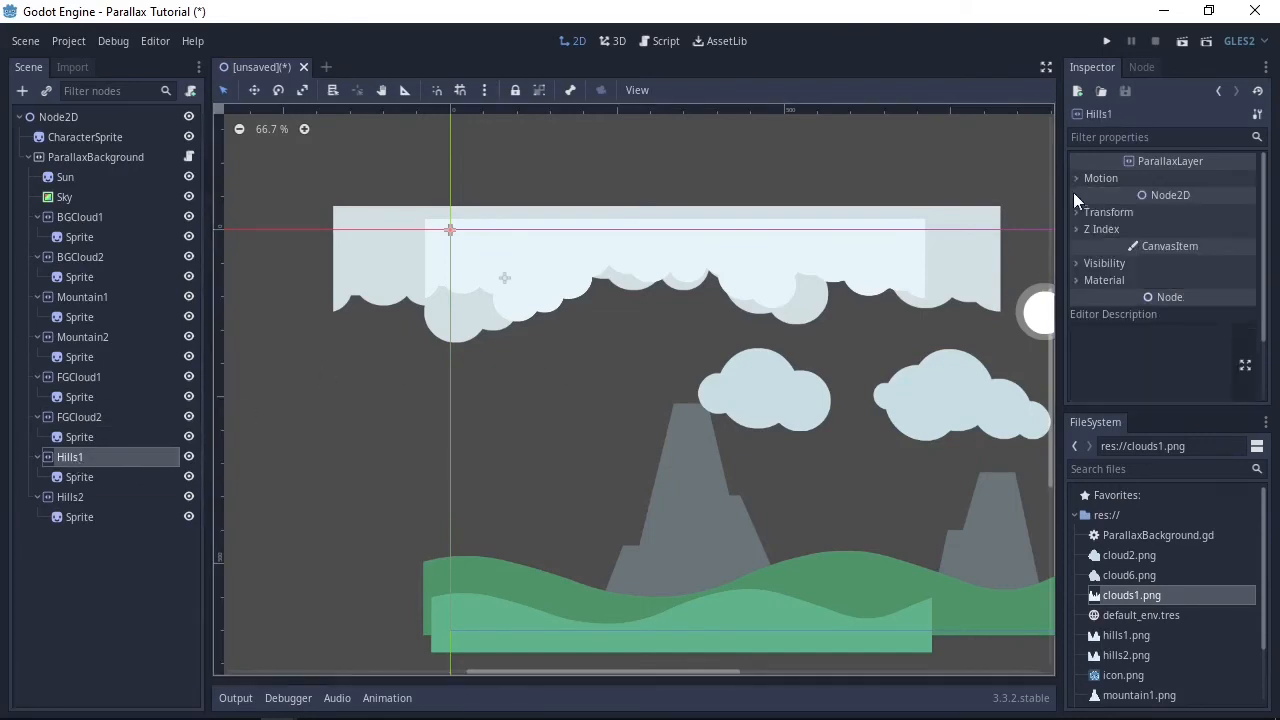
click(1077, 177)
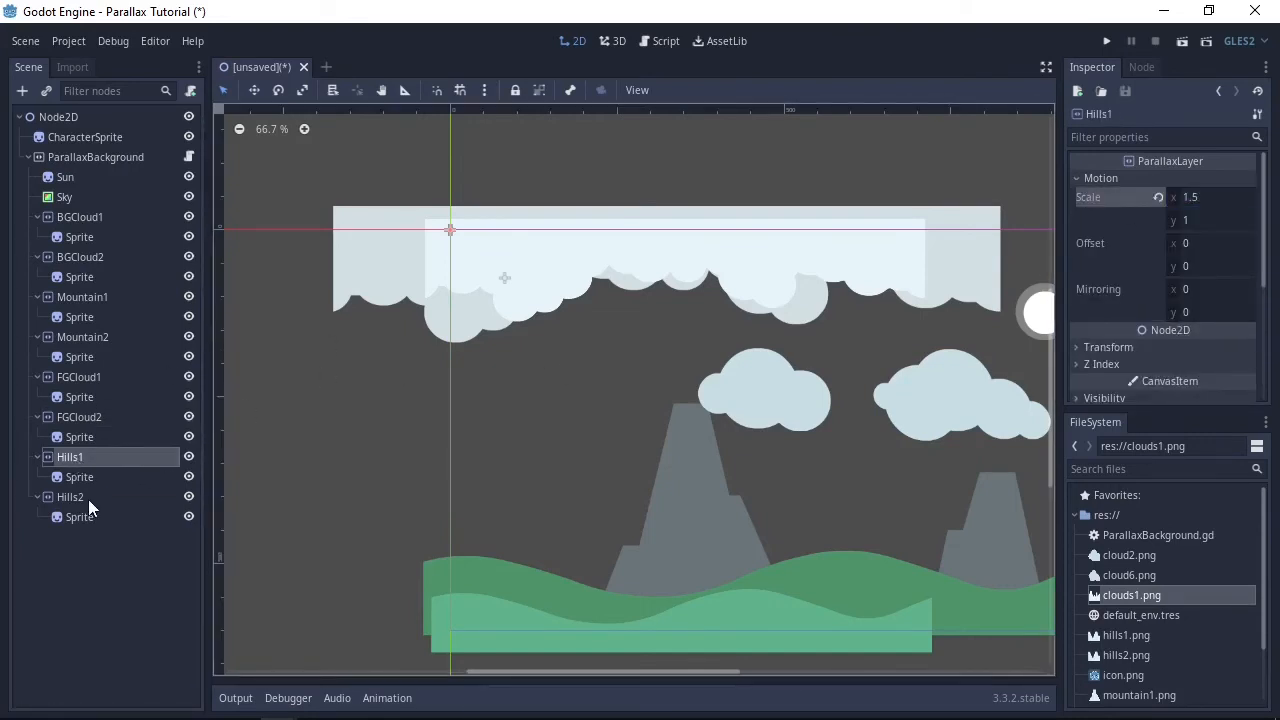
click(70, 497)
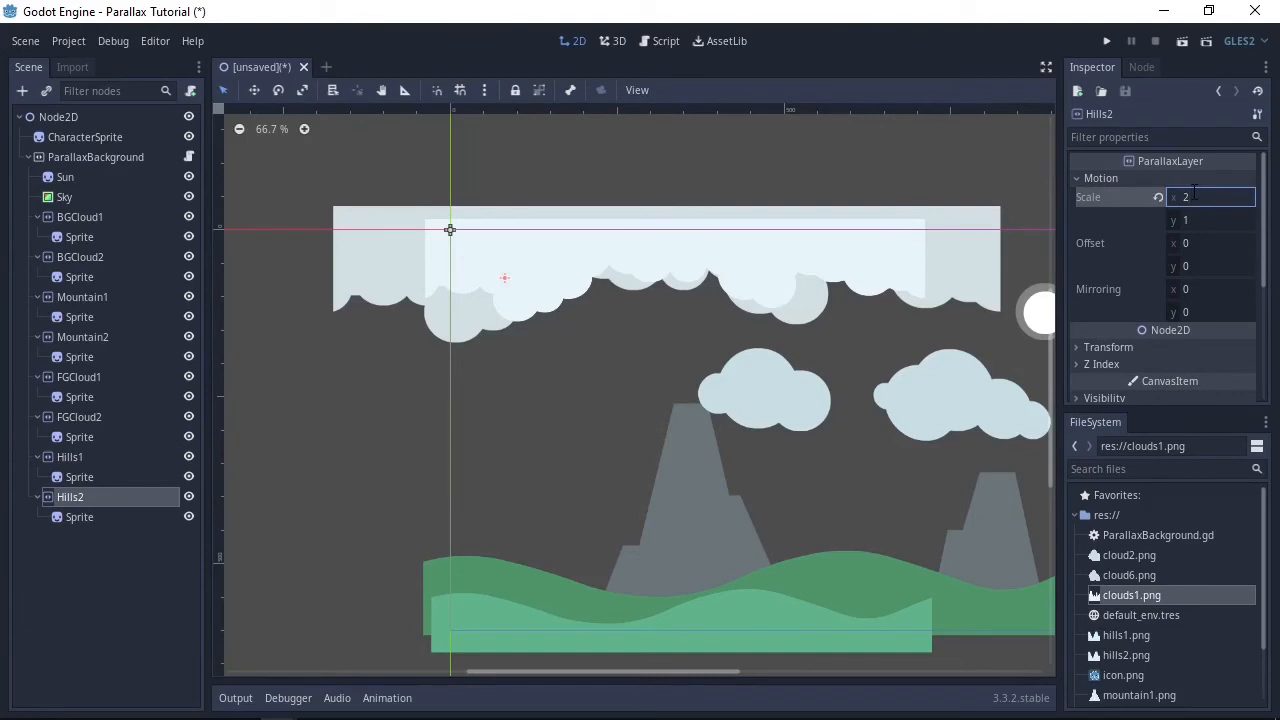
click(79, 217)
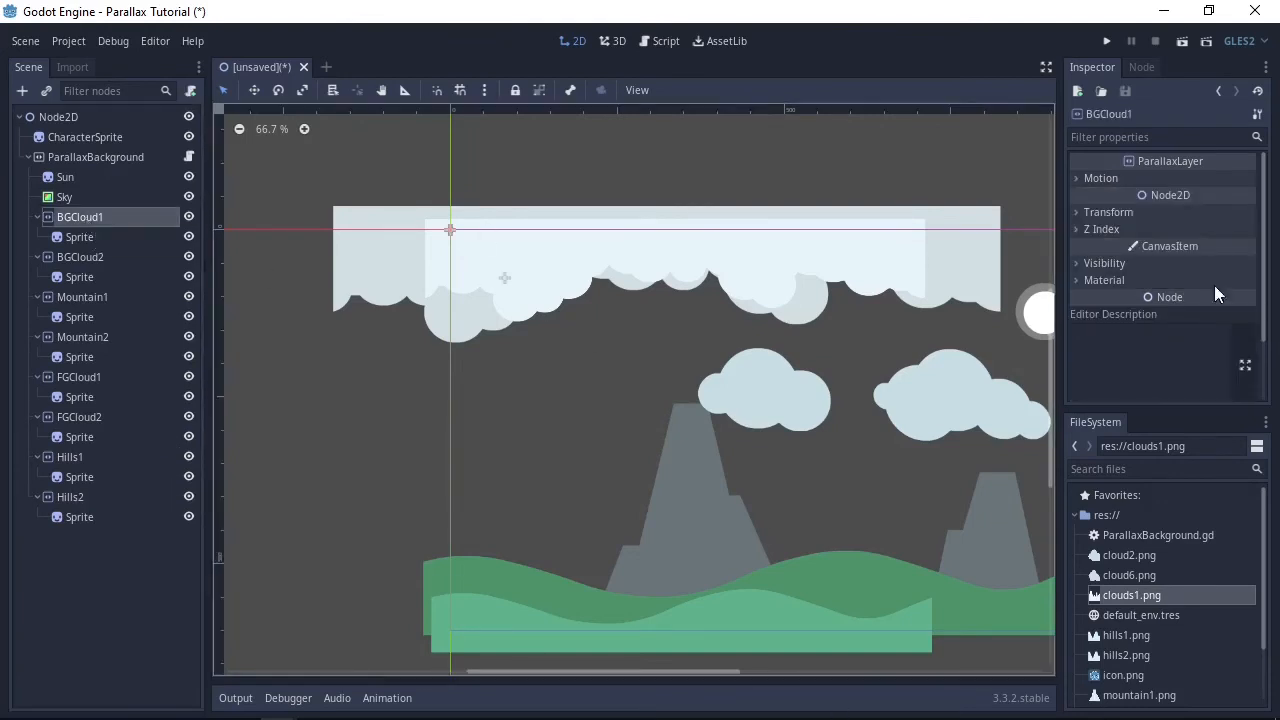
Set BGCloud1's horizontal mirroring to 1000 and add mirroring to the Mountain layers
click(1101, 177)
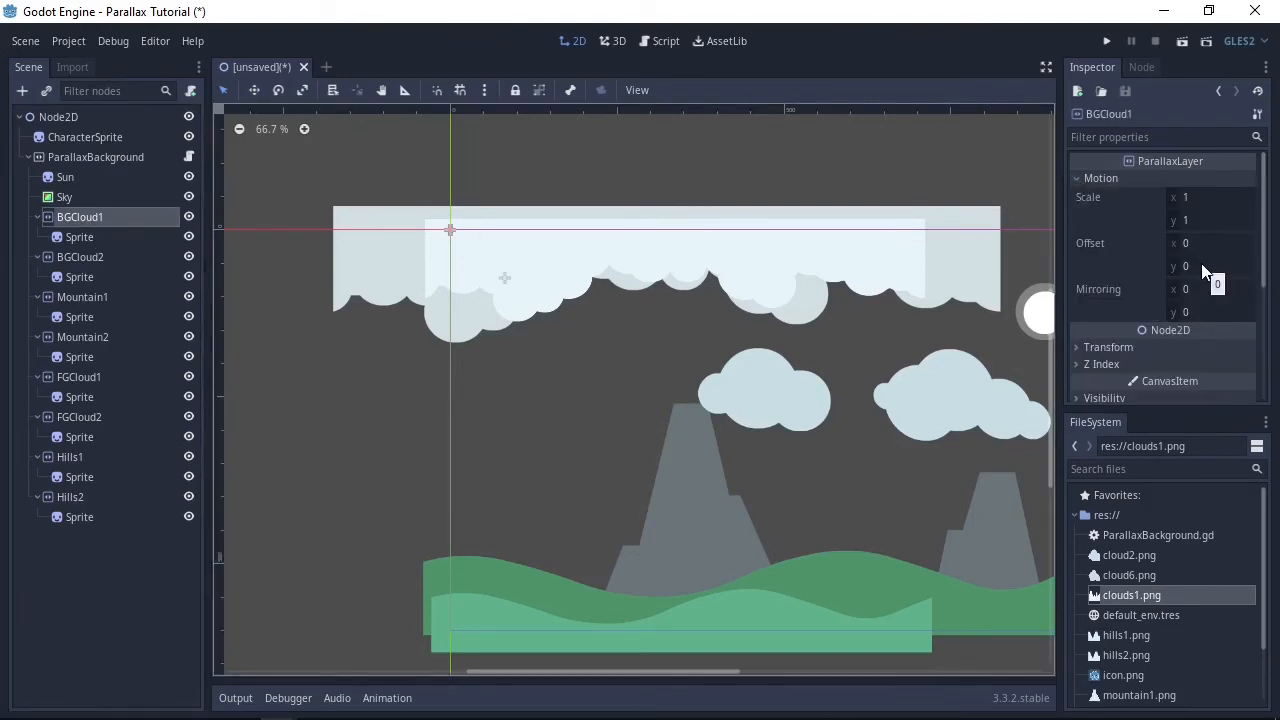
text(1000)
text(75)
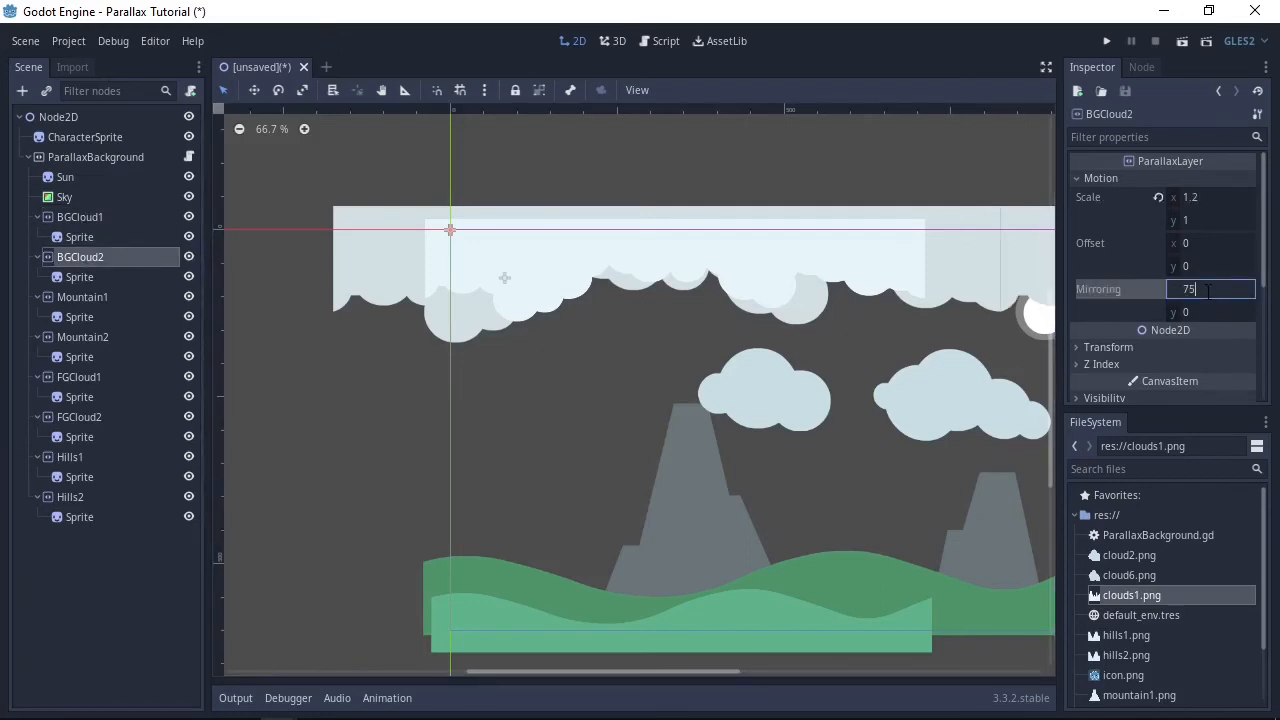
click(82, 297)
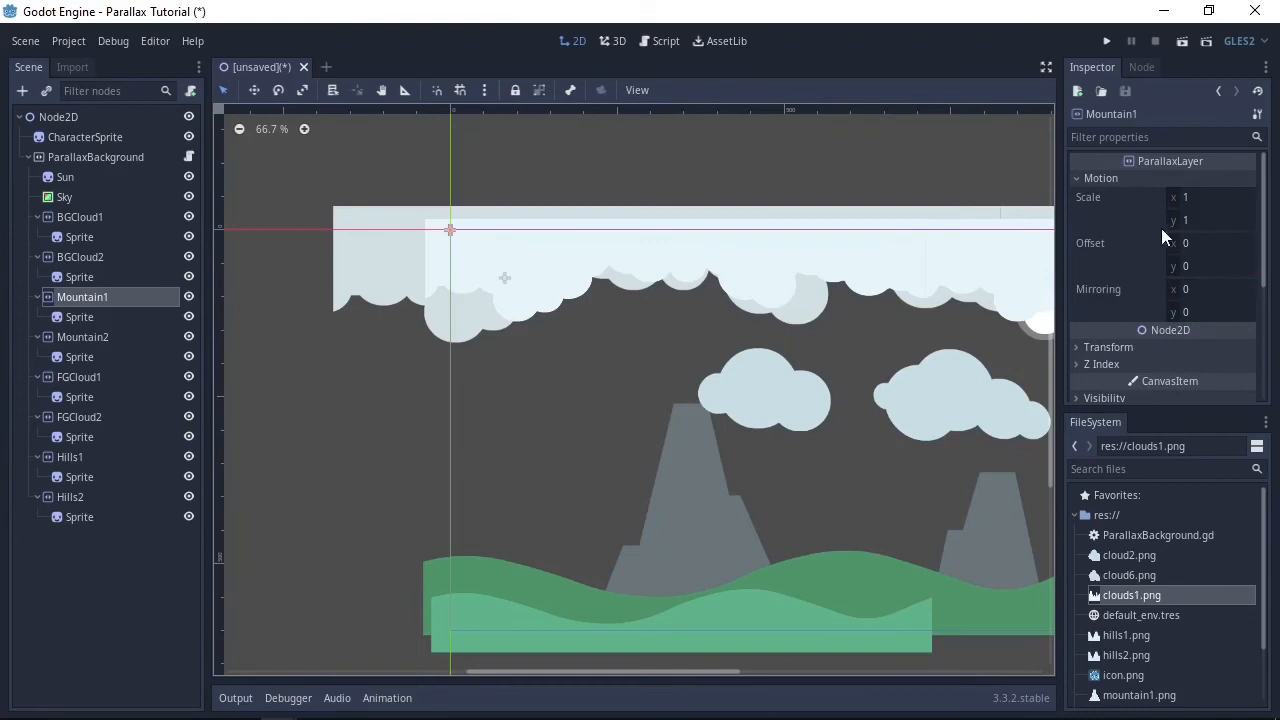
click(82, 337)
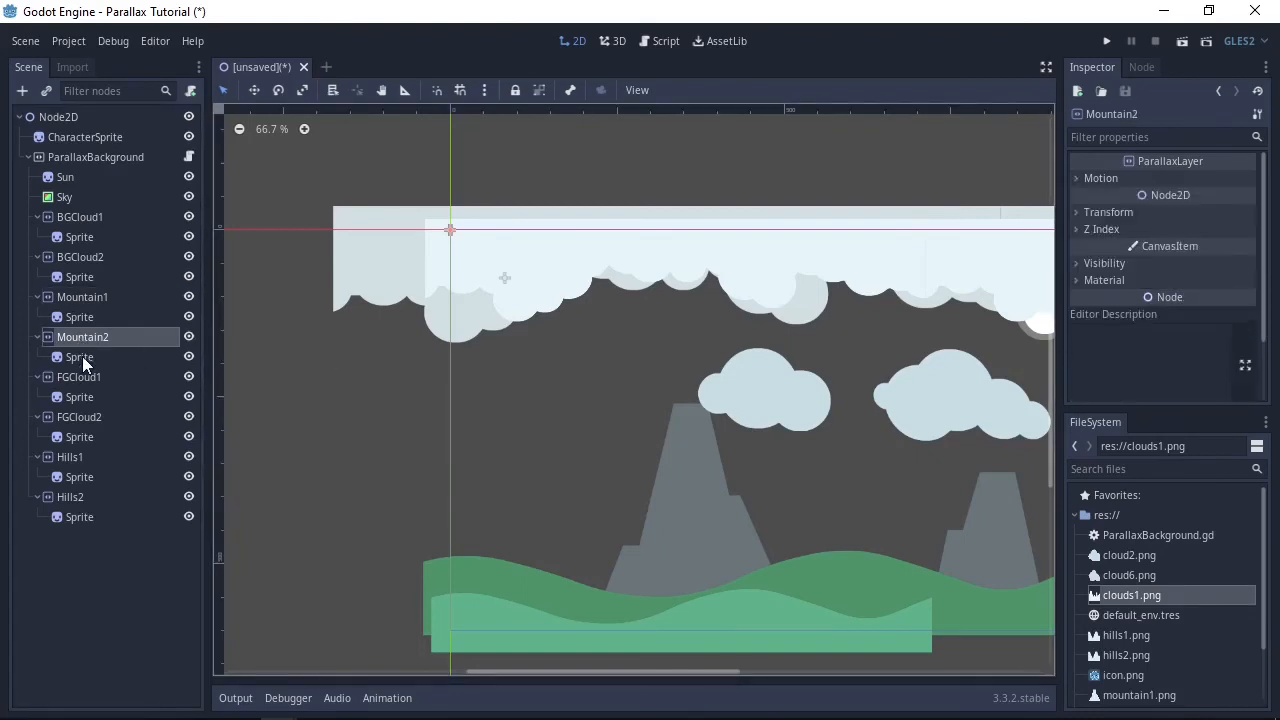
click(1101, 177)
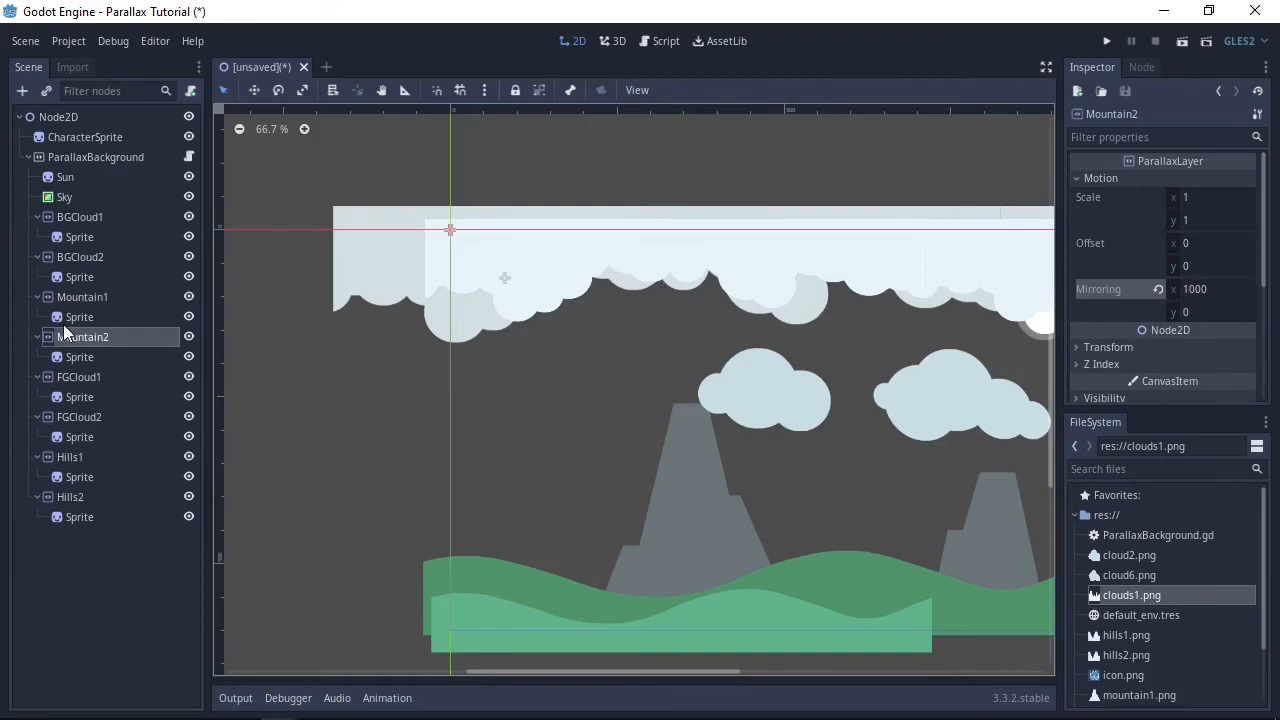
Set mirroring on FGCloud2 (3500) and Hills1, then give CharacterSprite the shipYellow_manned.png texture
click(79, 377)
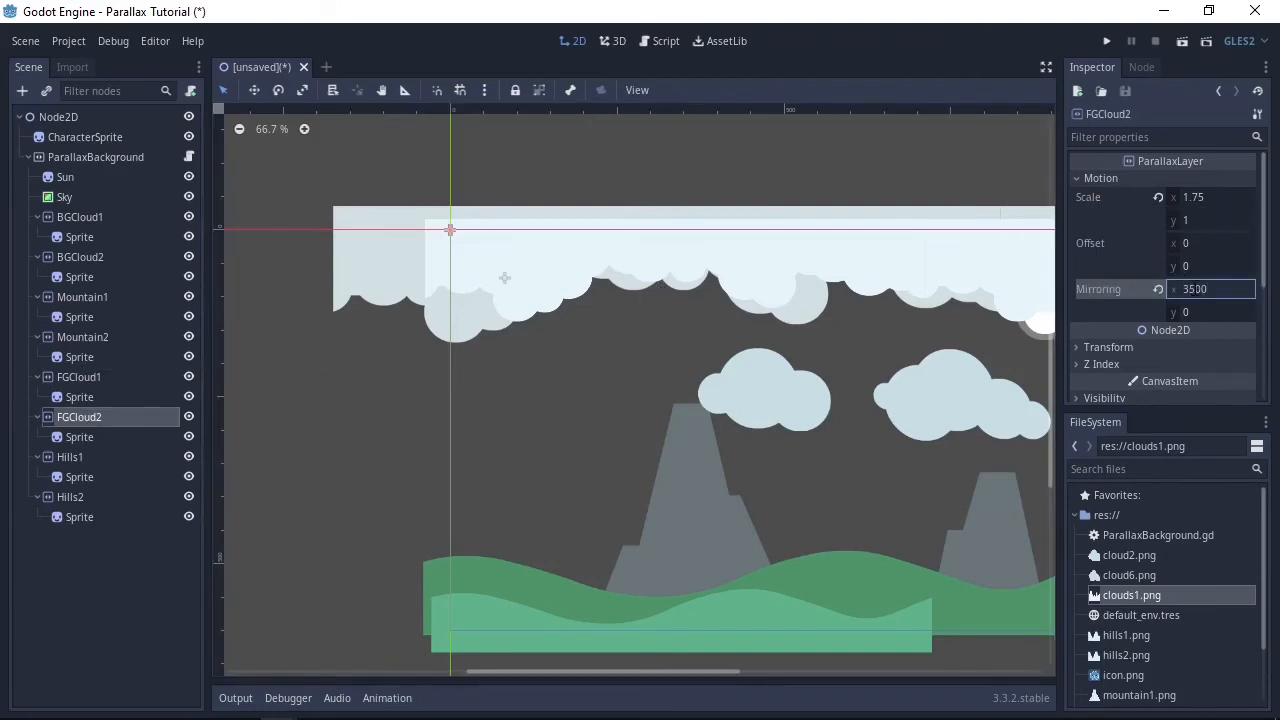
click(69, 457)
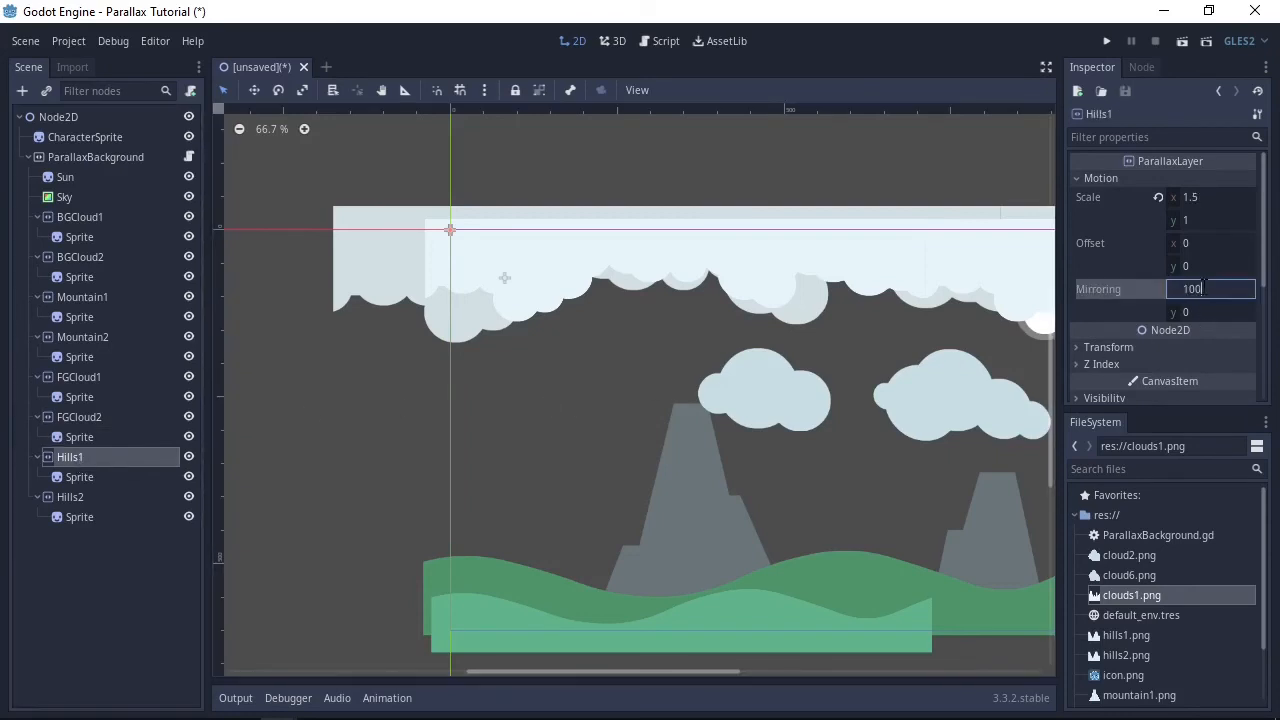
click(85, 137)
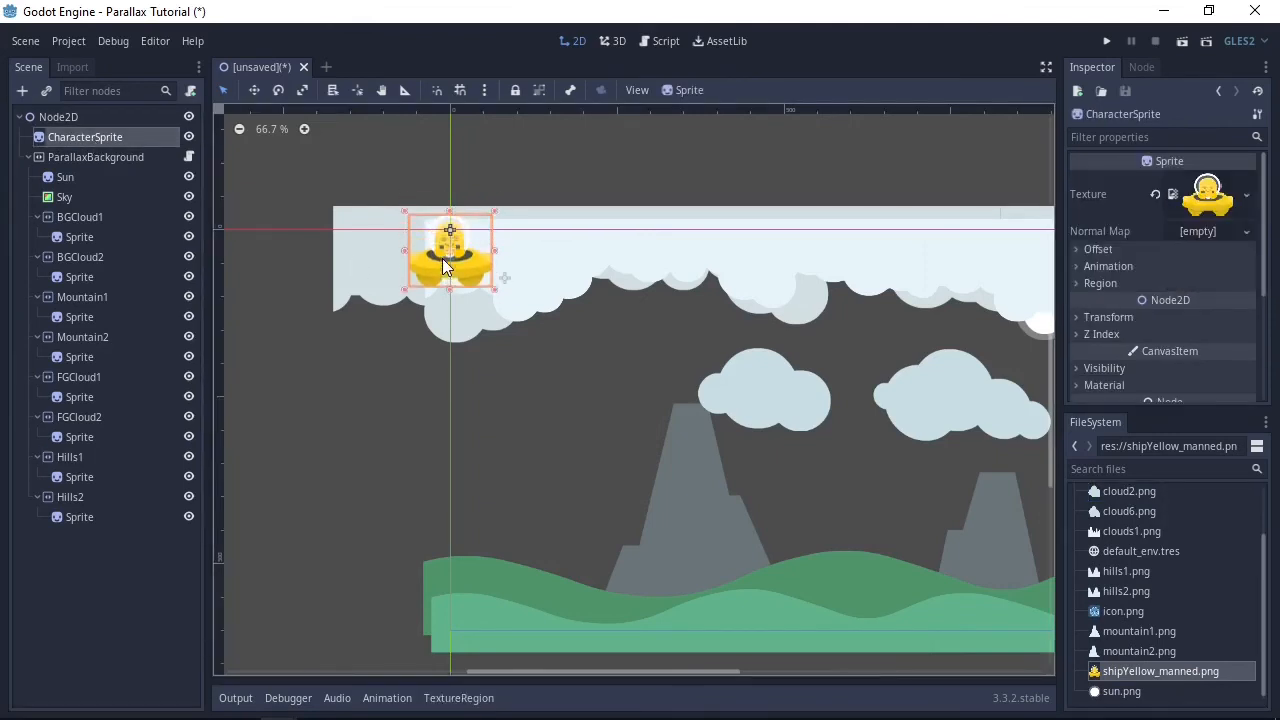
Drag the yellow ship down into the middle of the landscape and save as BG.tscn
drag(450, 250, 505, 395)
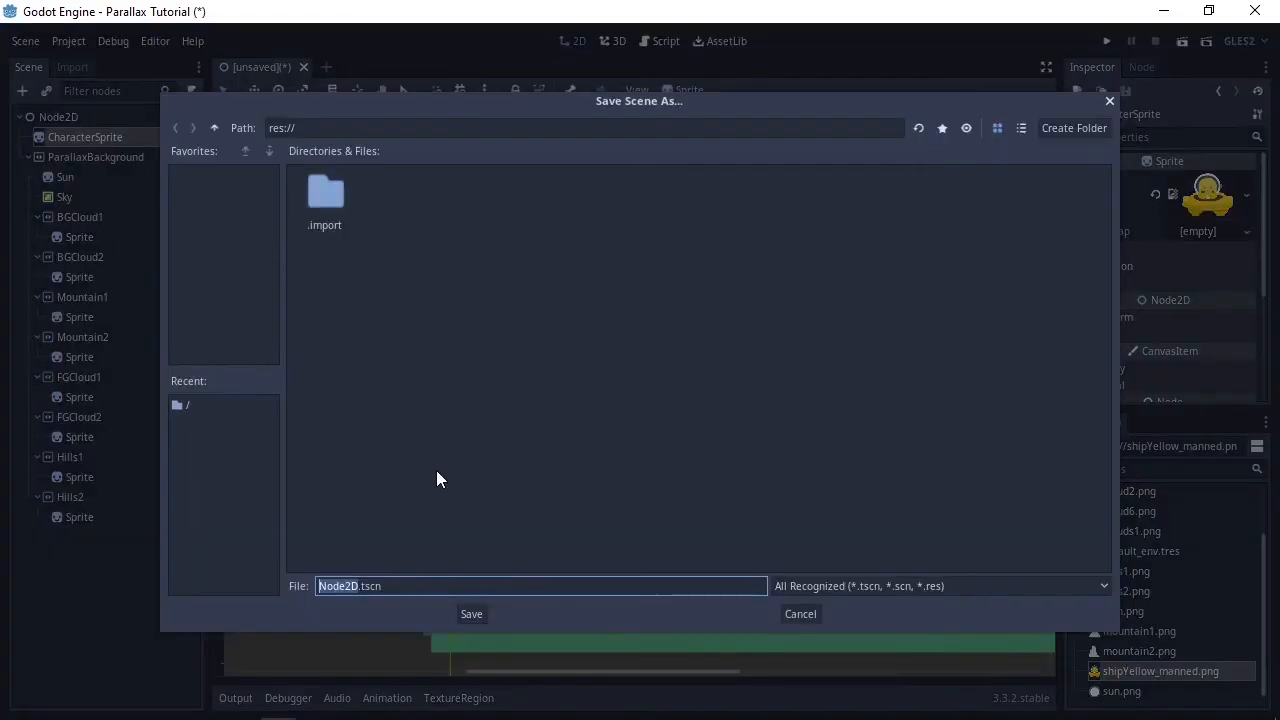
mouse_move(505, 460)
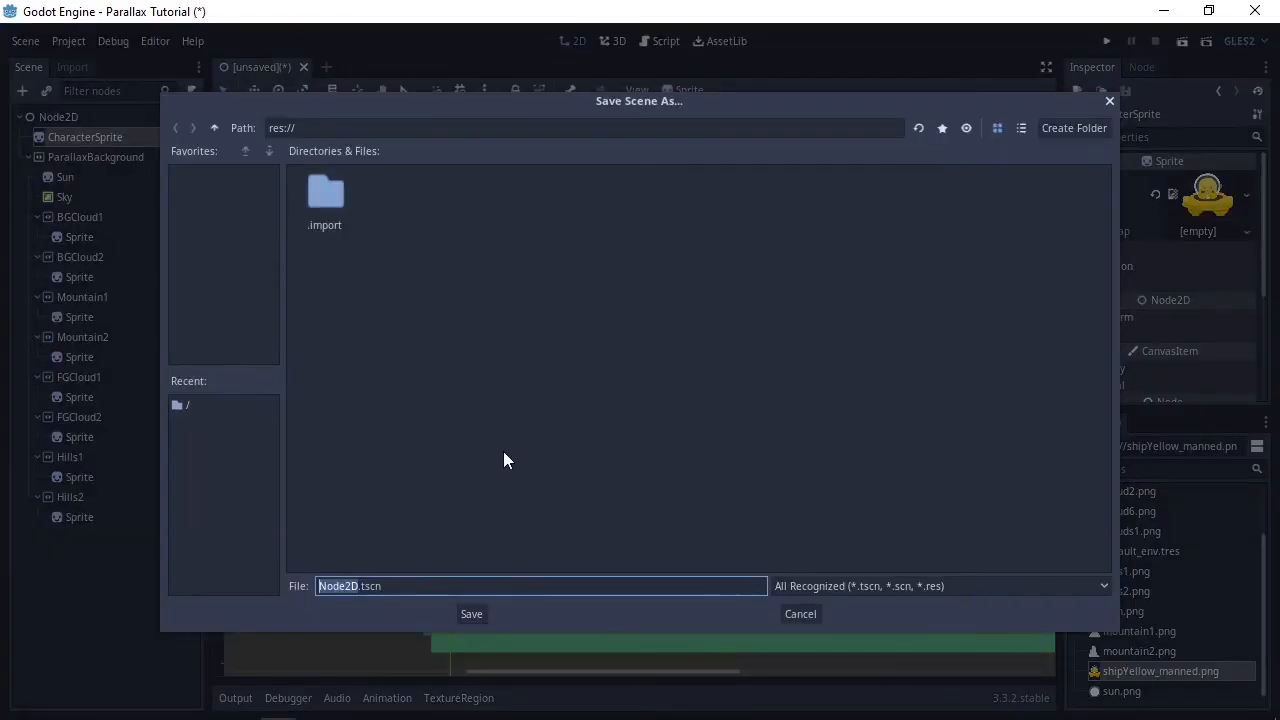
text(BG.tscn)
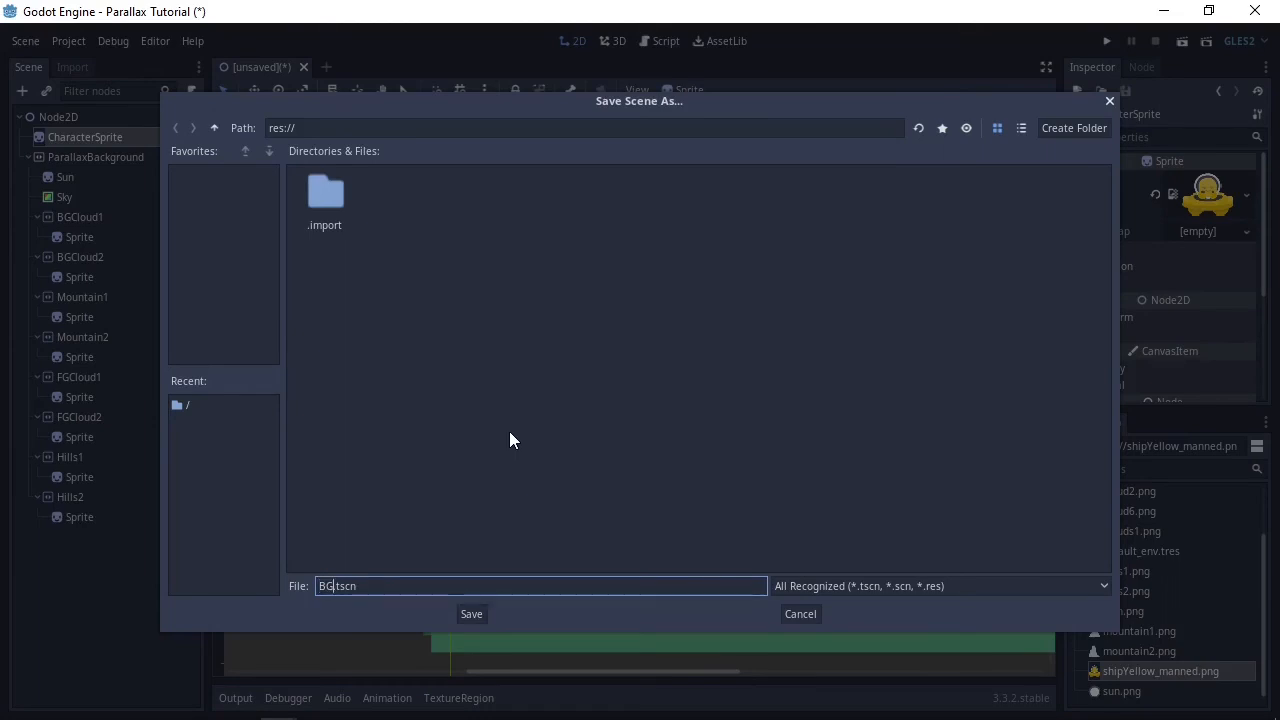
click(471, 614)
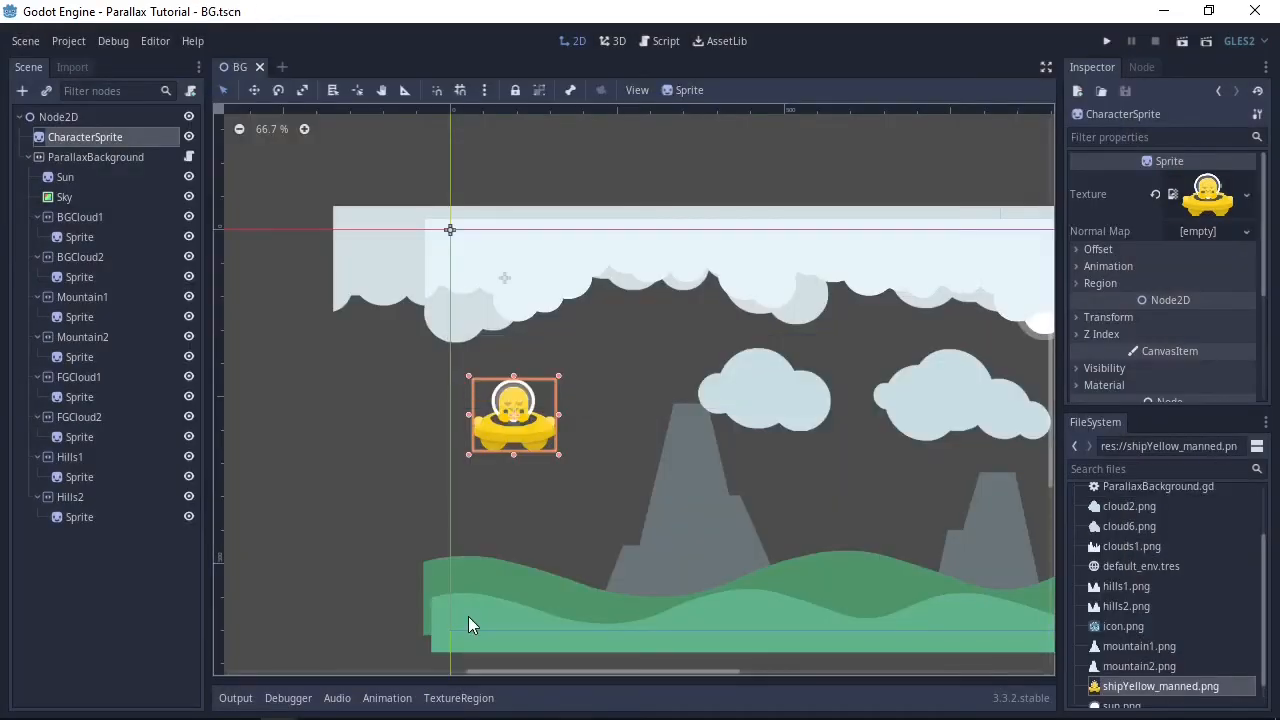
Run the project, choosing BG.tscn as the main scene when prompted
click(1106, 41)
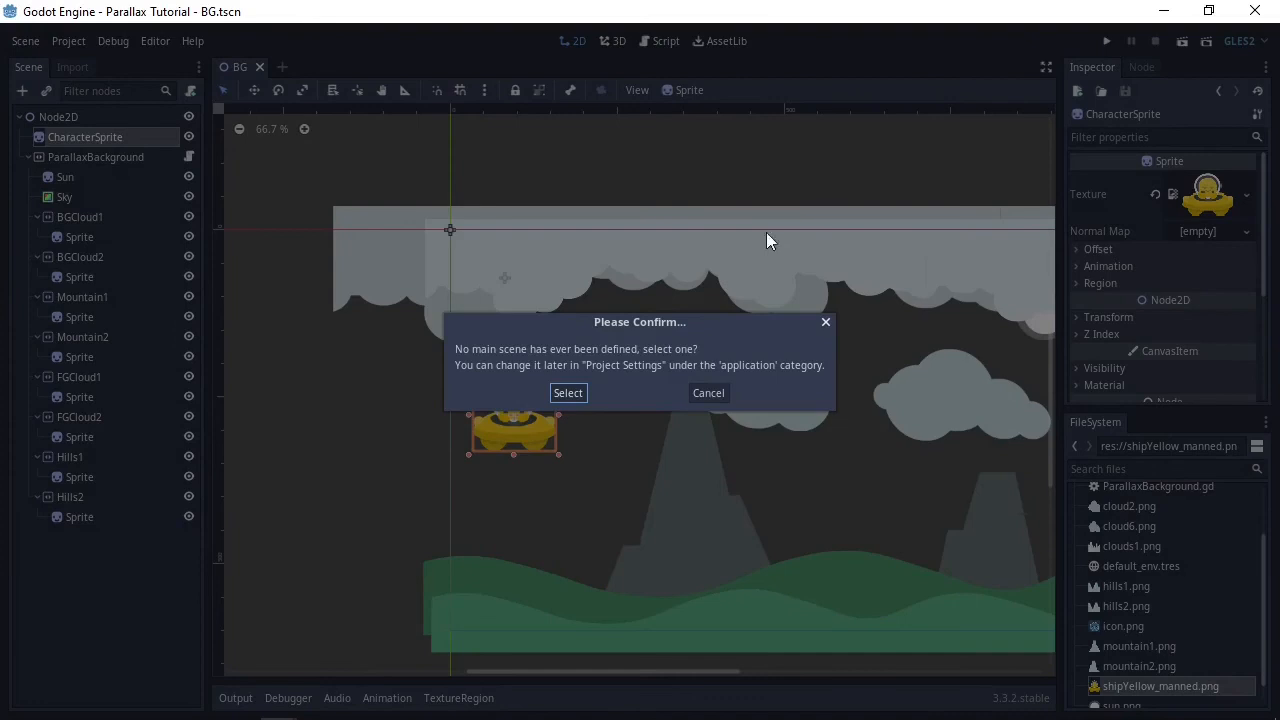
click(567, 392)
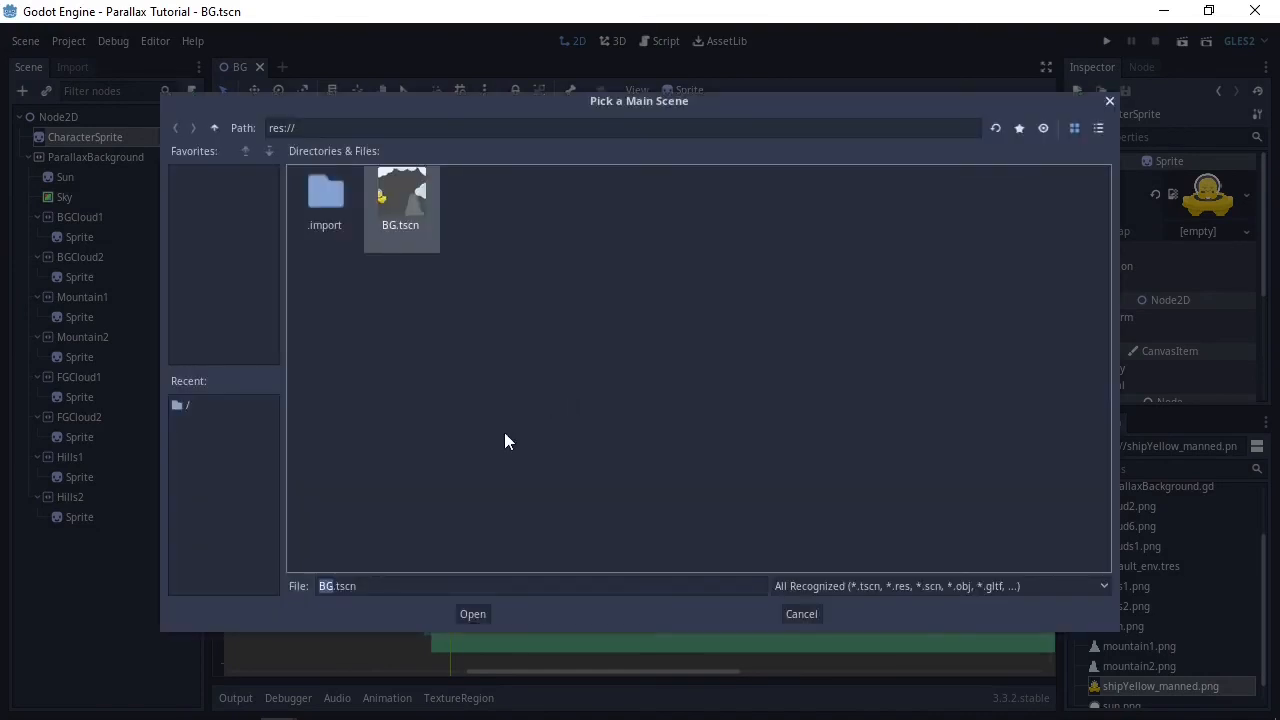
click(472, 613)
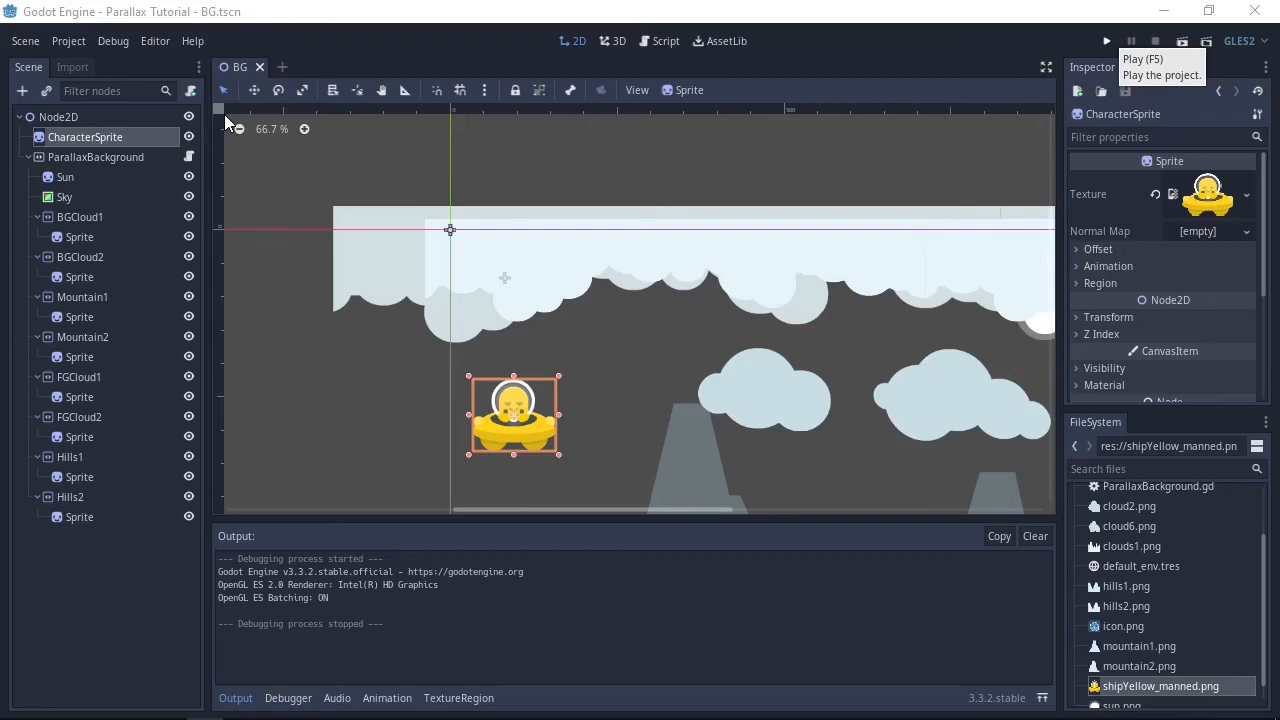
mouse_move(80, 48)
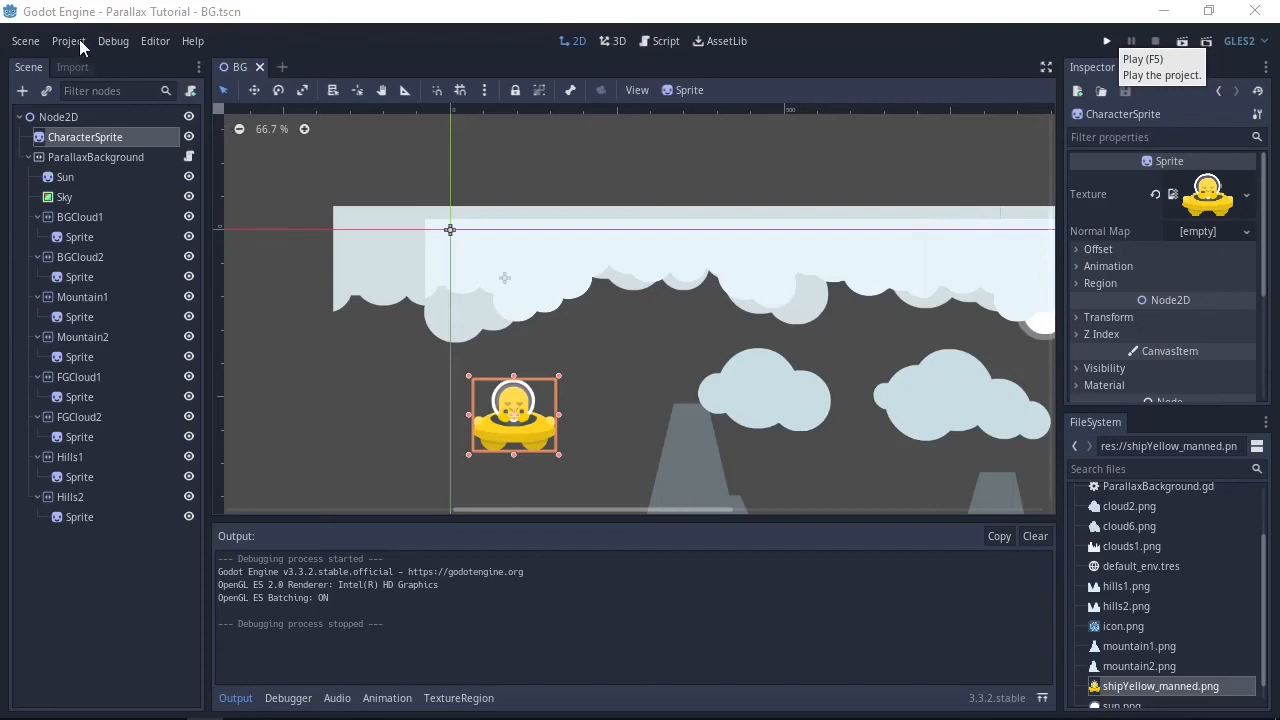
In Project Settings under Display > Window, change the window Width from 1024 to 600
click(68, 41)
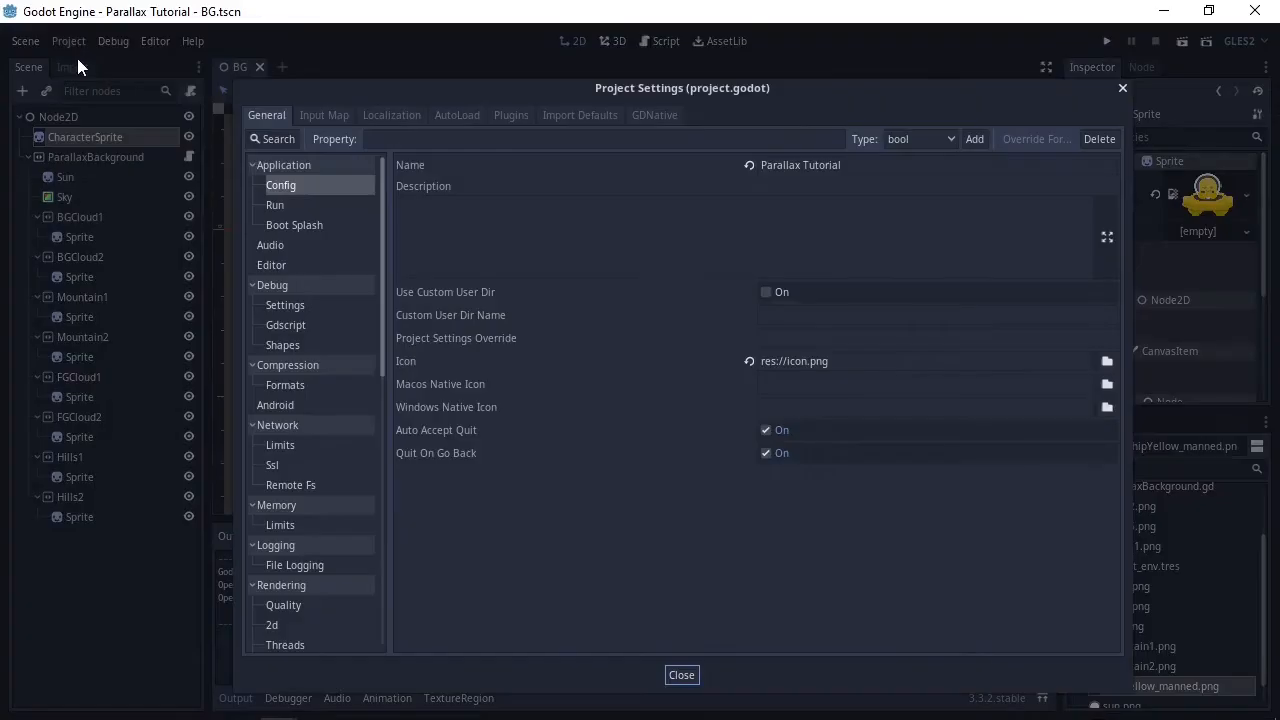
scroll(down, 3)
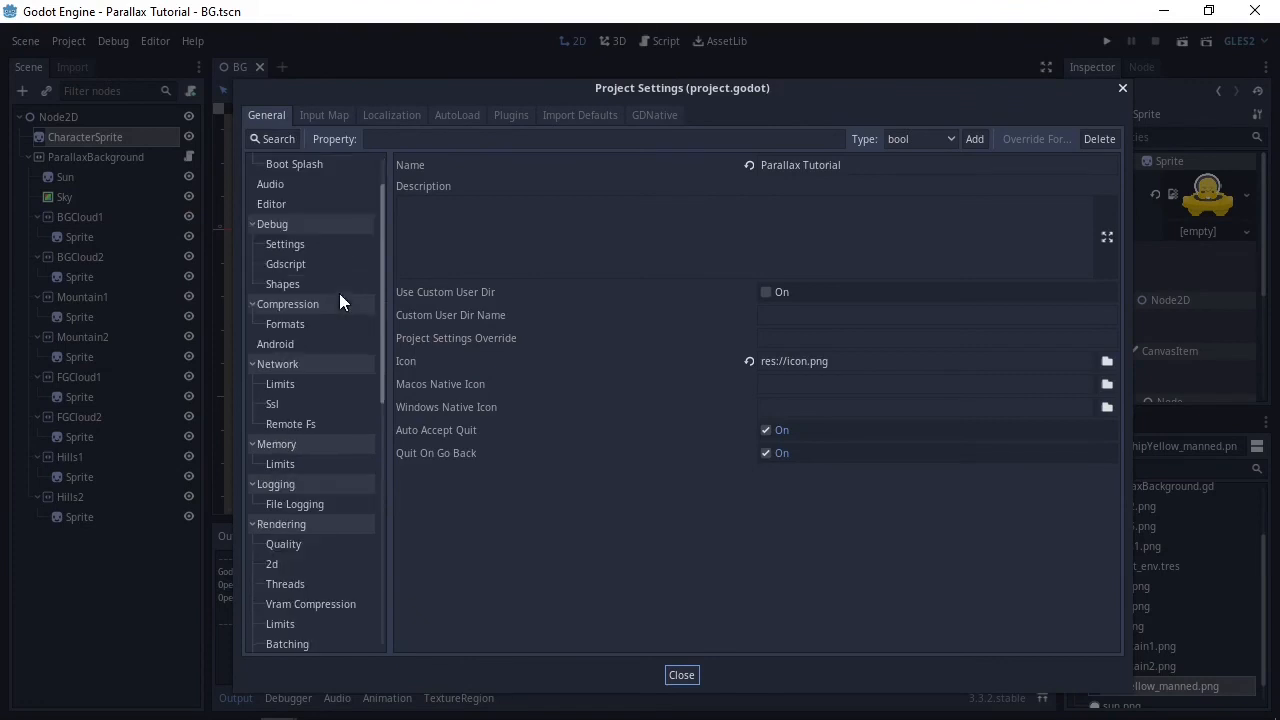
scroll(down, 3)
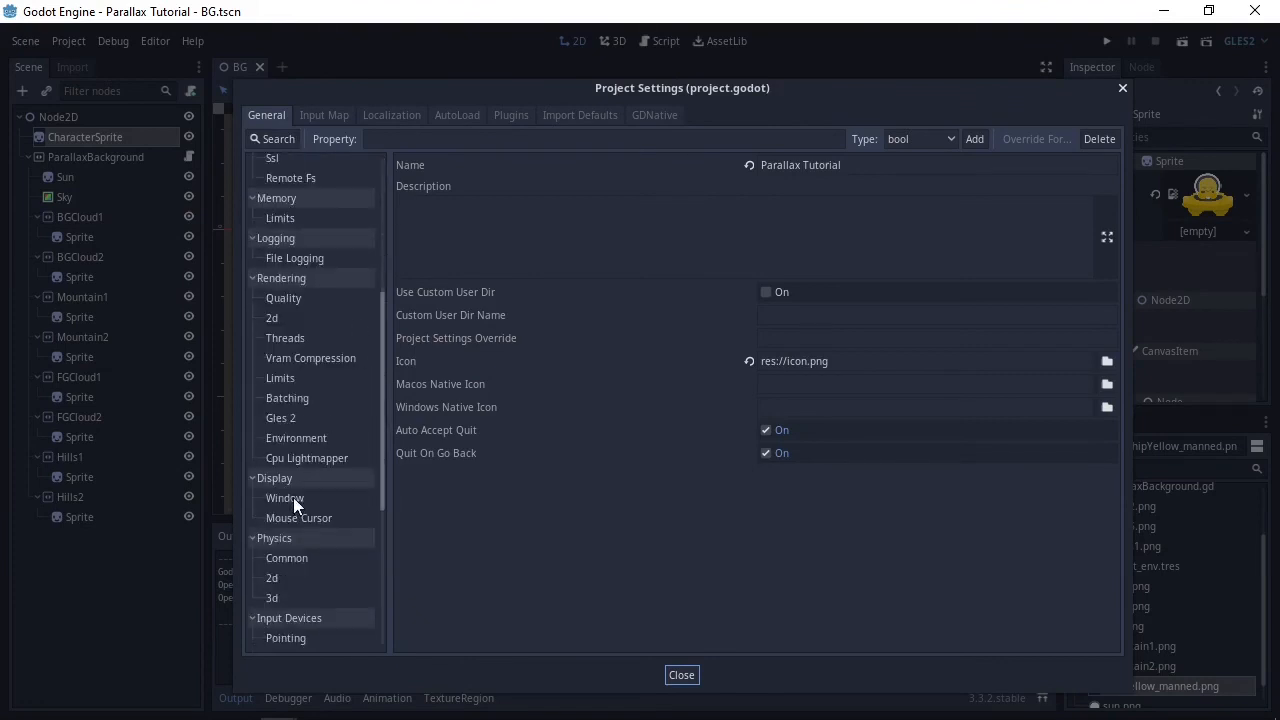
click(285, 497)
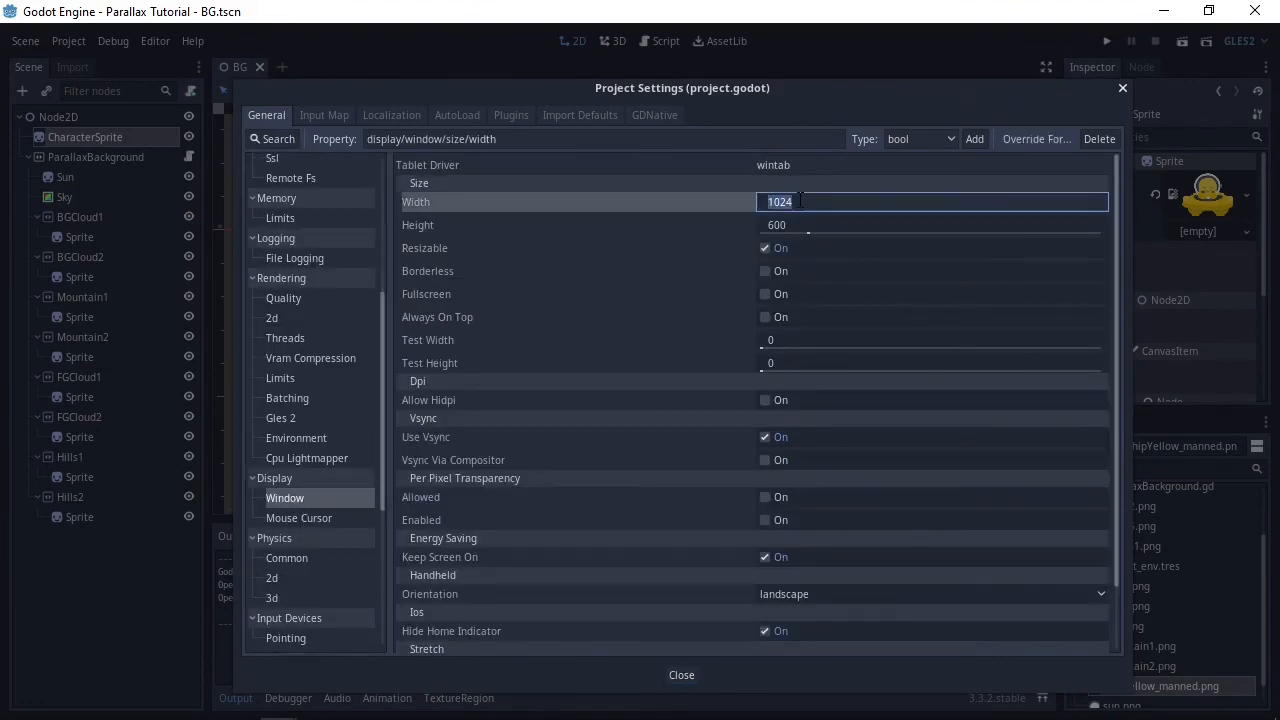
text(600)
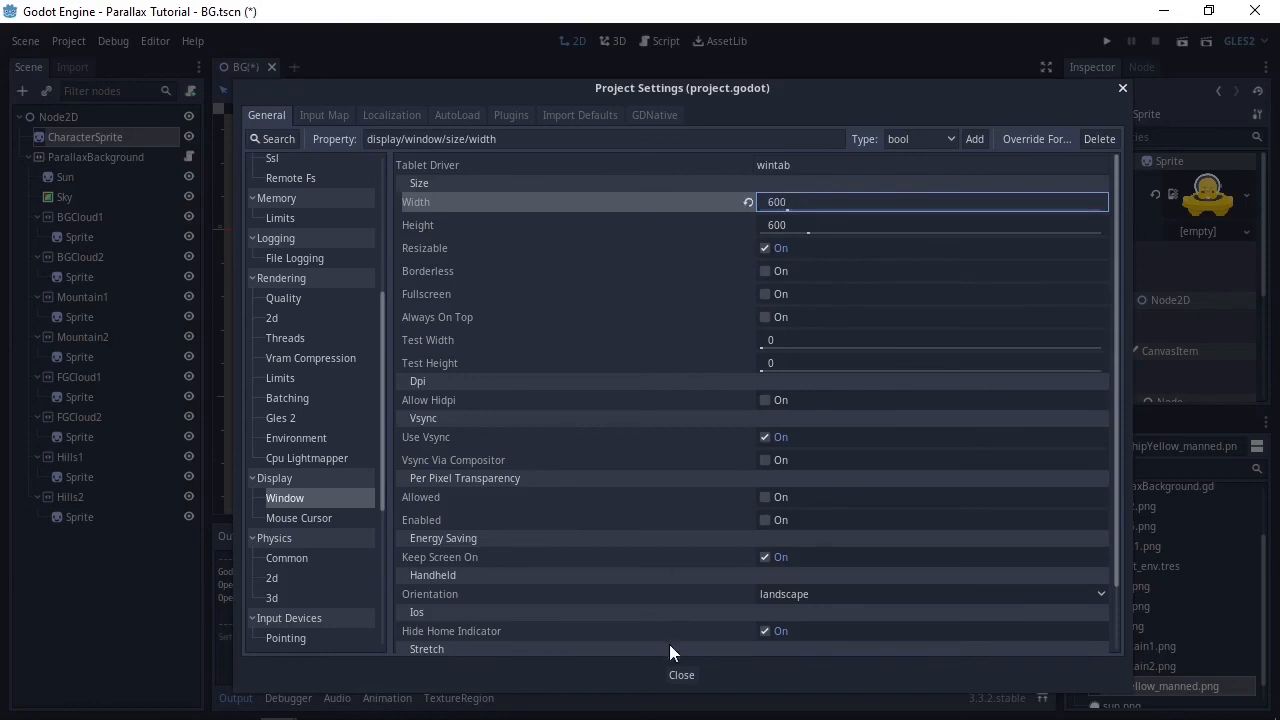
click(681, 674)
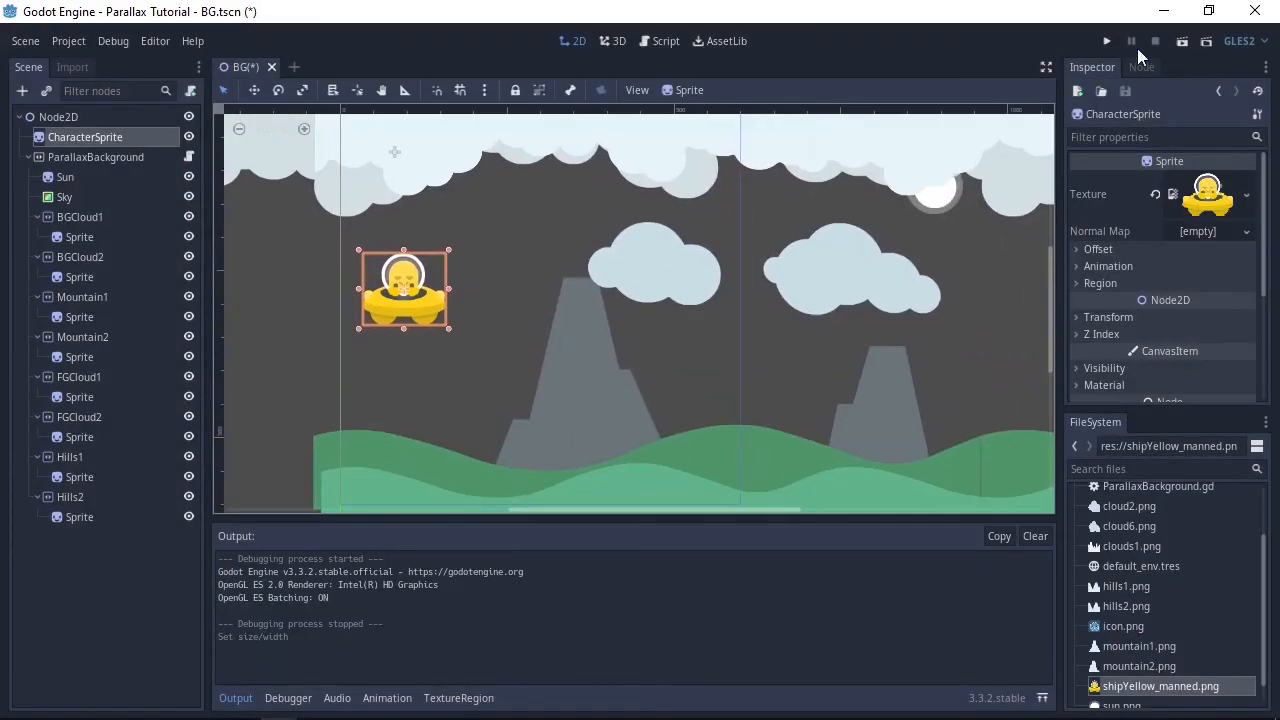
Set the Sky ColorRect's Rect Size to 600 x 600 and launch the game
click(64, 196)
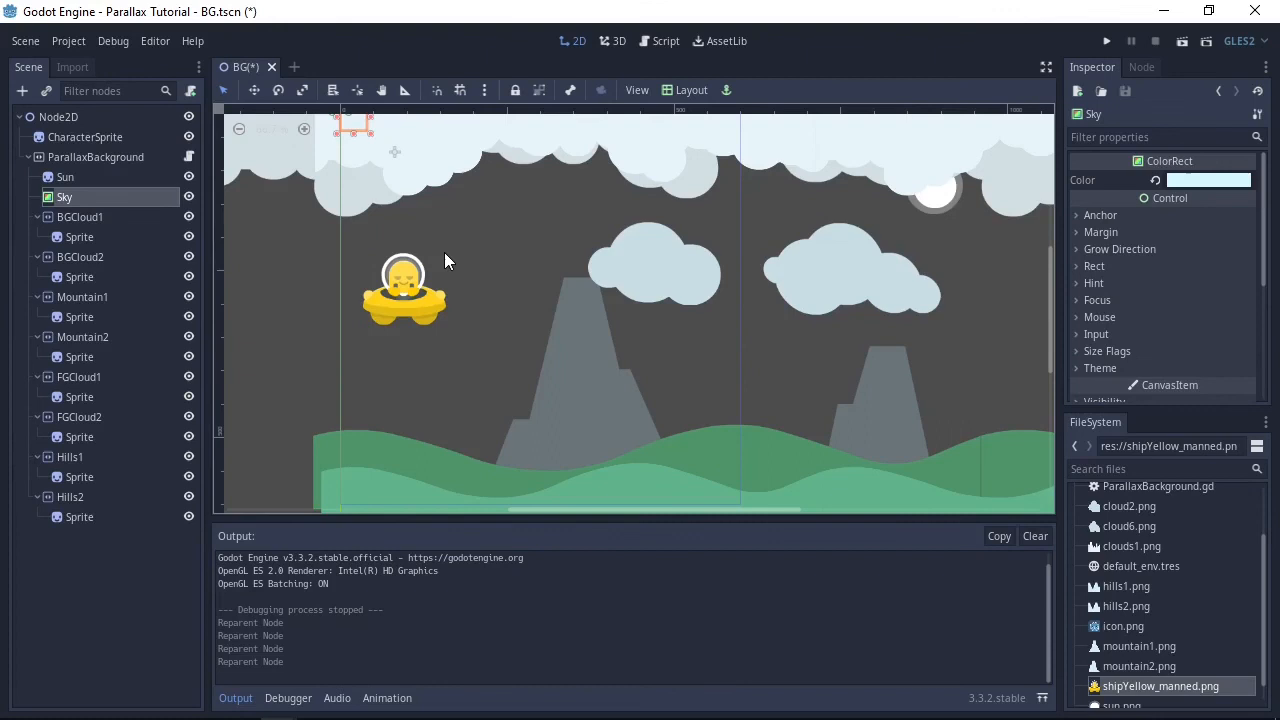
mouse_move(1078, 224)
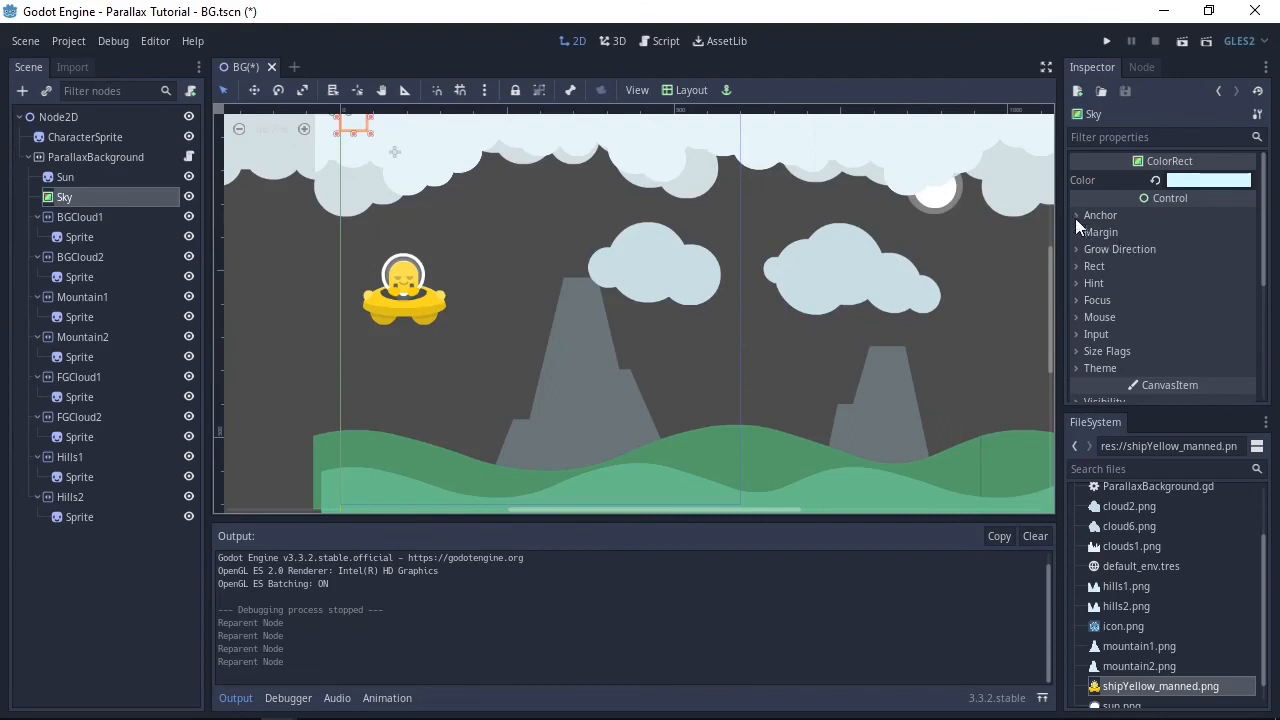
click(1094, 266)
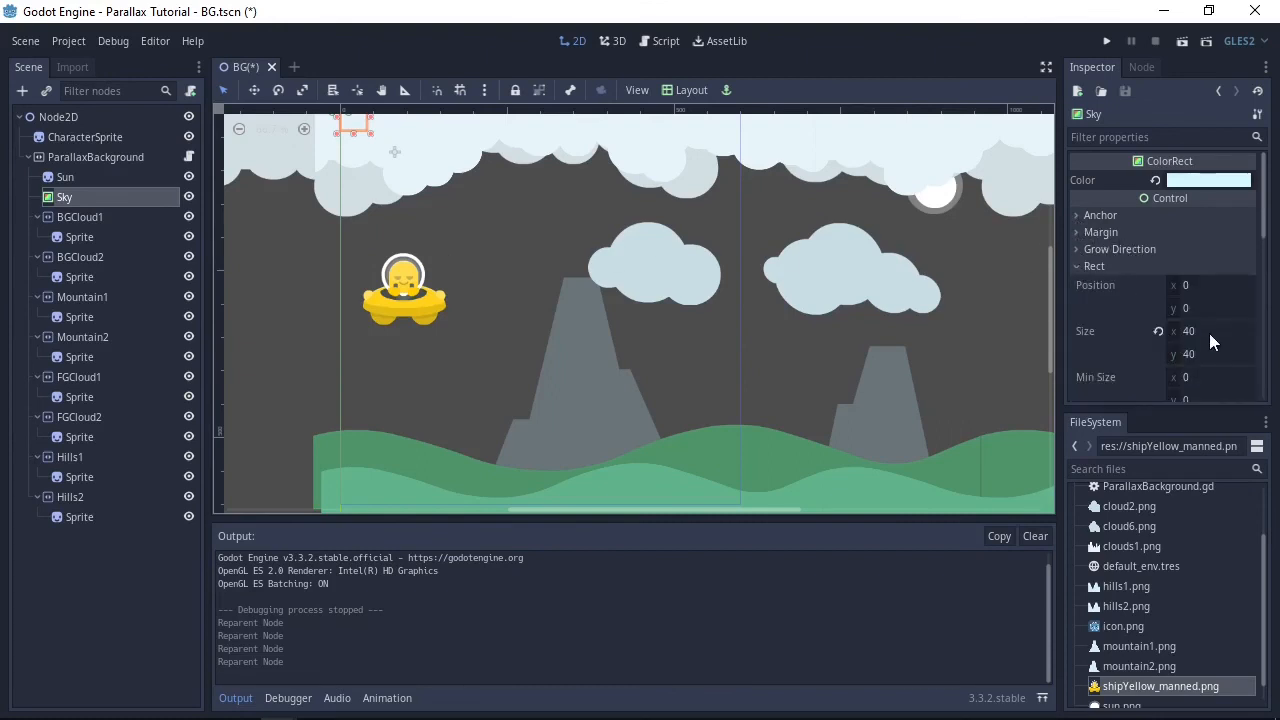
text(600)
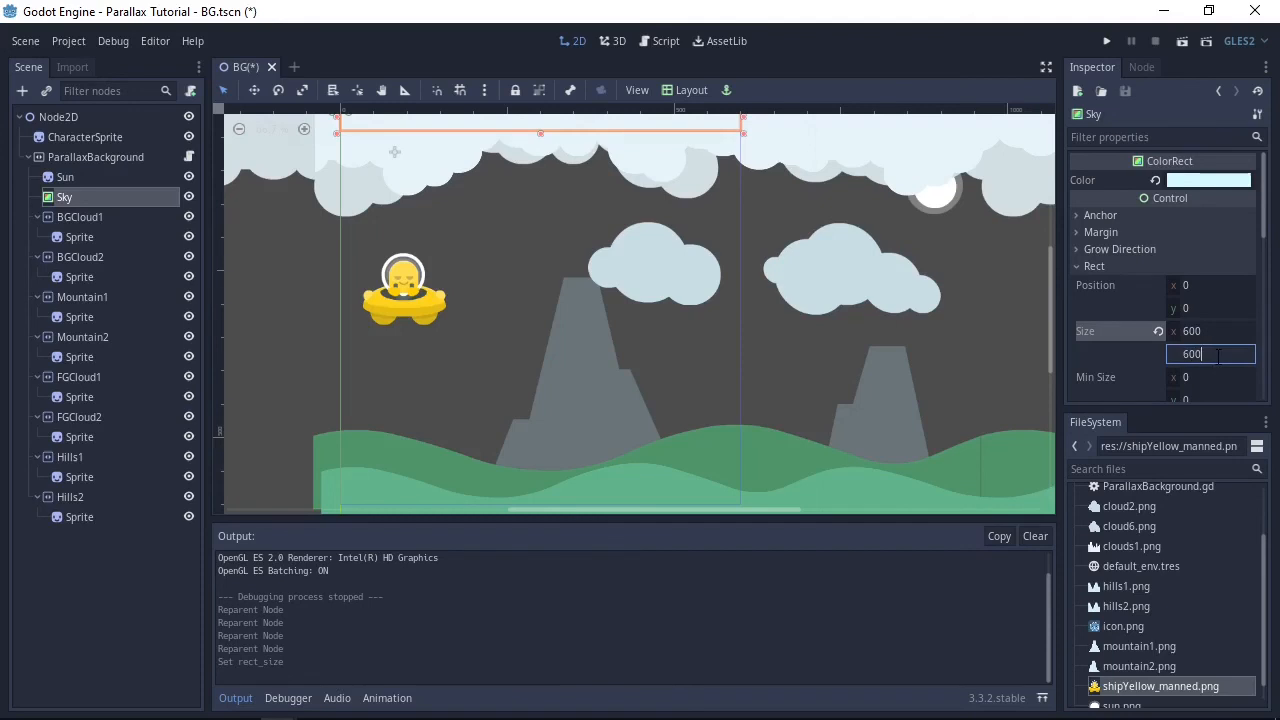
click(1106, 41)
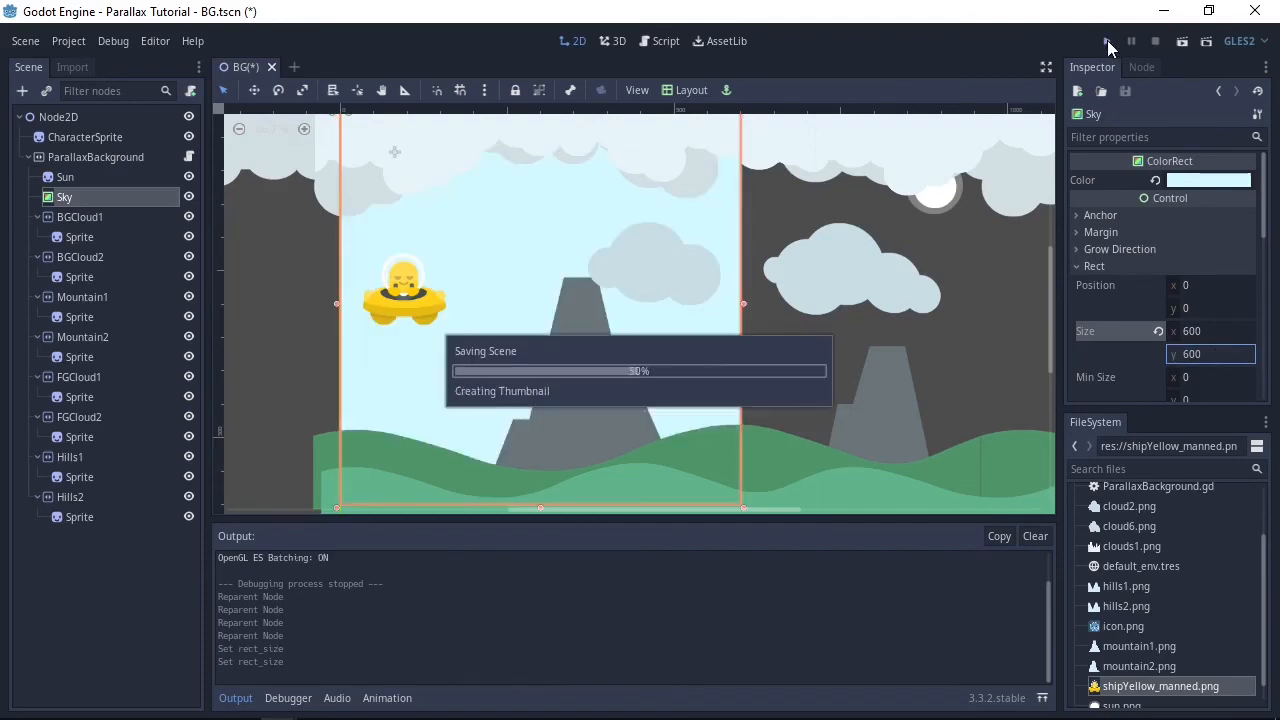
click(1107, 41)
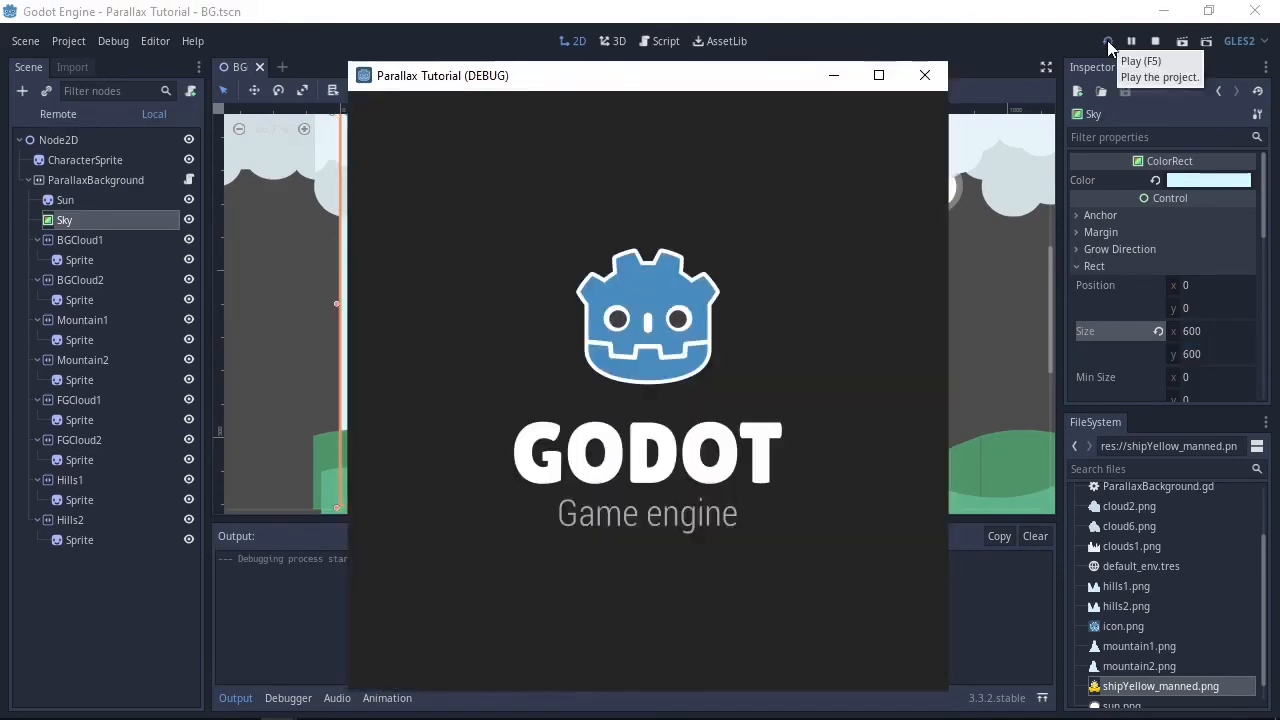